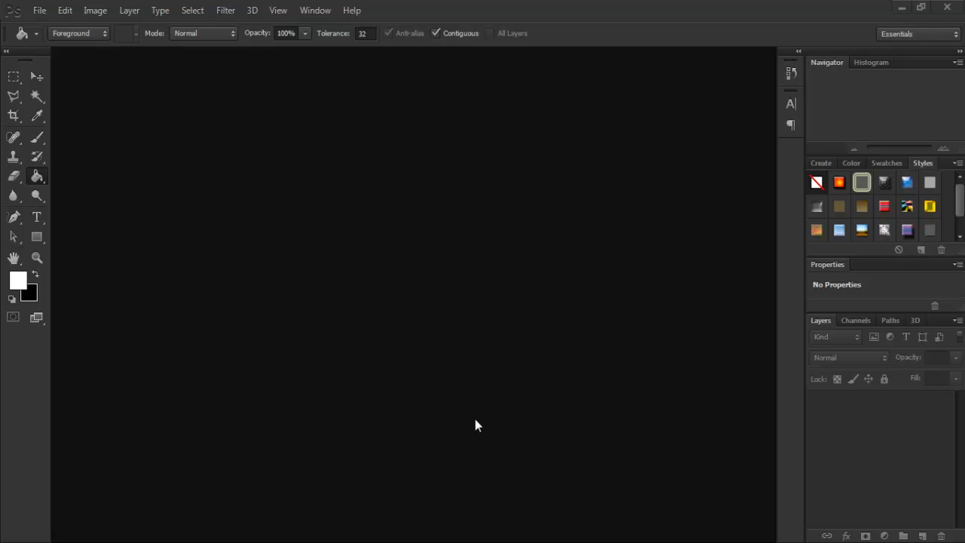
mouse_move(152, 120)
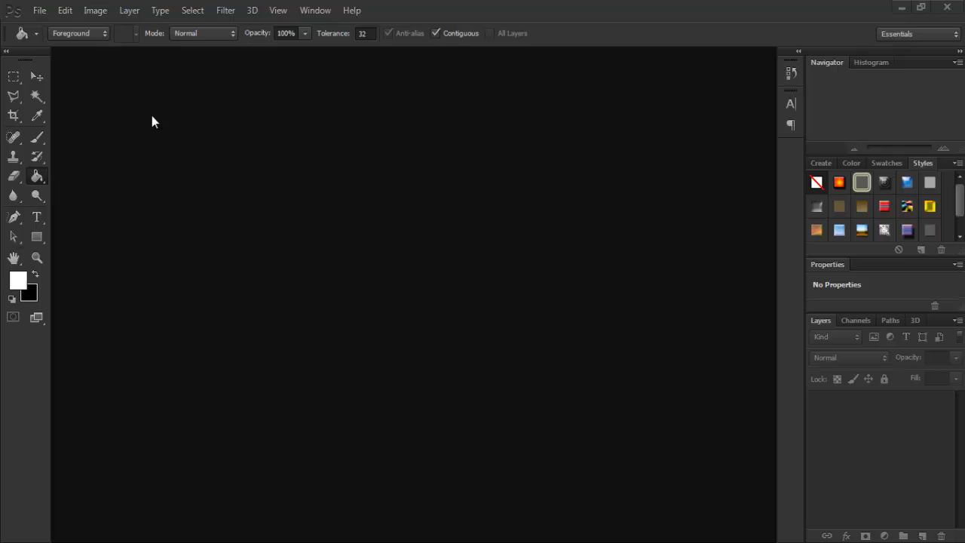
mouse_move(39, 9)
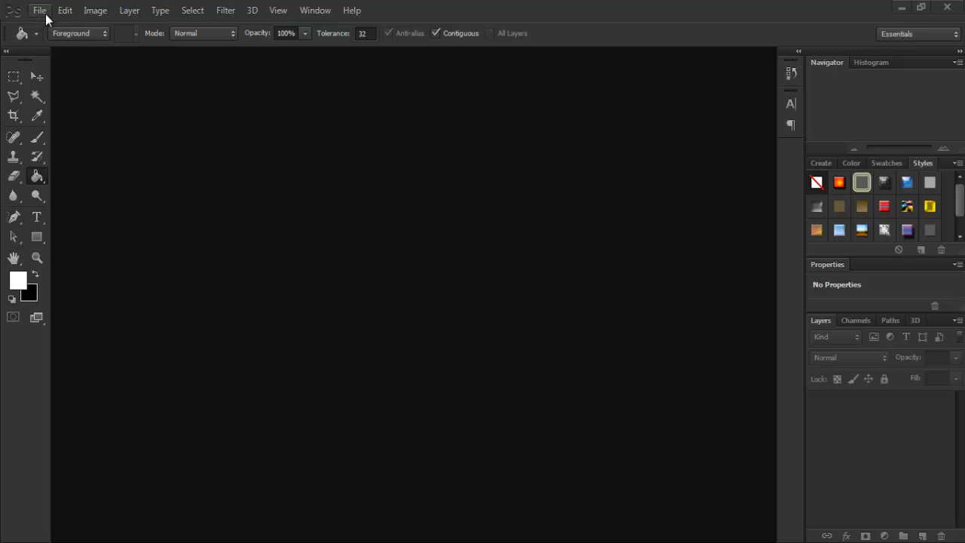
- Create a new document 1280 × 720 pixels with a transparent background
left_click(39, 9)
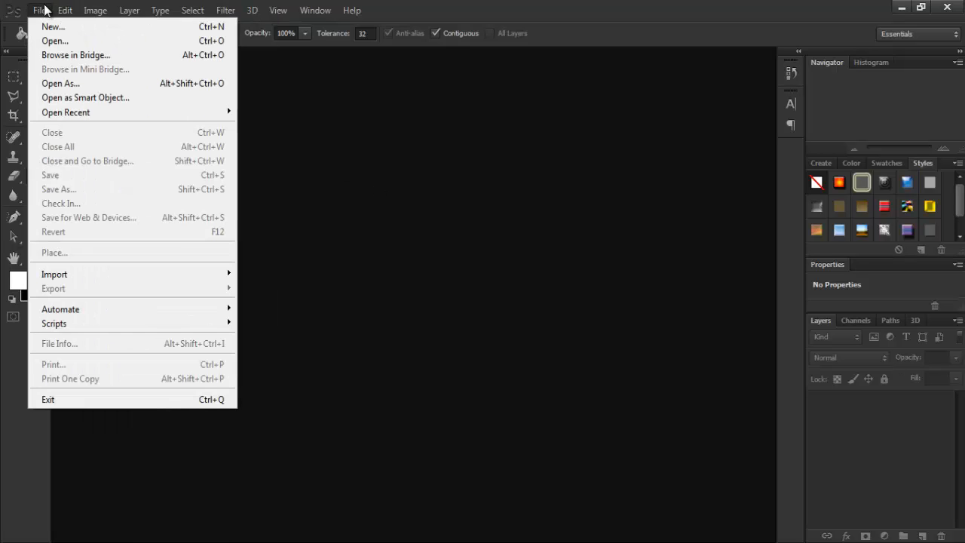
left_click(52, 27)
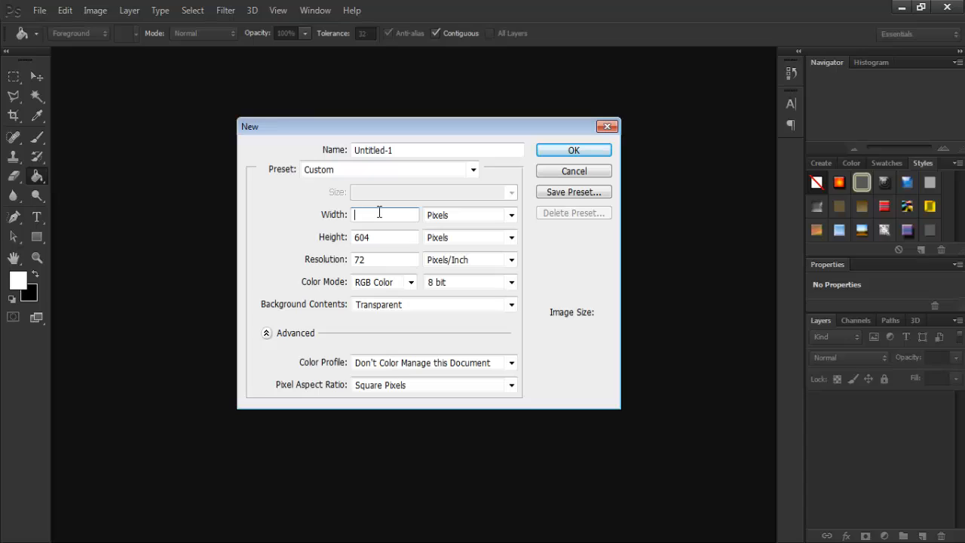
type("1280")
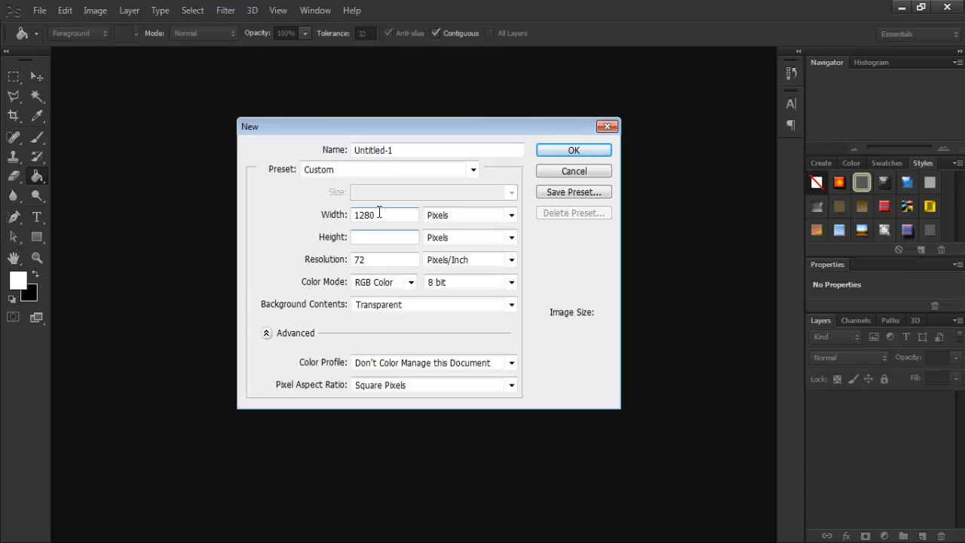
type("720")
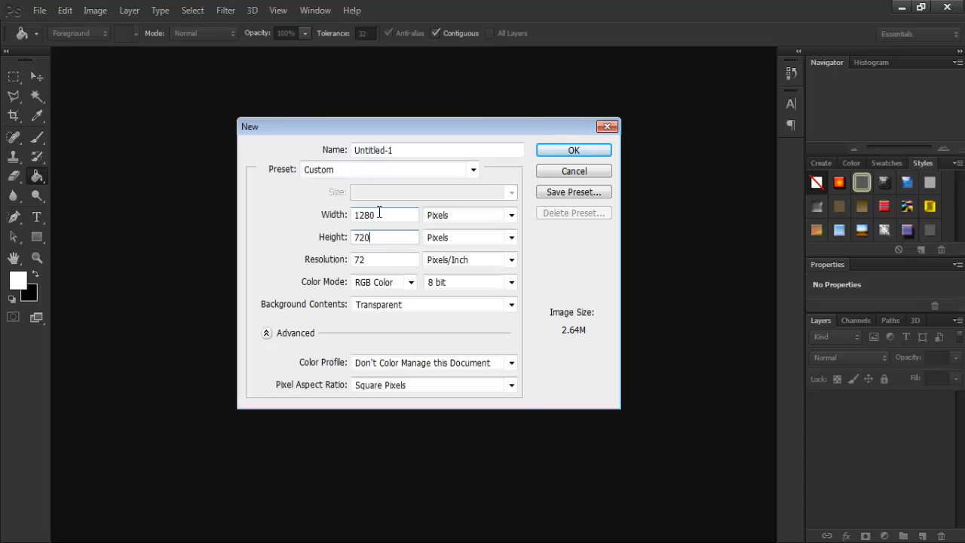
left_click(573, 151)
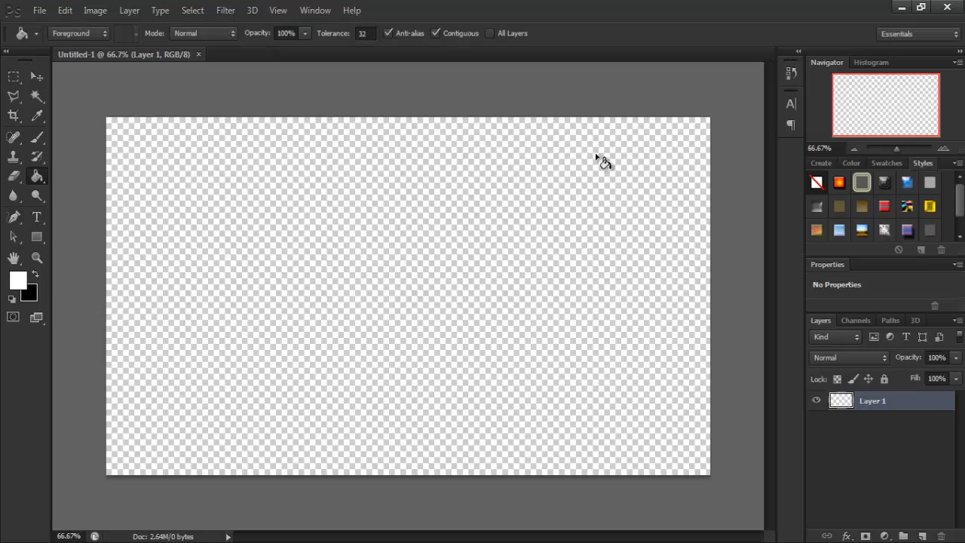
mouse_move(184, 199)
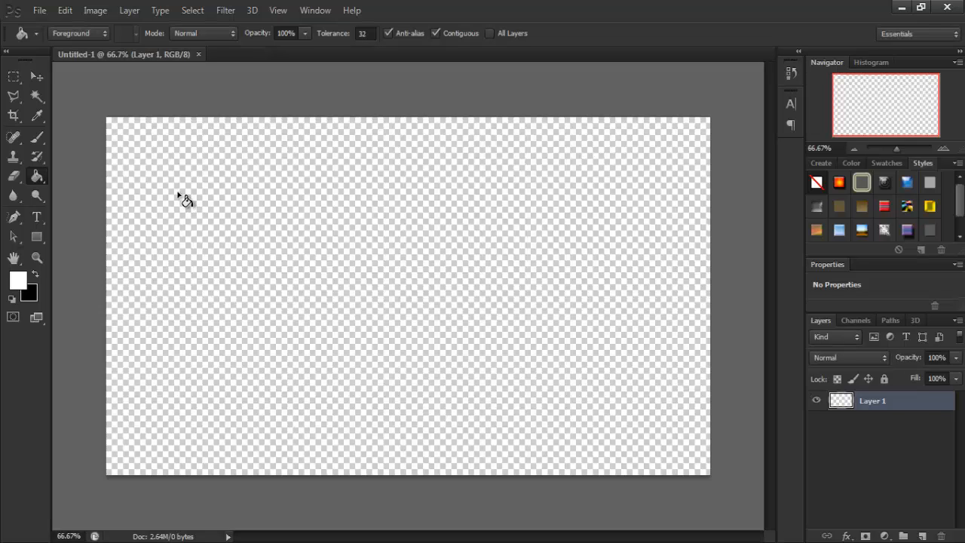
mouse_move(93, 229)
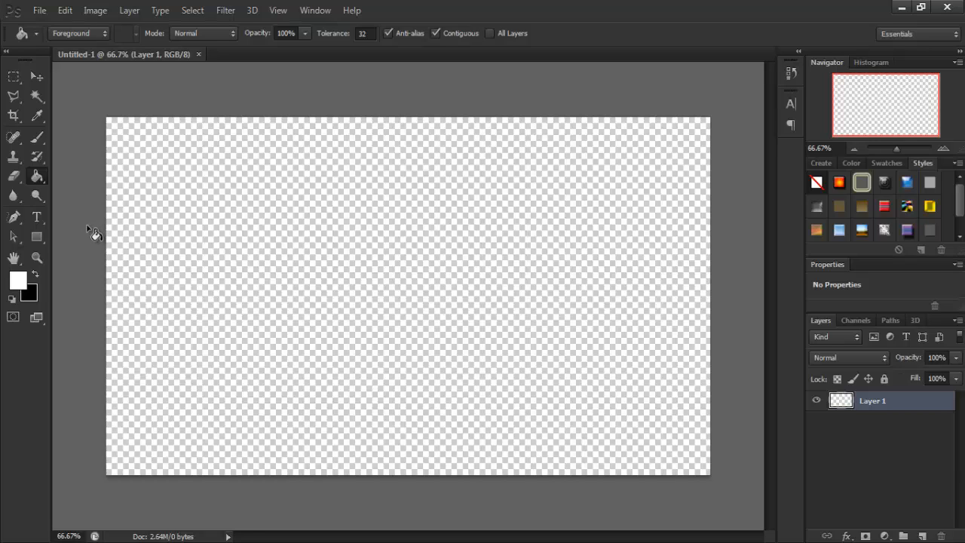
mouse_move(100, 229)
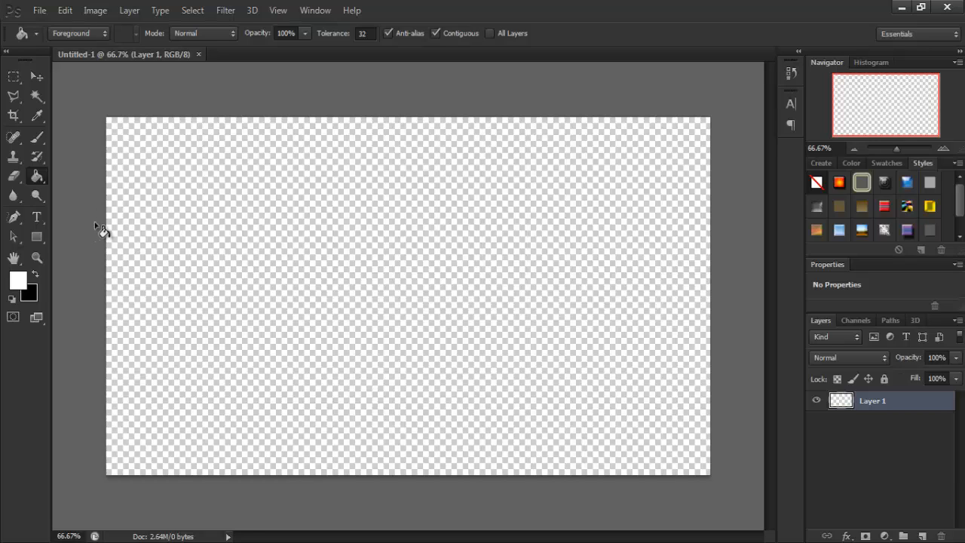
mouse_move(37, 187)
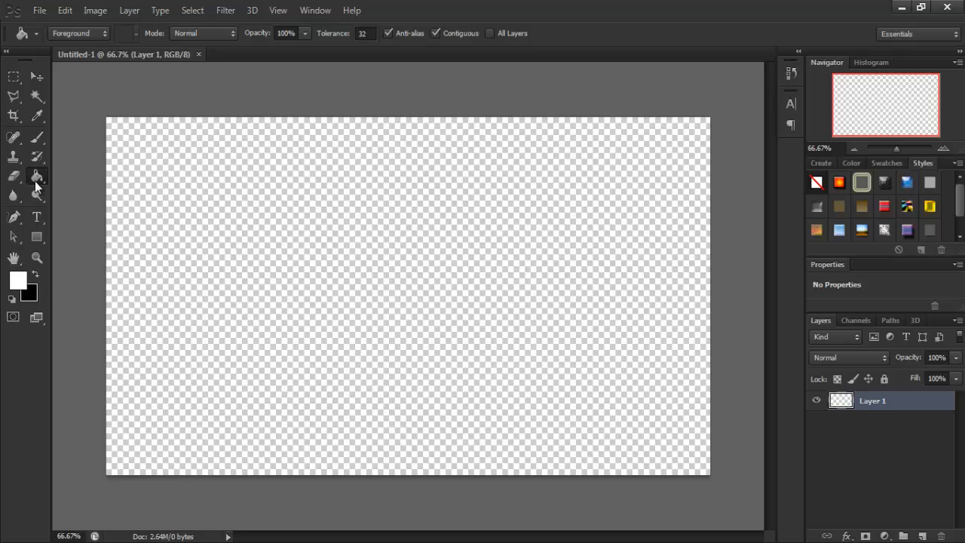
- Fill Layer 1 with solid white using the Paint Bucket
left_click(179, 187)
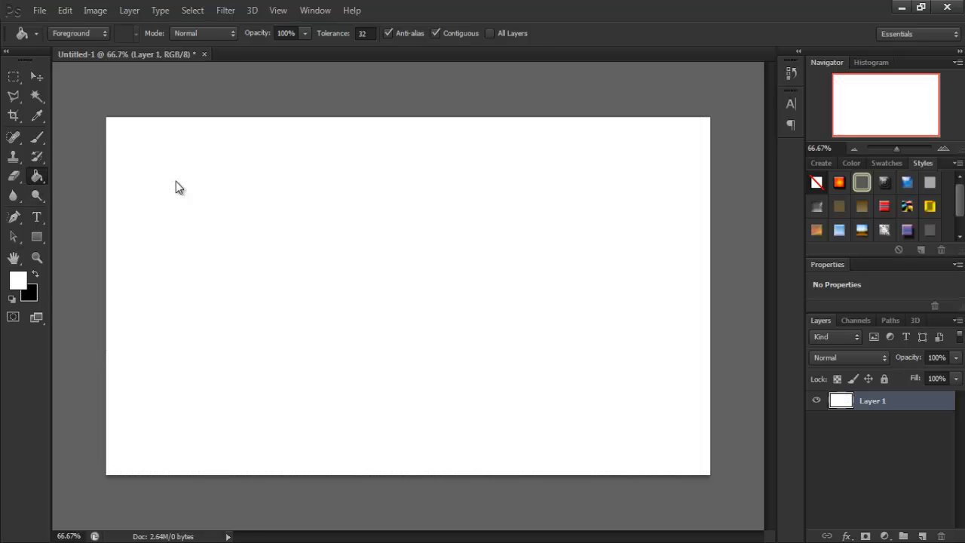
mouse_move(591, 445)
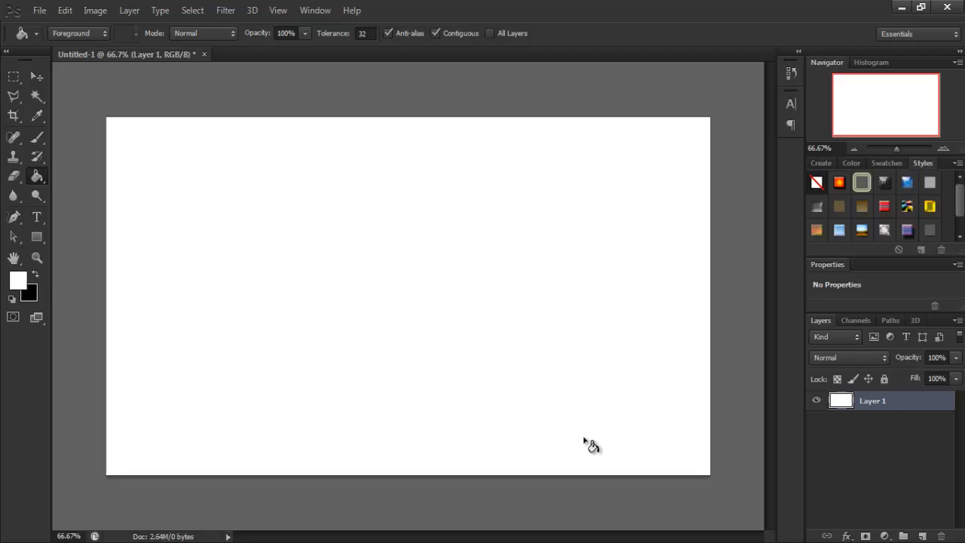
mouse_move(517, 316)
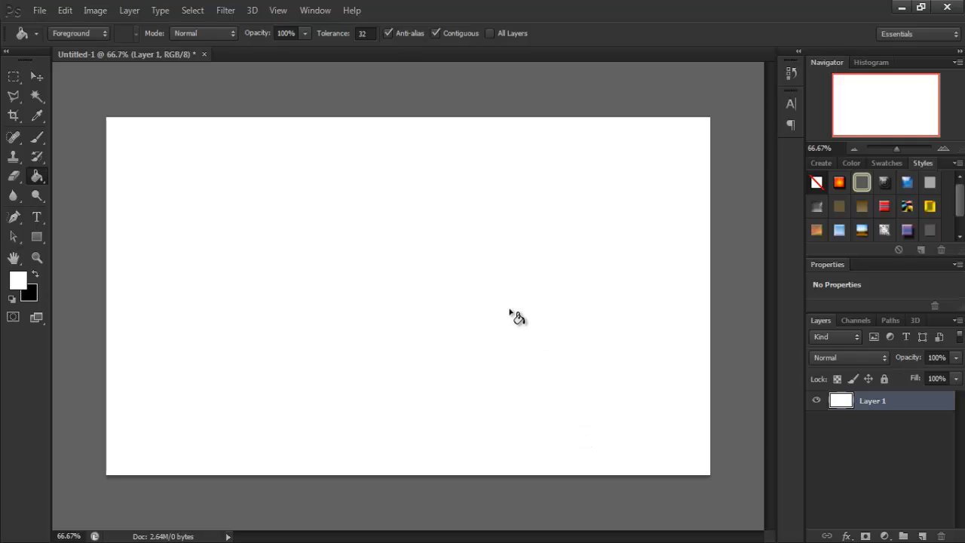
mouse_move(510, 335)
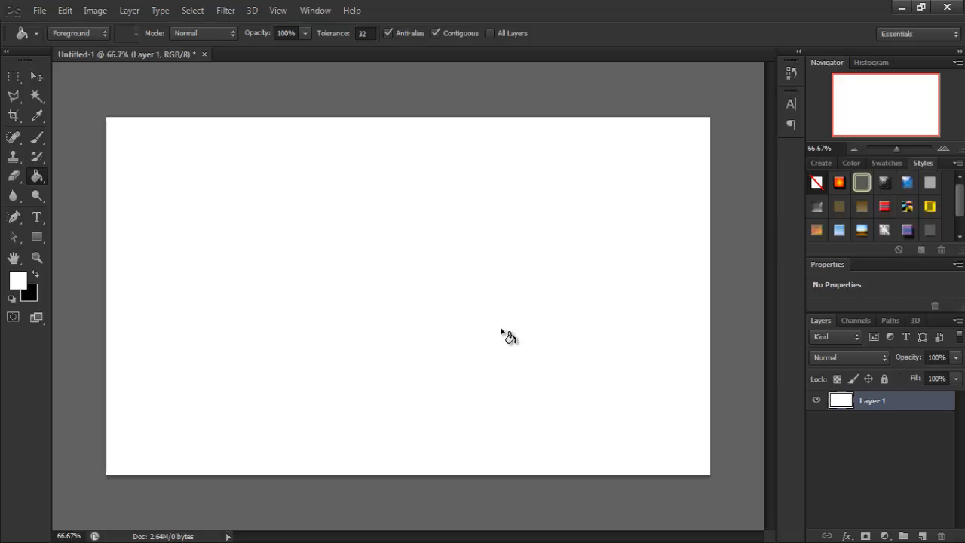
mouse_move(934, 411)
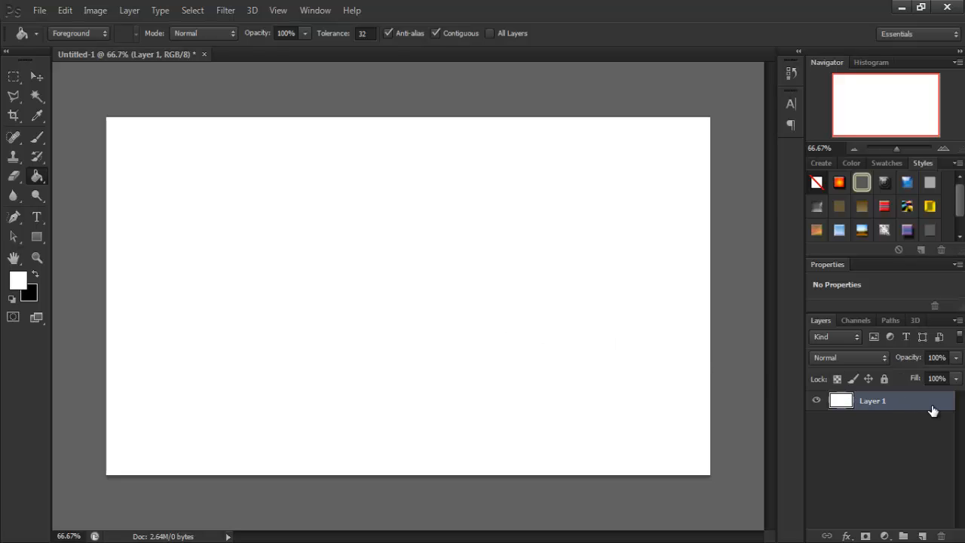
- Add a Color Overlay in teal (#00ffd8) to Layer 1 so the canvas turns teal
double_click(872, 401)
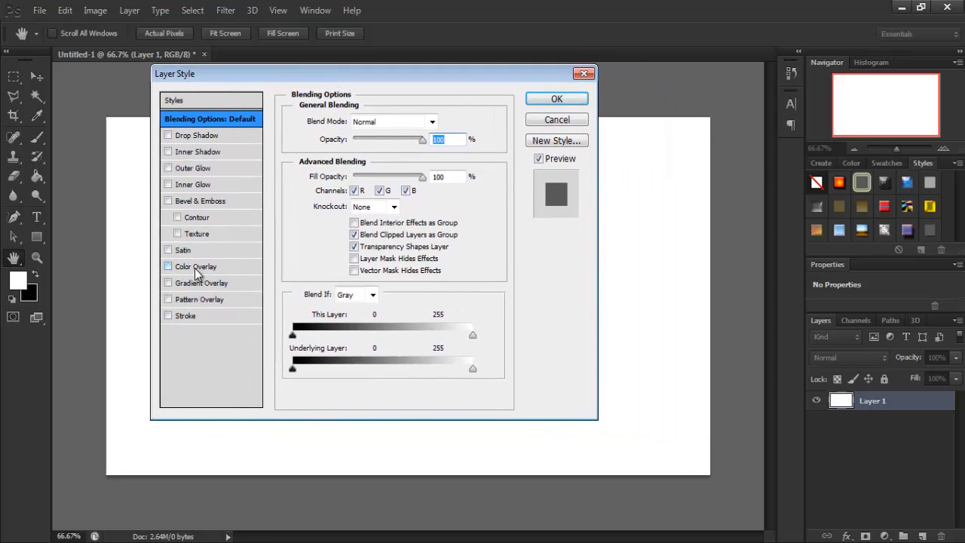
left_click(169, 265)
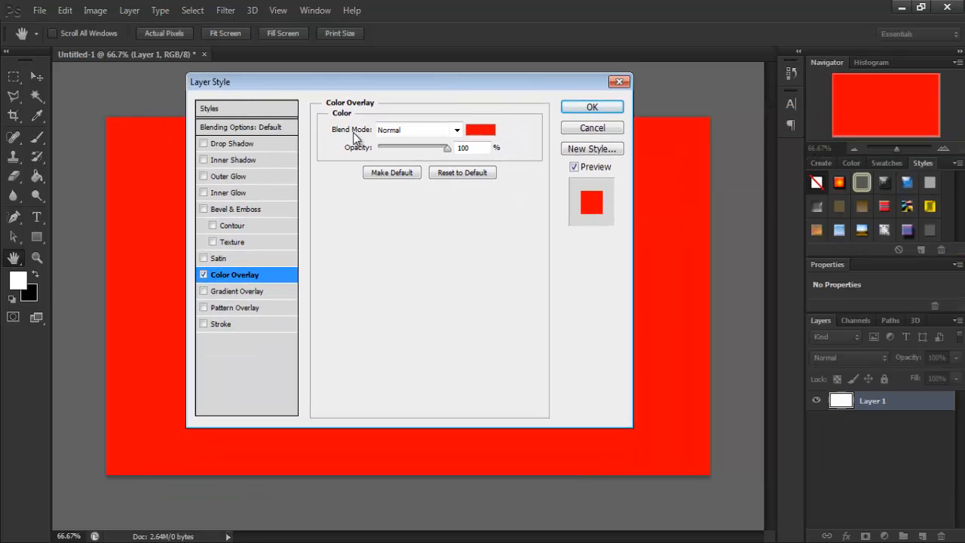
left_click(480, 129)
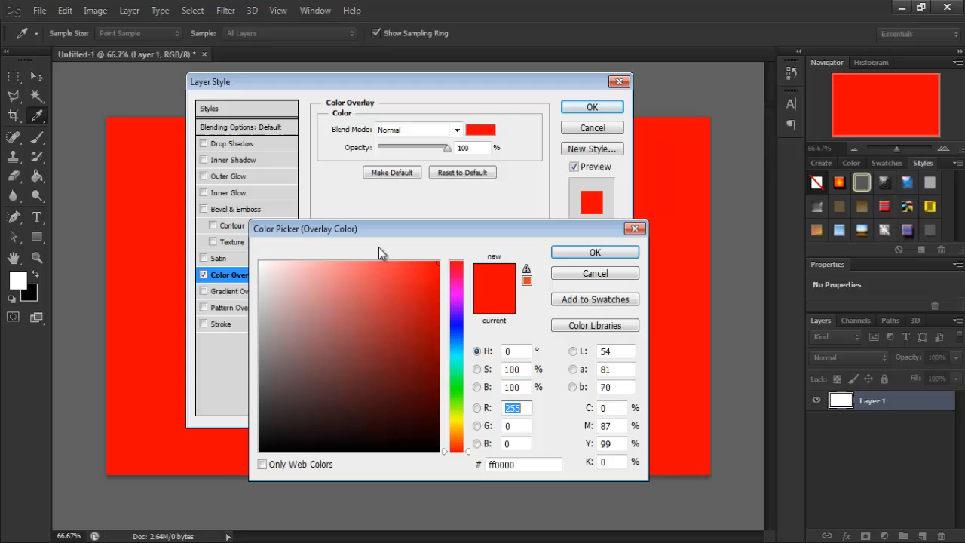
mouse_move(464, 413)
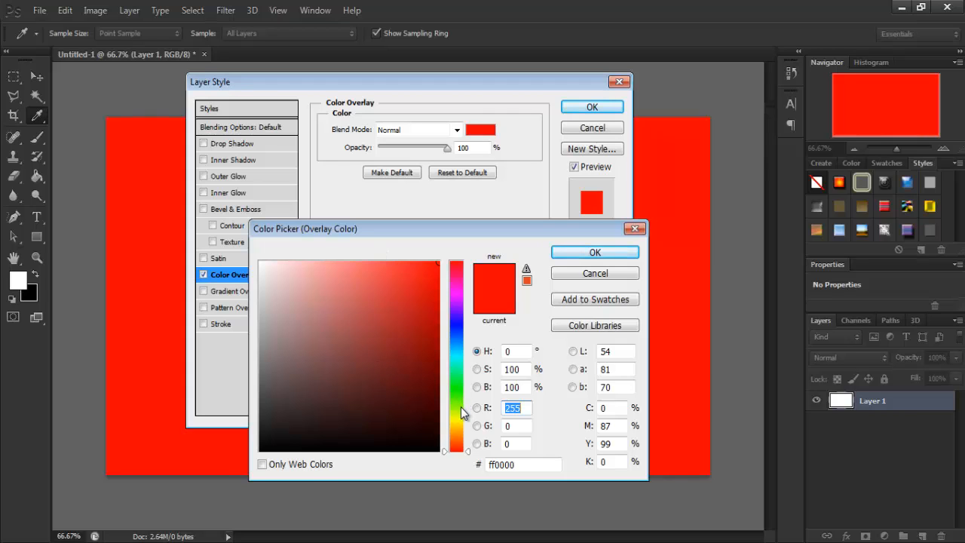
mouse_move(503, 243)
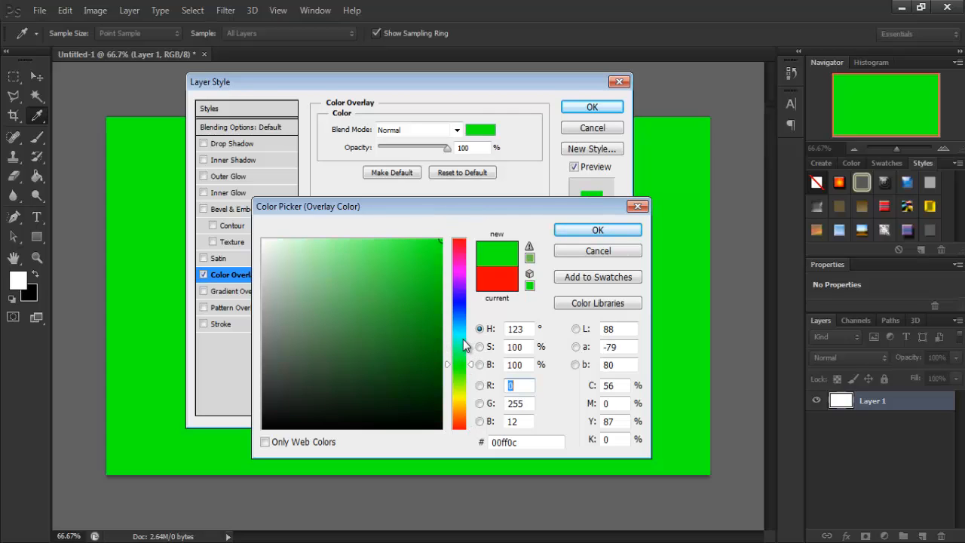
left_click(350, 240)
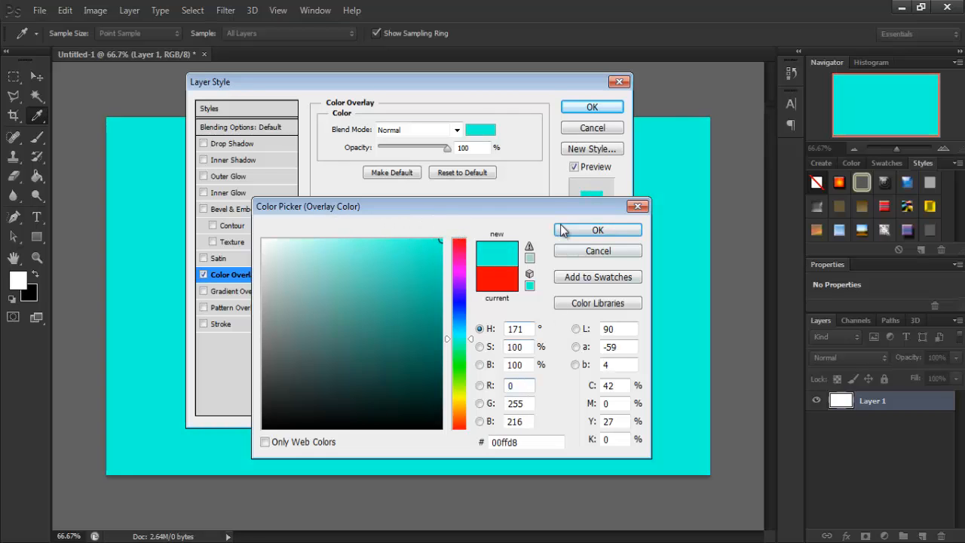
left_click(597, 230)
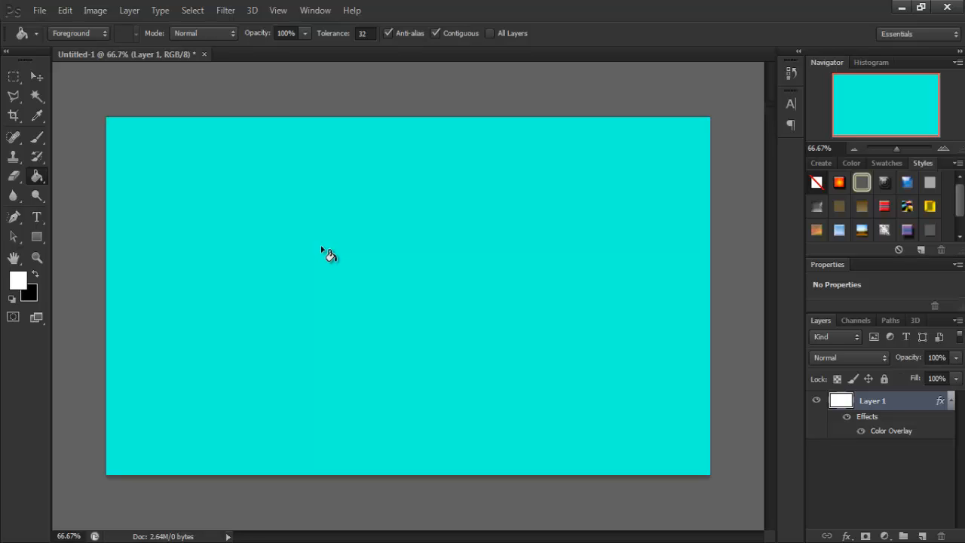
mouse_move(230, 533)
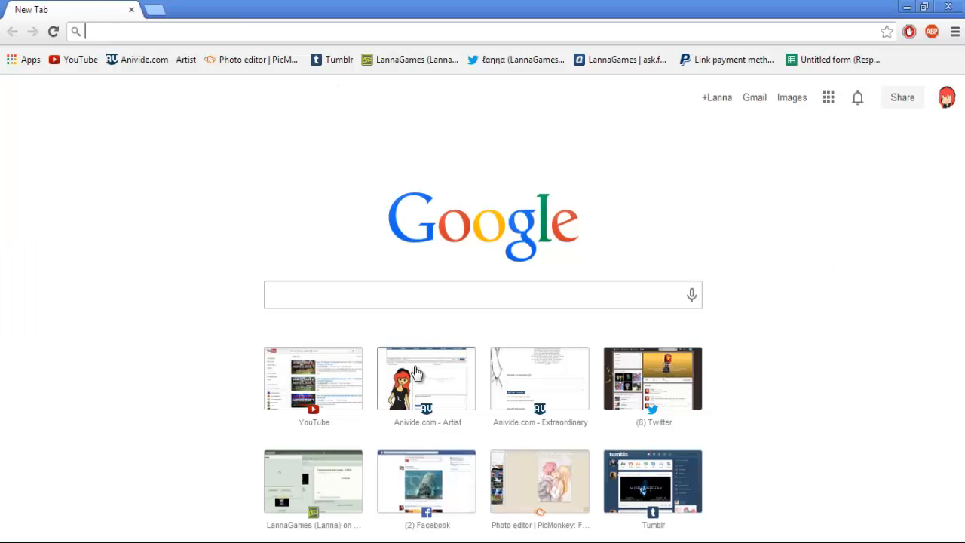
- Search Google for 'NovaSkins' and open the Nova Skin editor site
left_click(482, 294)
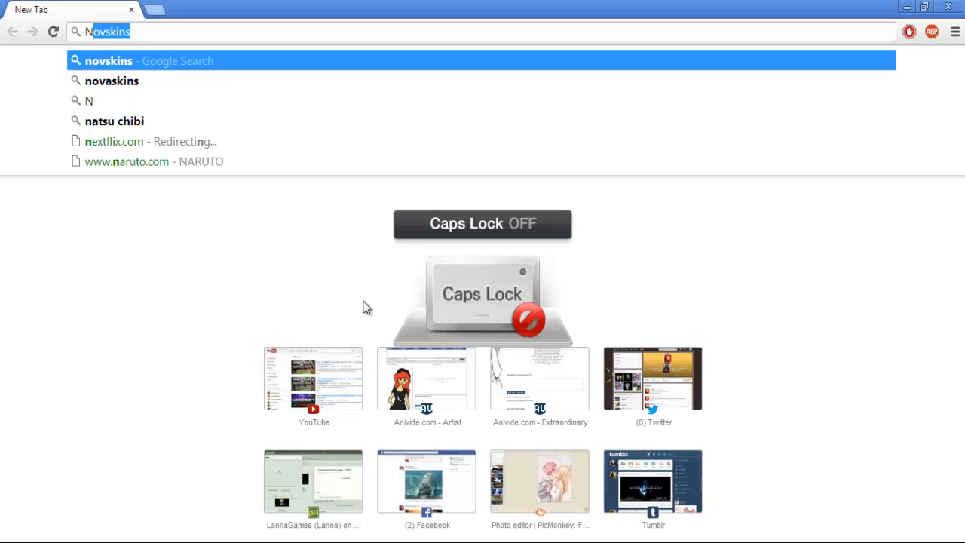
type("NovaSkins&aqs=chrome.0.69i59j0l5.2362j0j8&sourceid=chrome&espv=210&es_sm=93&ie=UTF-8")
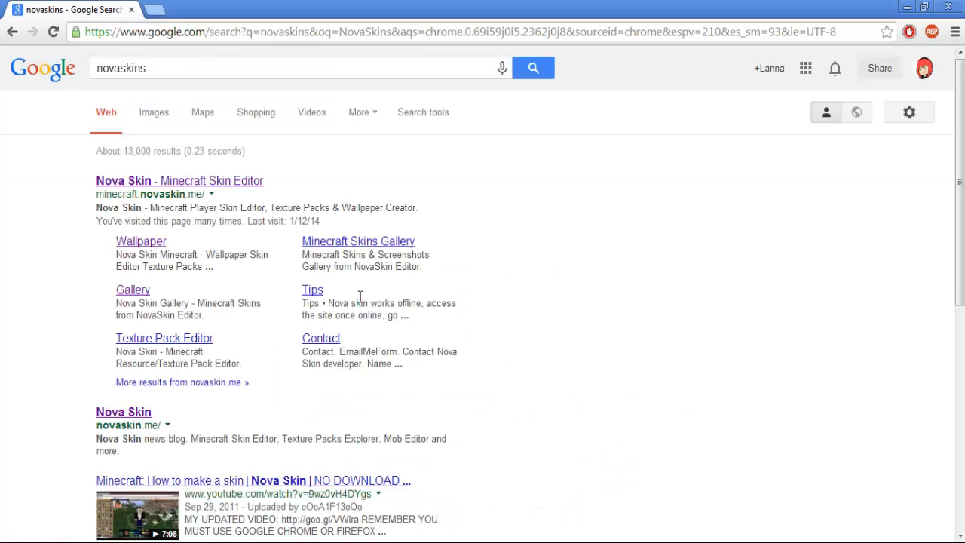
left_click(179, 181)
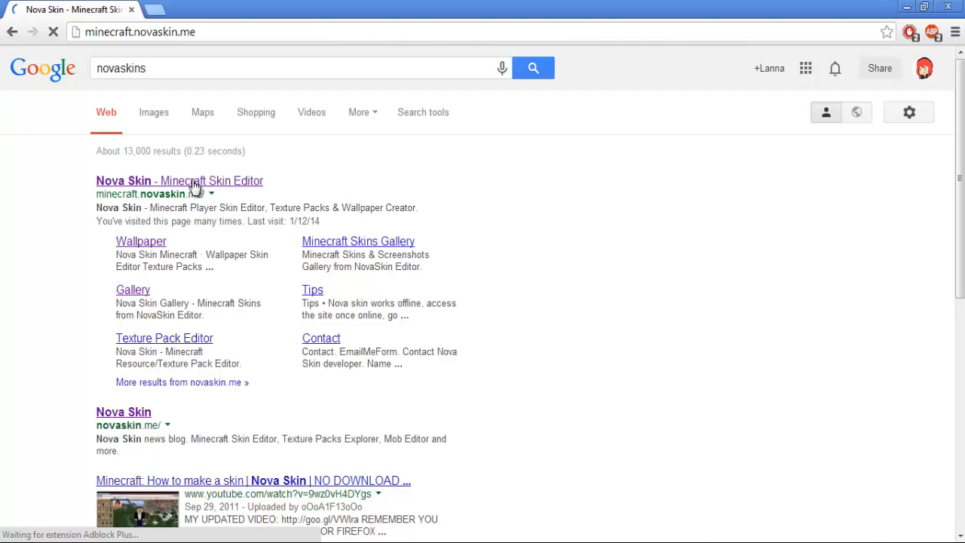
left_click(179, 181)
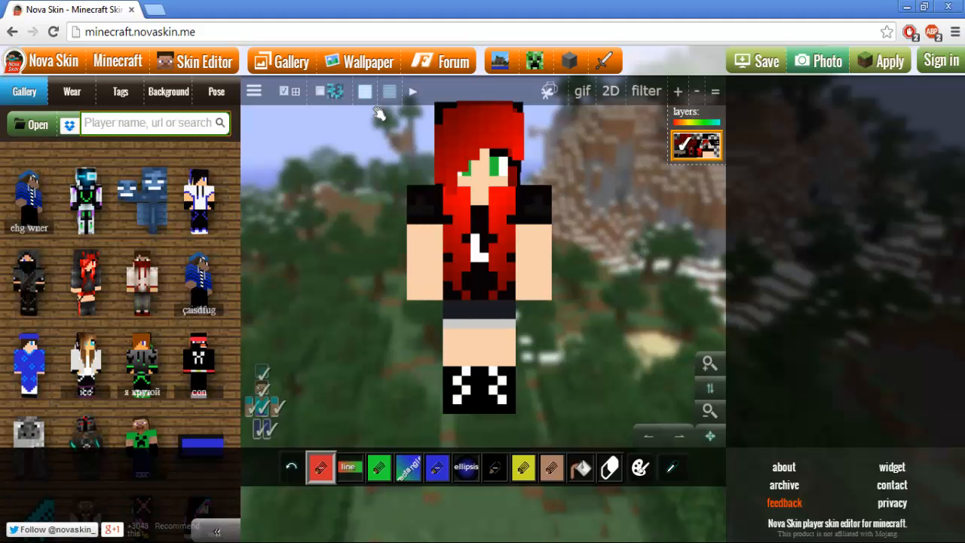
- Search the Gallery for the player skin by name, typing 'Wo'
left_click(128, 123)
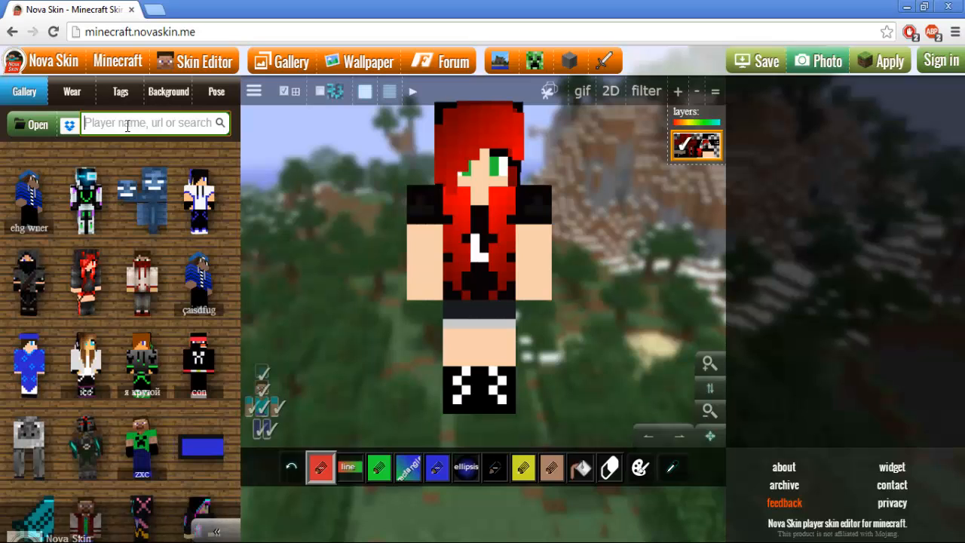
type("WoeltsLanna")
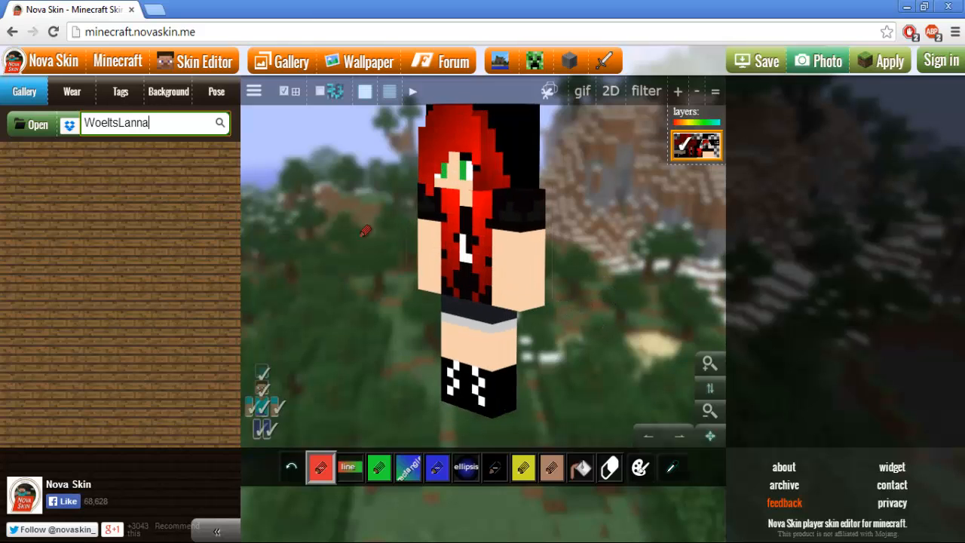
- Give the skin a random pose, adjust it, and bring up the held-item picker
left_click(217, 92)
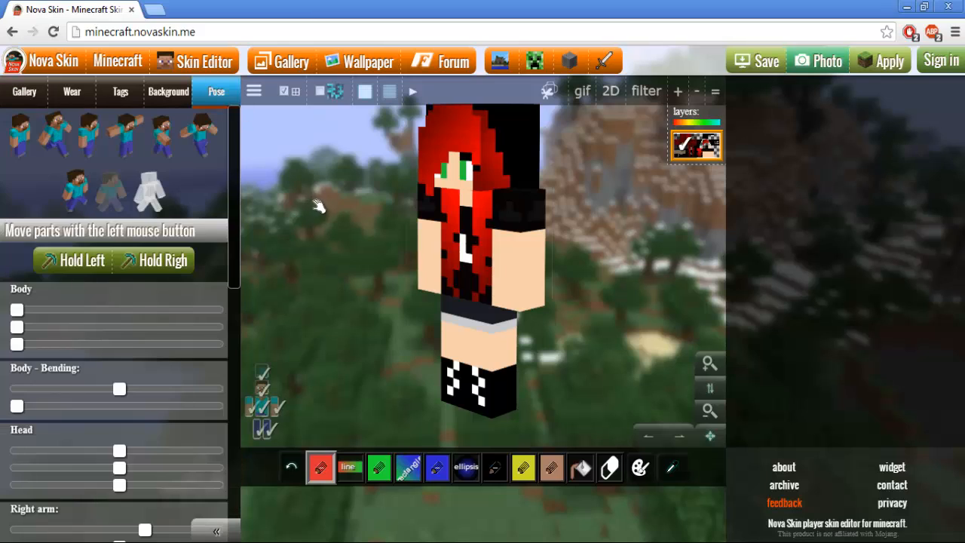
mouse_move(112, 190)
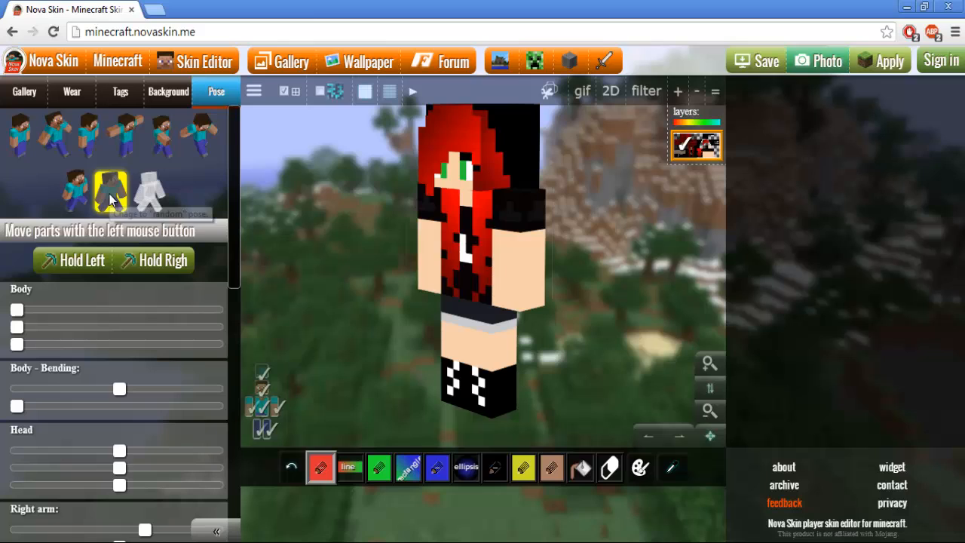
left_click(111, 190)
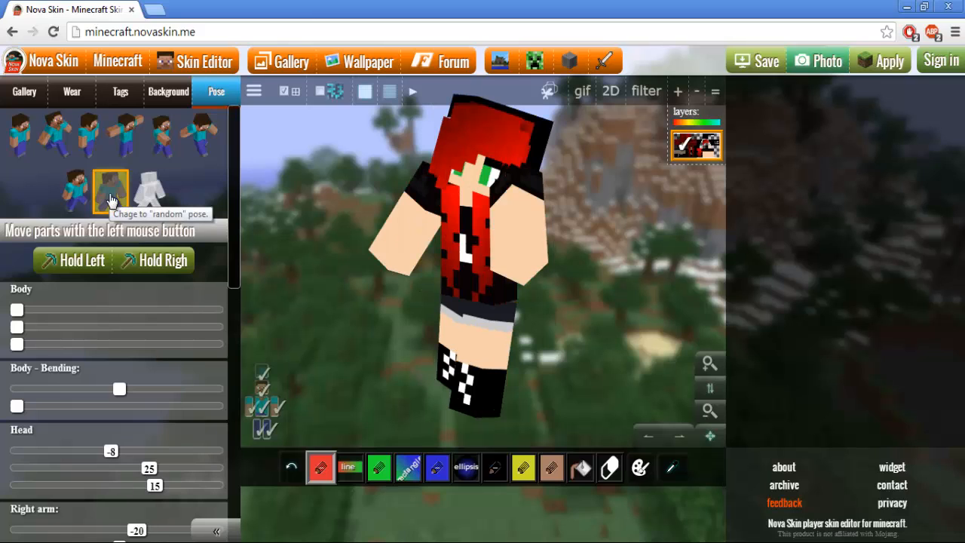
mouse_move(571, 347)
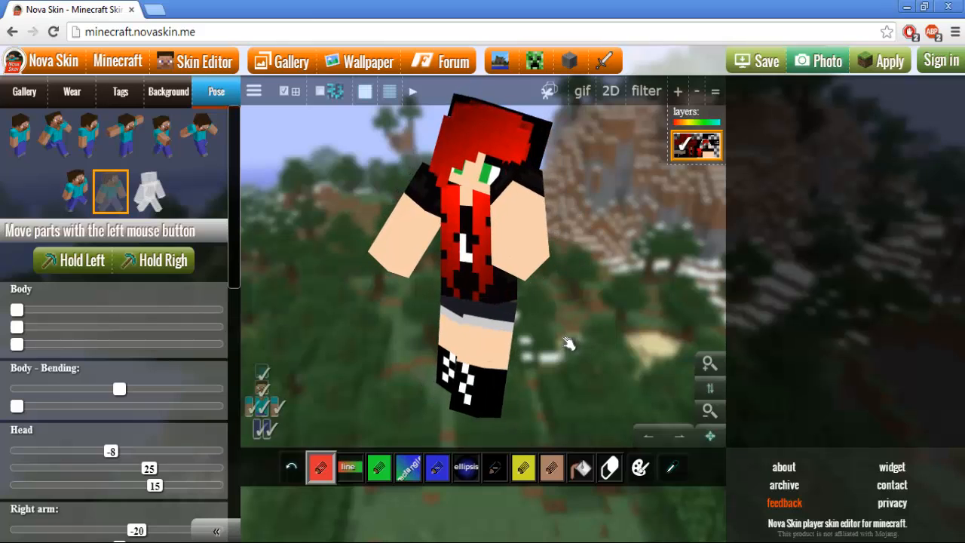
left_click_drag(570, 344, 304, 188)
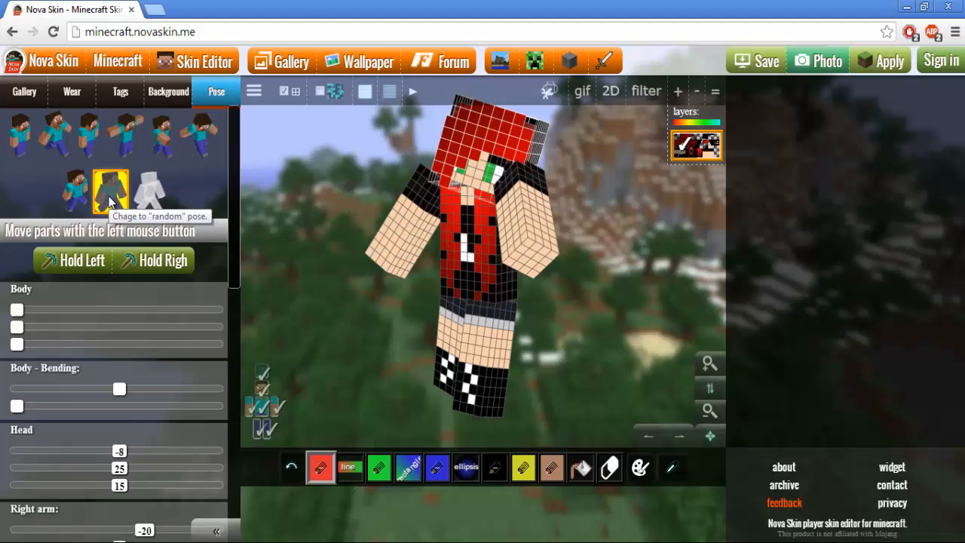
left_click(111, 191)
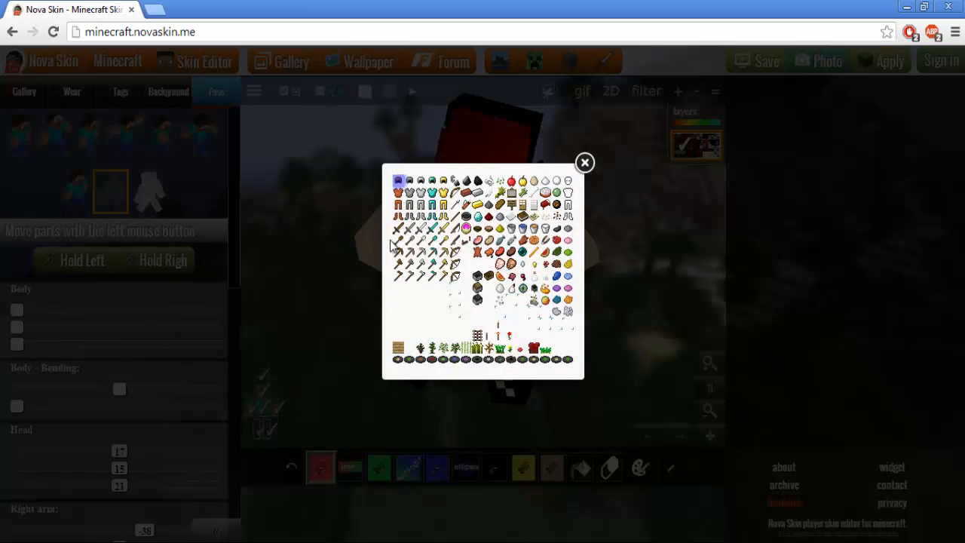
- Put a bow in one hand and a sword in the other
left_click(585, 163)
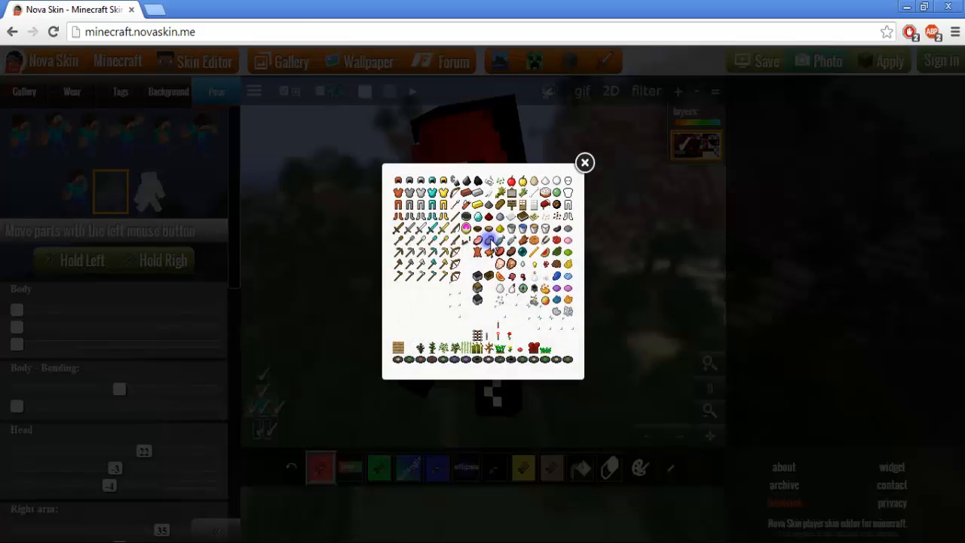
left_click(585, 163)
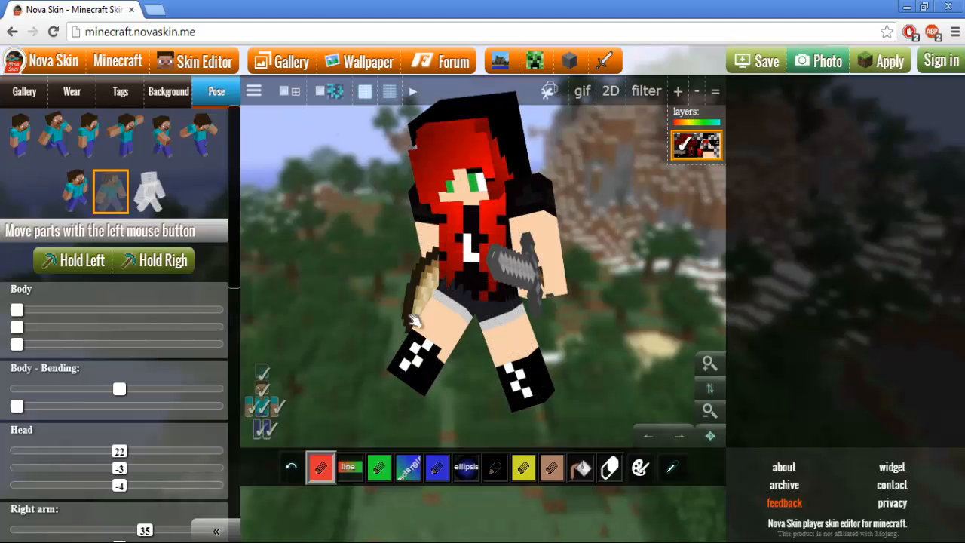
mouse_move(818, 120)
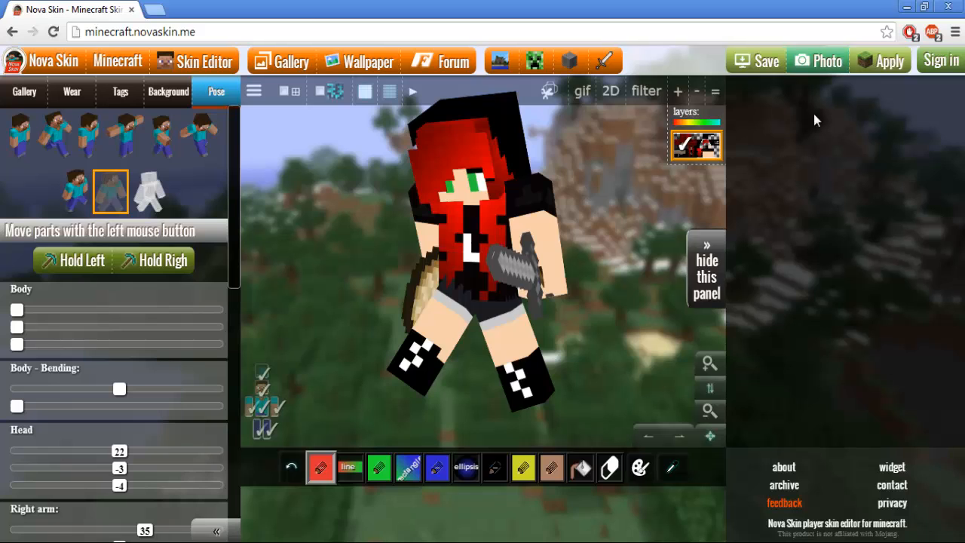
- Render a photo of the posed skin with the Photo button
left_click(818, 61)
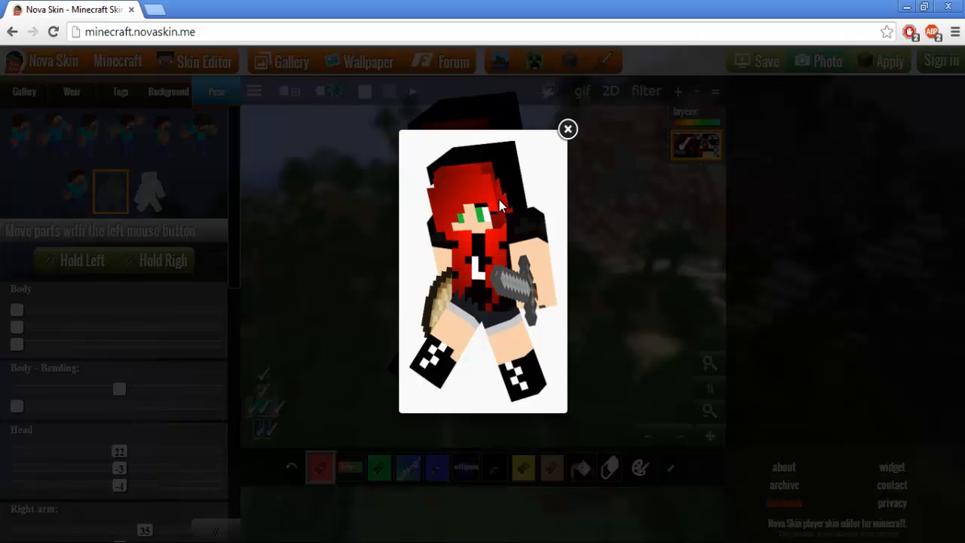
mouse_move(460, 264)
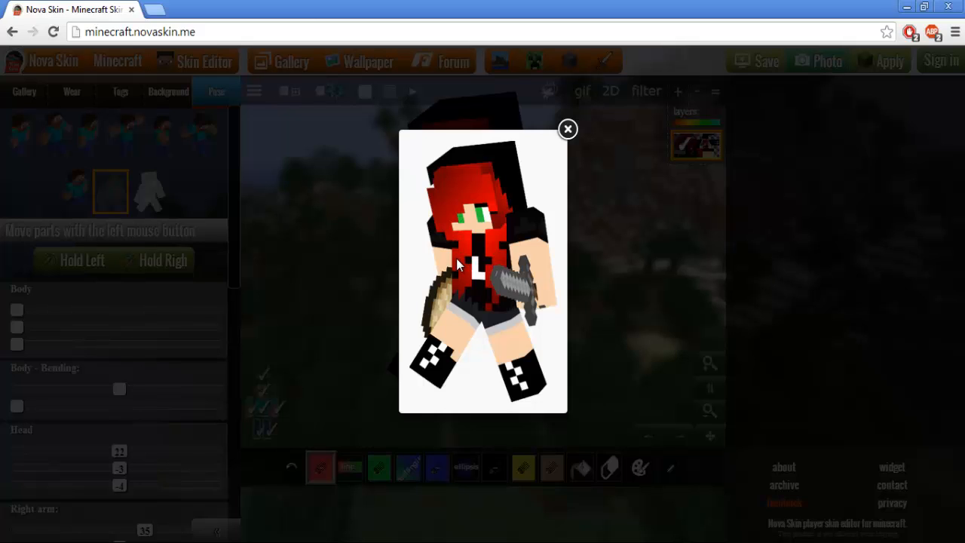
mouse_move(513, 163)
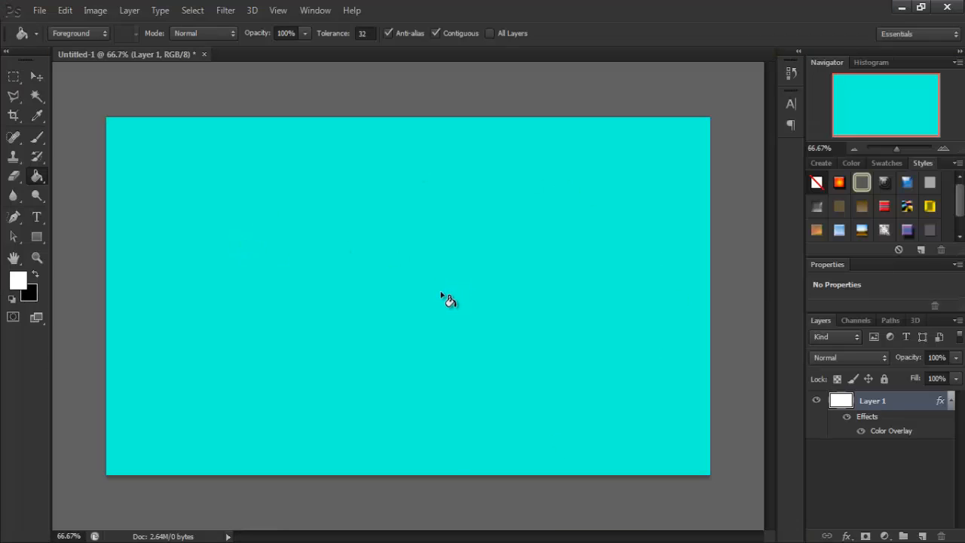
mouse_move(453, 296)
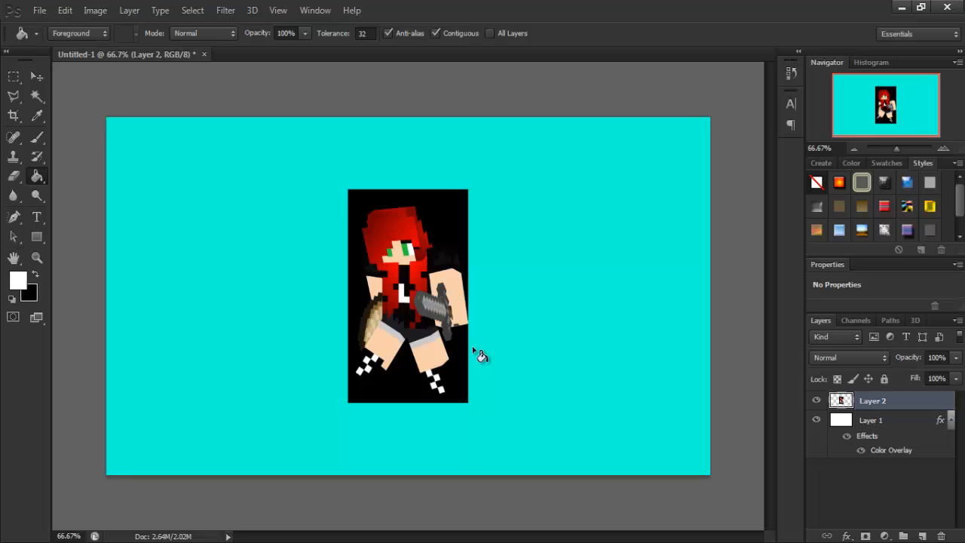
mouse_move(354, 211)
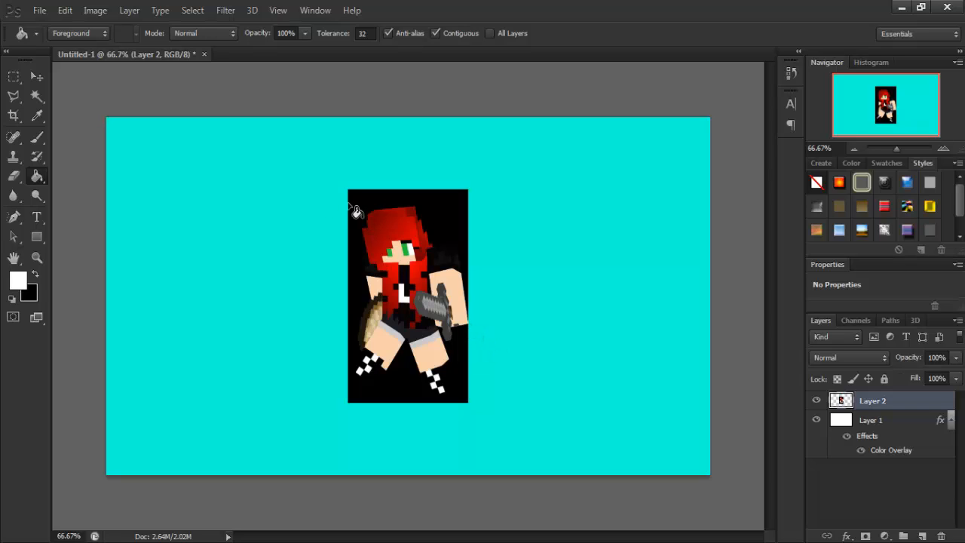
- Select the render's black background with the Magic Wand and delete it
left_click(36, 97)
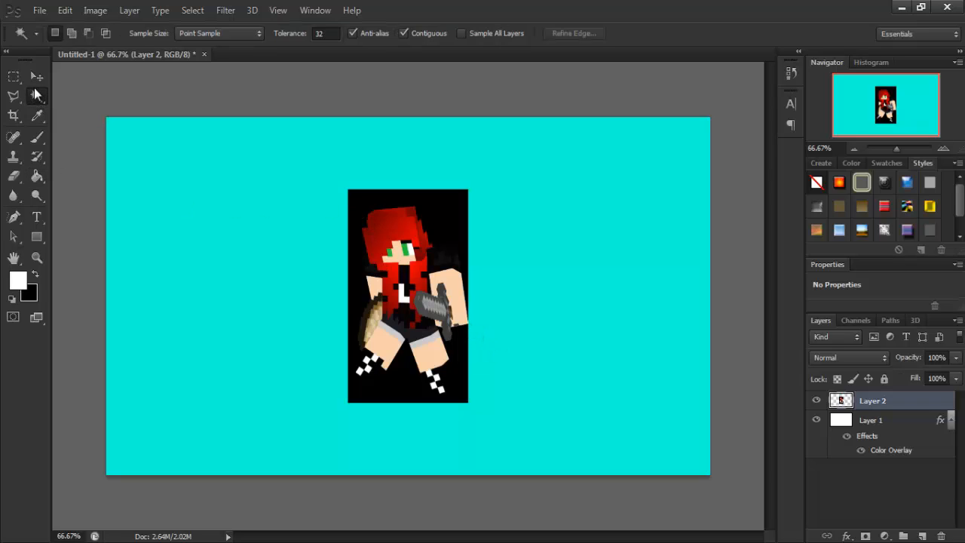
mouse_move(404, 195)
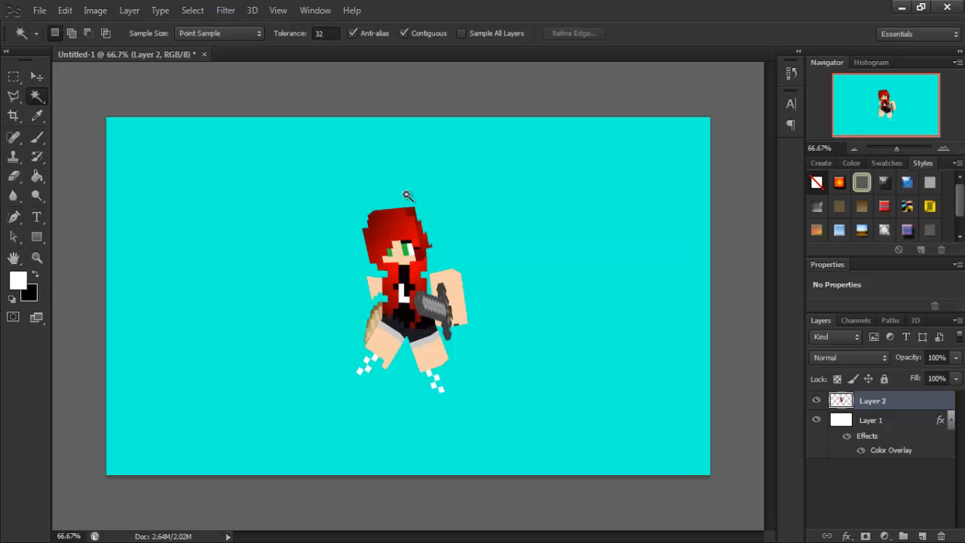
left_click(14, 75)
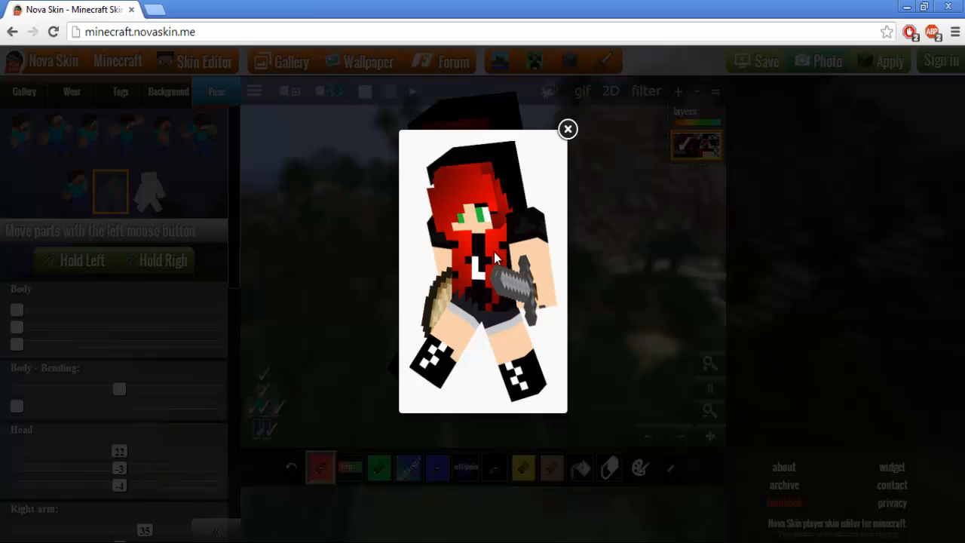
mouse_move(566, 356)
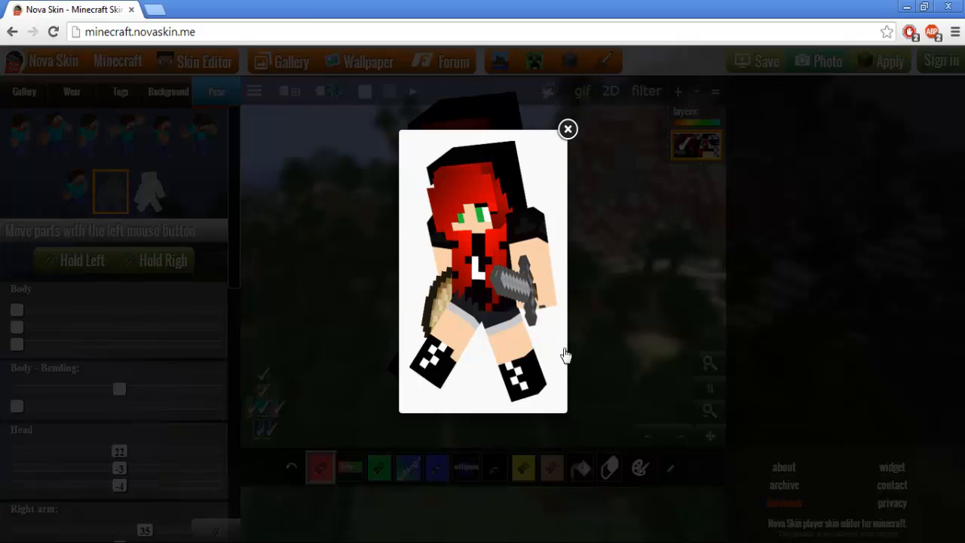
mouse_move(497, 323)
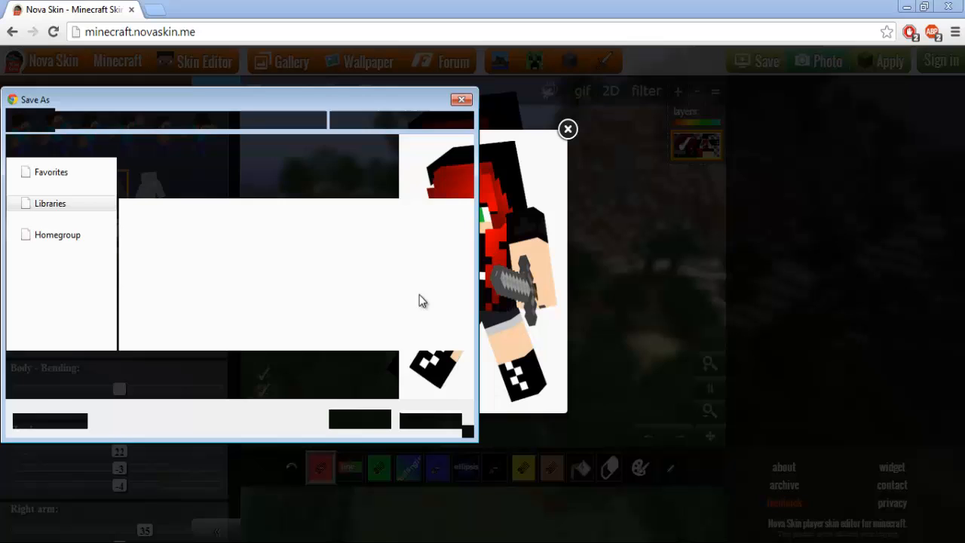
- Save the render as 'jsfjksnfjkn' into the Minecraft pictures folder with type All Files
left_click(57, 297)
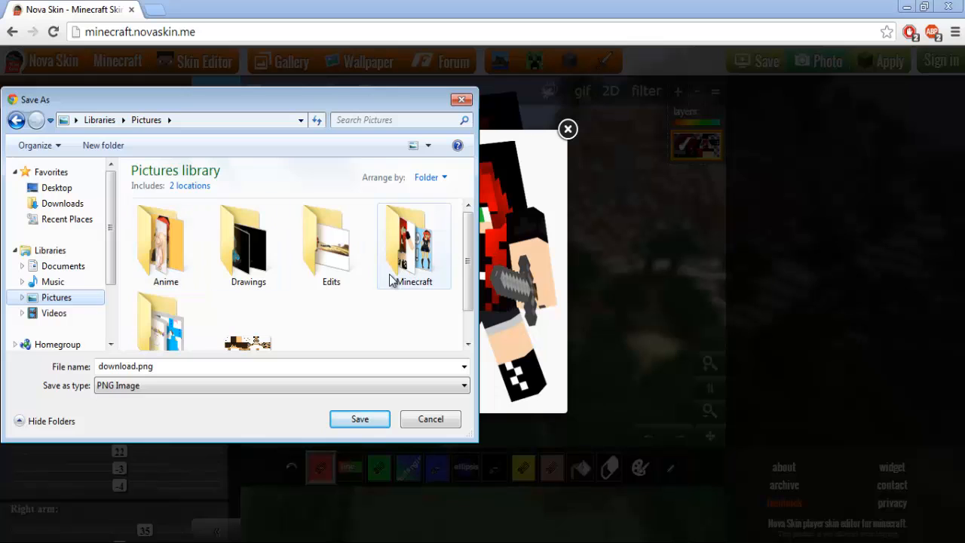
double_click(414, 240)
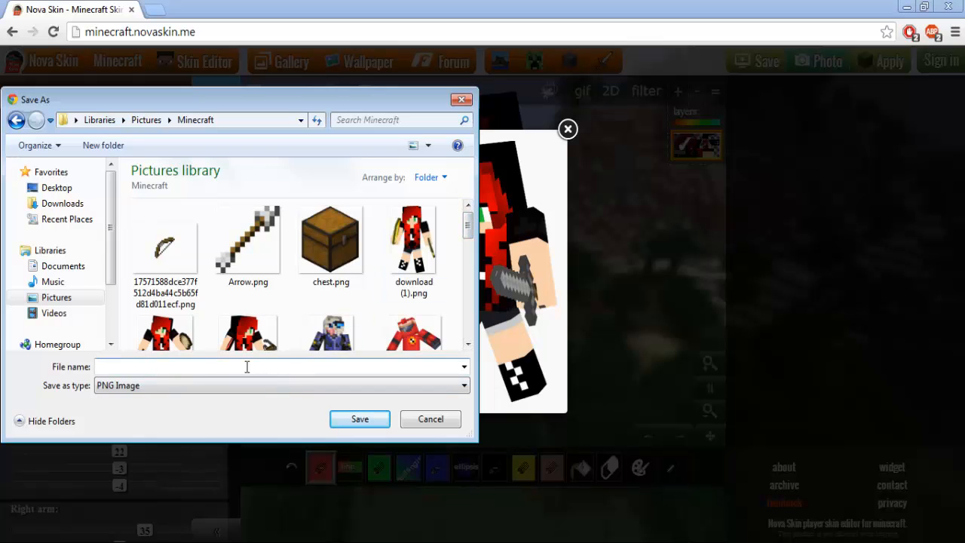
type("jsfjksnfjkn")
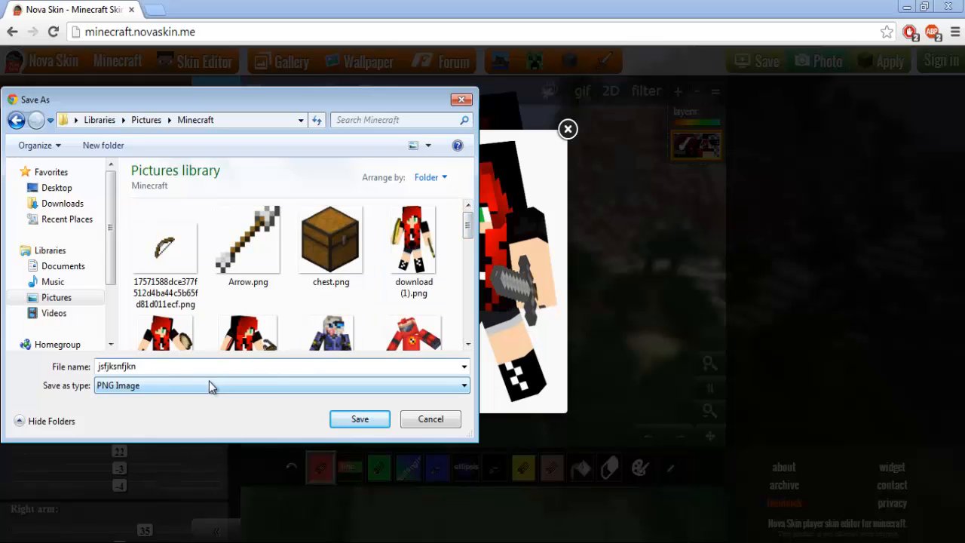
left_click(464, 386)
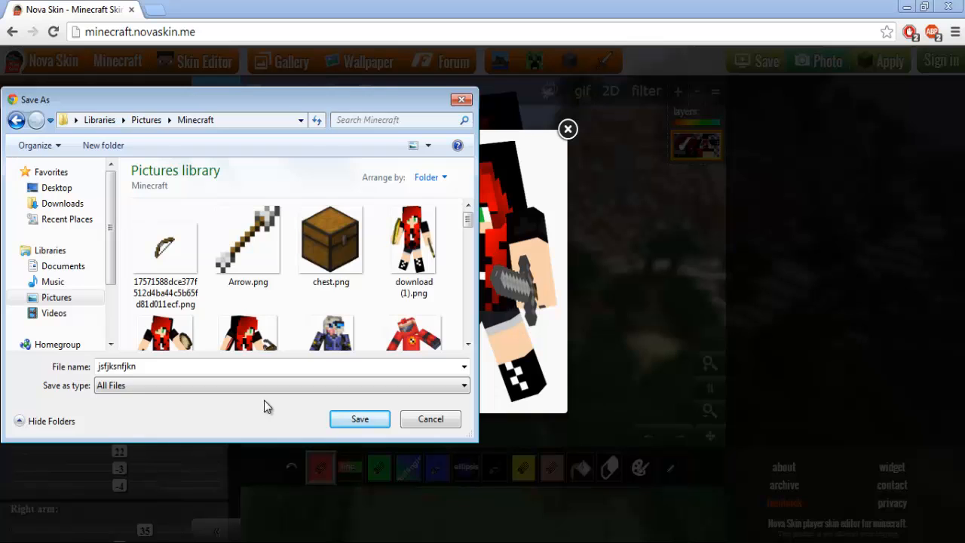
left_click(359, 420)
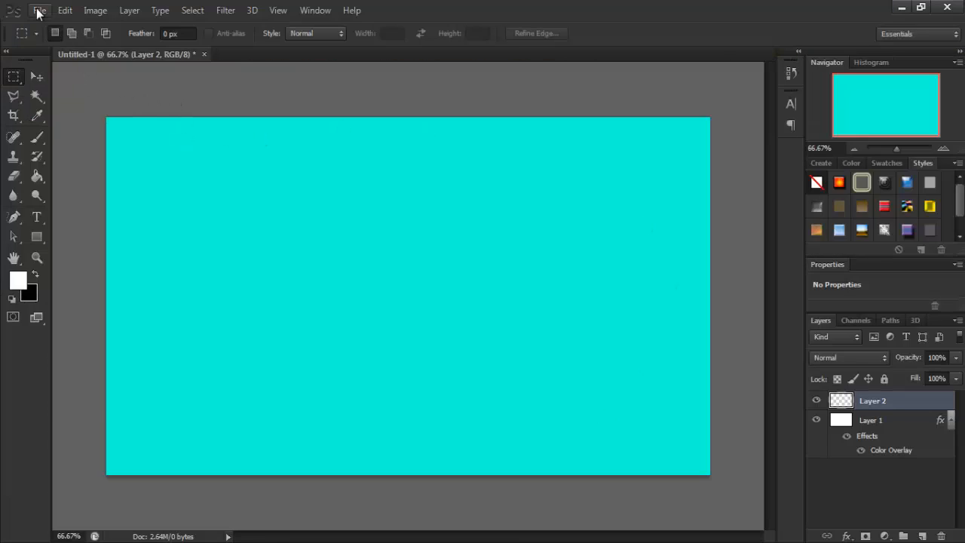
- Open download (17).png, the red-haired skin render, from the Minecraft folder via File > Open
left_click(40, 9)
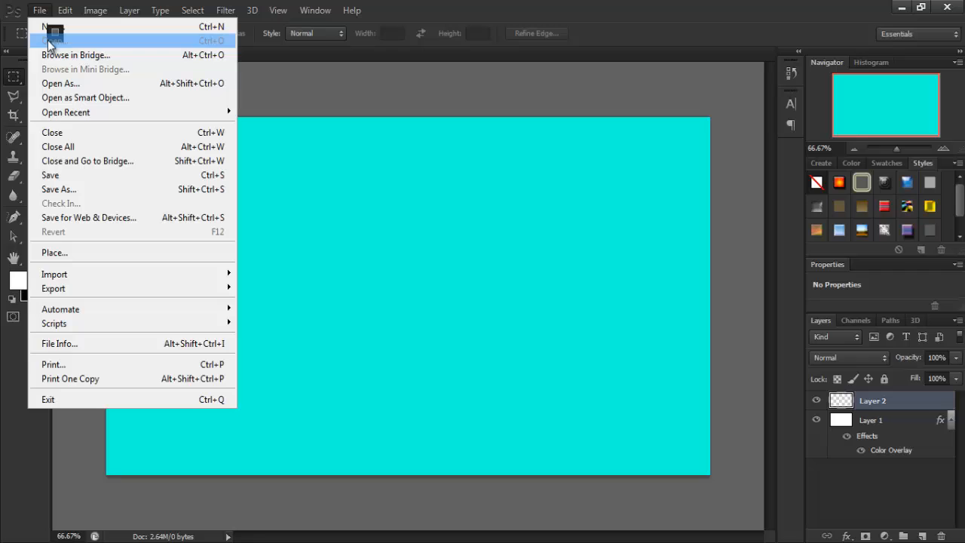
left_click(60, 83)
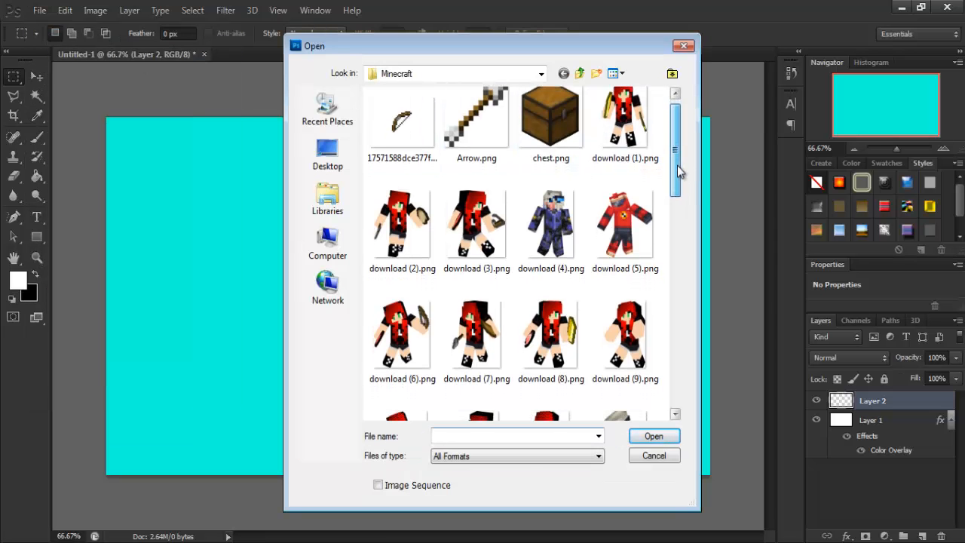
scroll("down", 3)
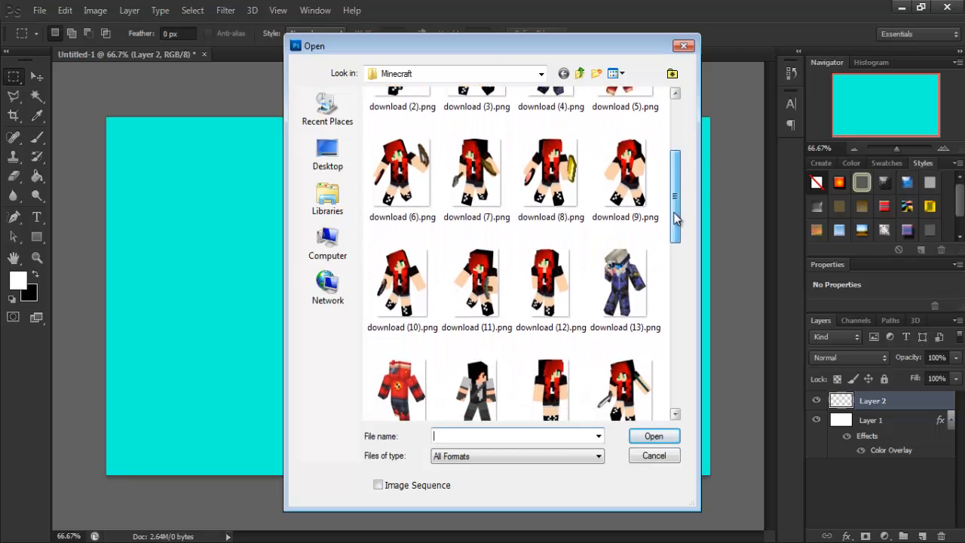
scroll("down", 3)
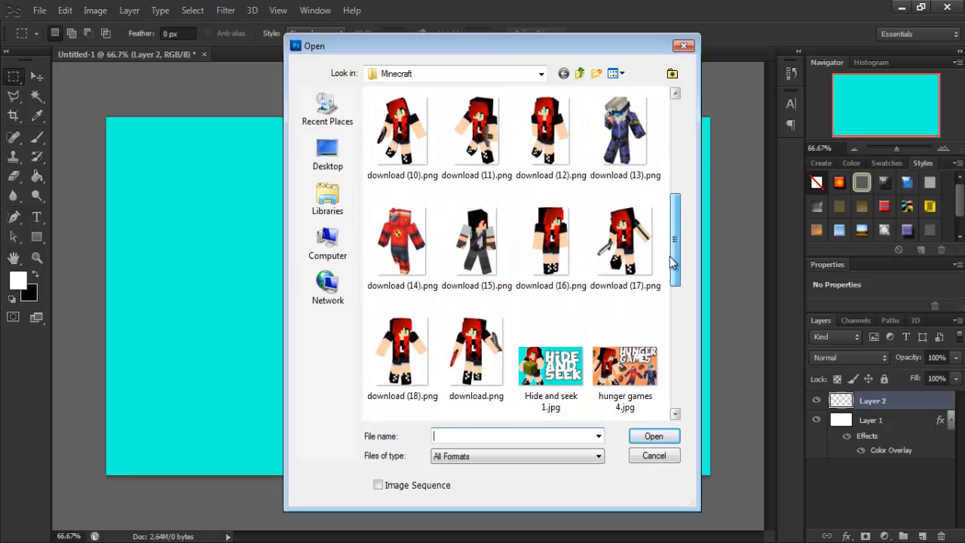
scroll("down", 3)
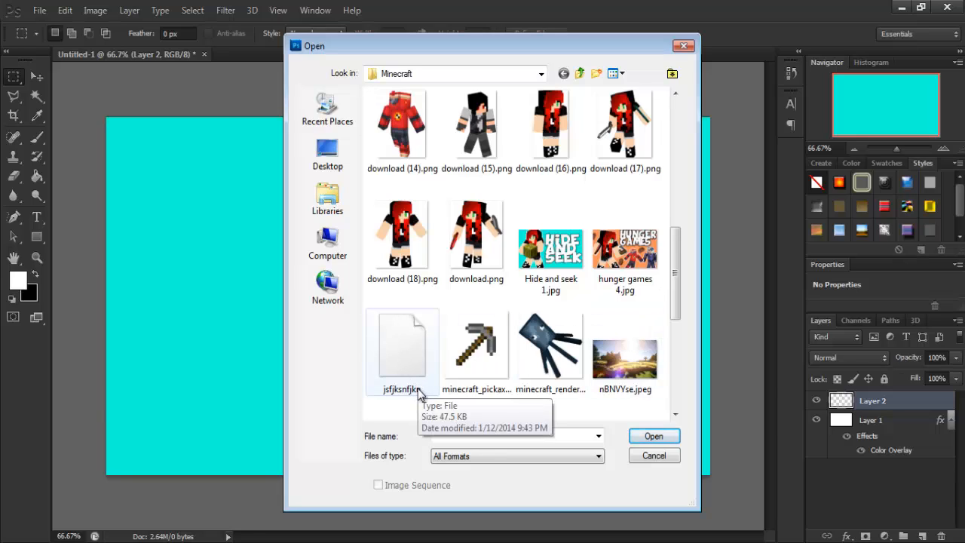
left_click(624, 123)
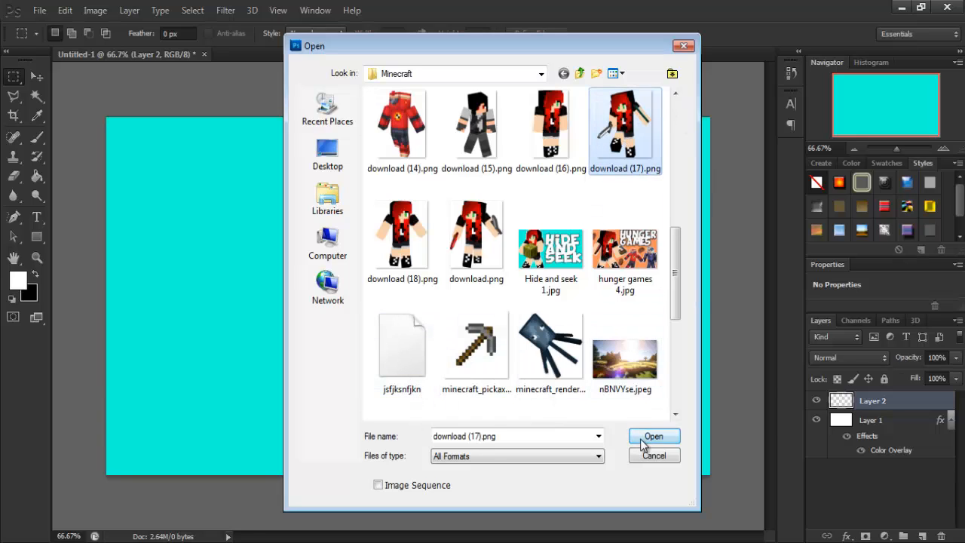
left_click(654, 436)
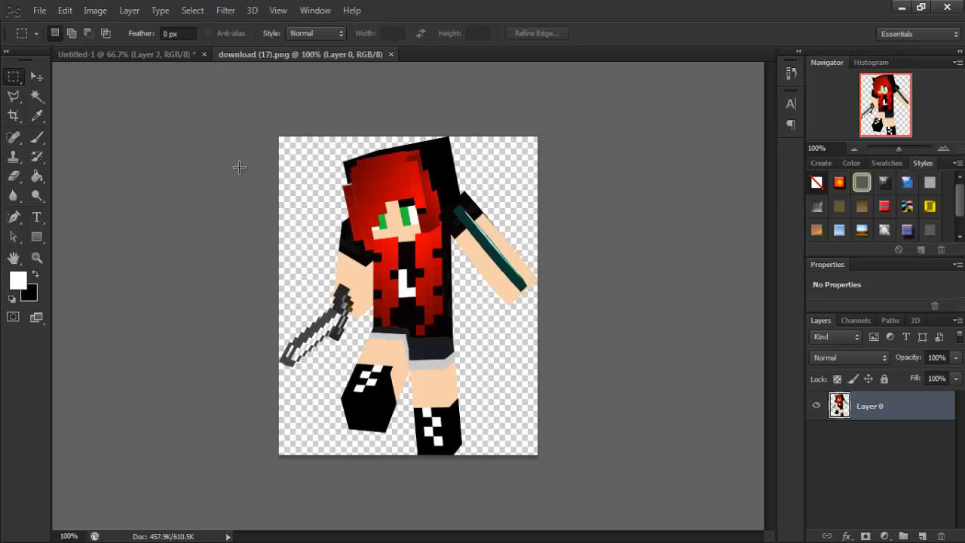
mouse_move(12, 79)
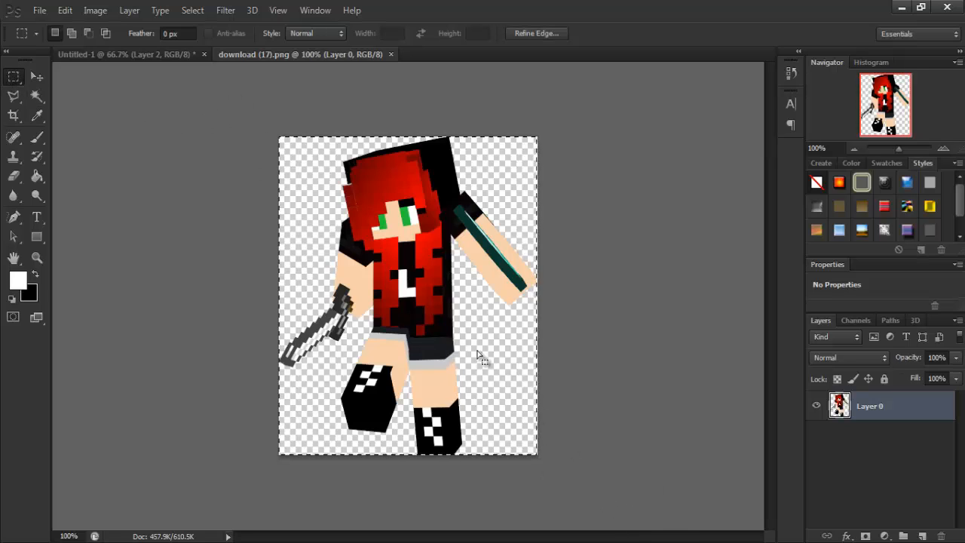
mouse_move(474, 353)
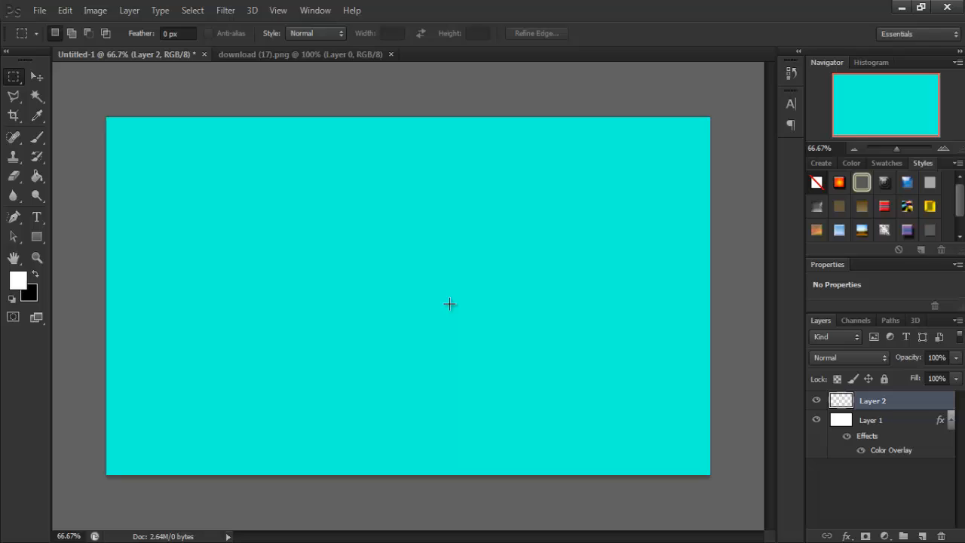
mouse_move(481, 320)
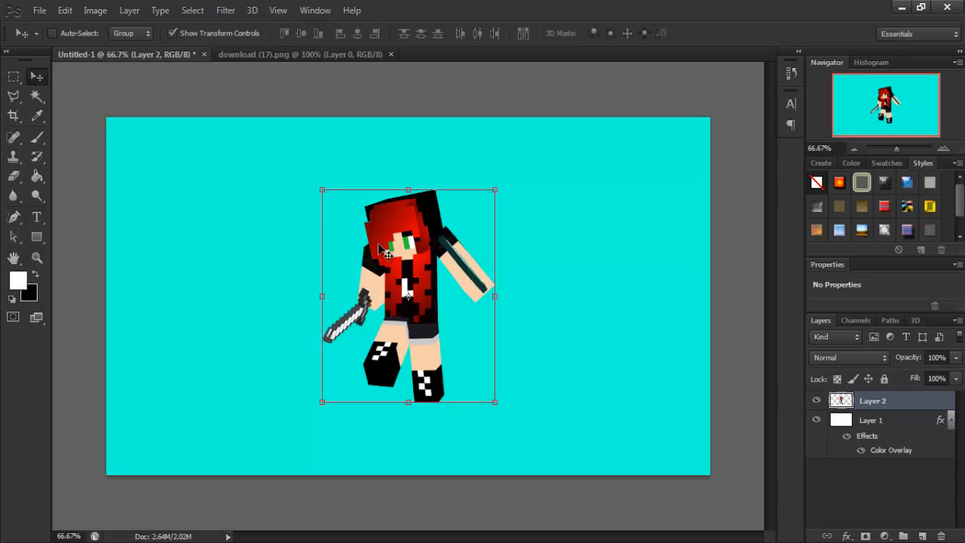
- Scale the pasted skin on Layer 2 to about 208% and move it to the right side of the teal canvas
left_click_drag(407, 294, 570, 290)
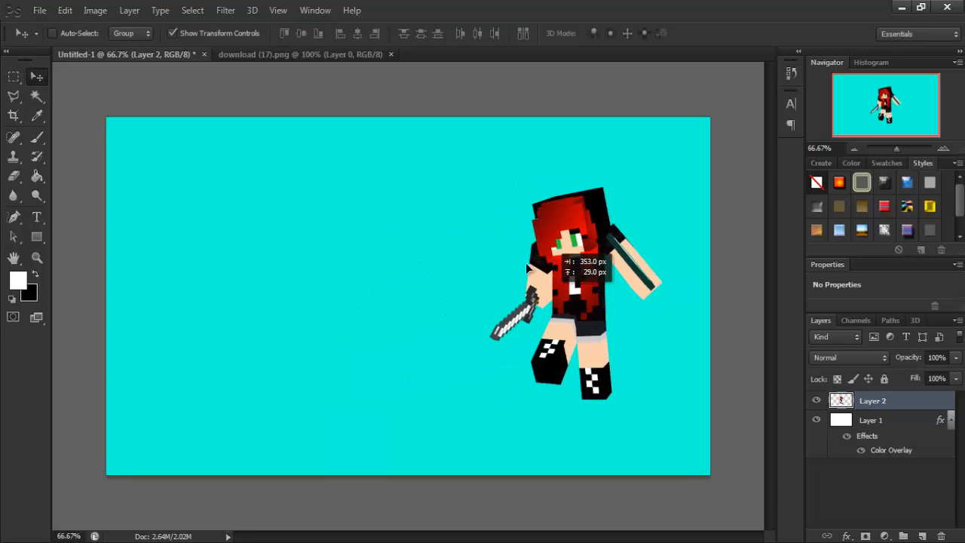
left_click_drag(566, 294, 407, 294)
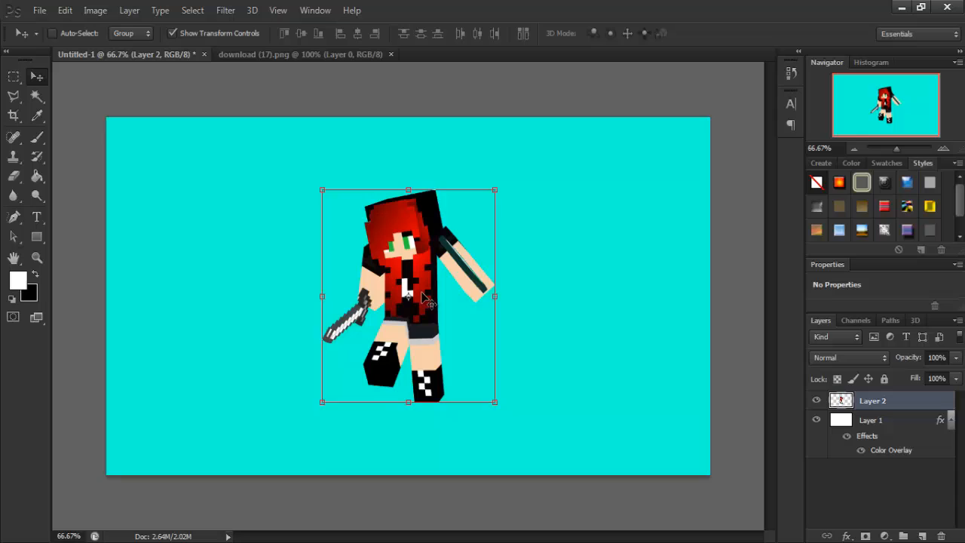
left_click_drag(408, 296, 537, 278)
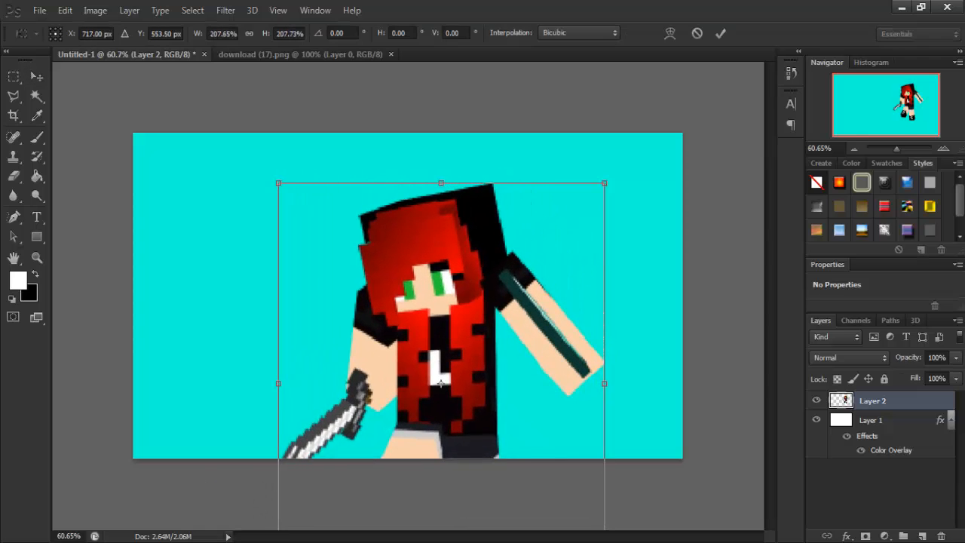
left_click_drag(441, 294, 504, 317)
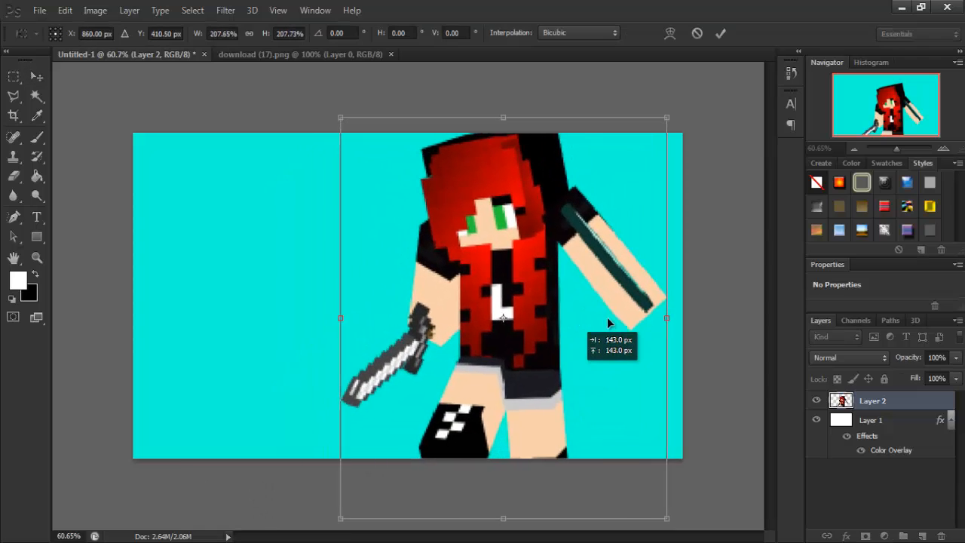
left_click_drag(504, 317, 549, 317)
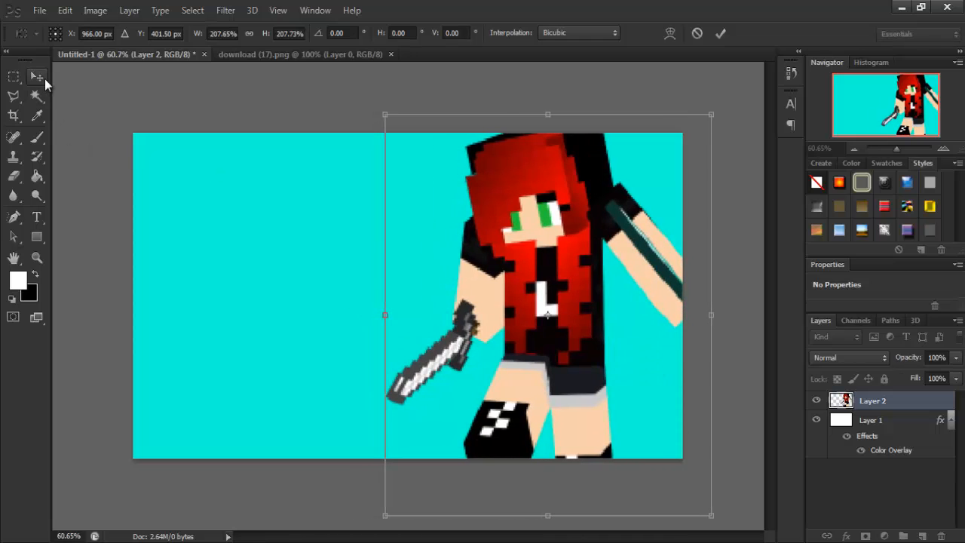
left_click(36, 75)
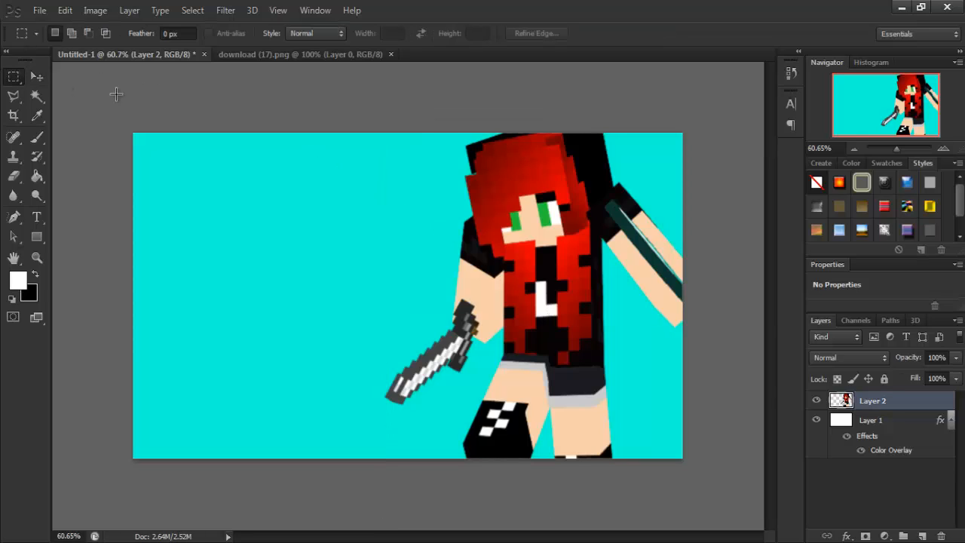
mouse_move(36, 219)
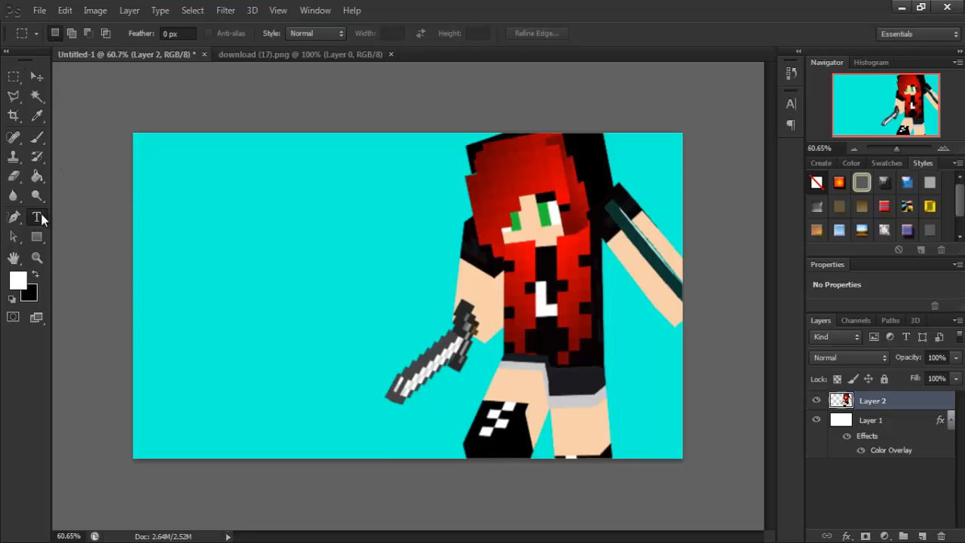
- Start a text layer at the top-left and enter HUNGER GAMES in the Comic Loud font
left_click(36, 217)
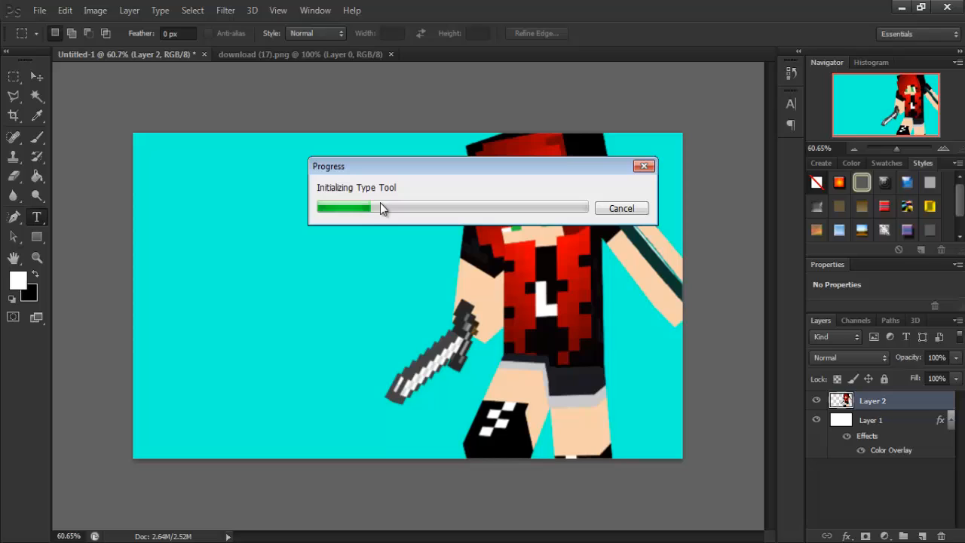
mouse_move(82, 221)
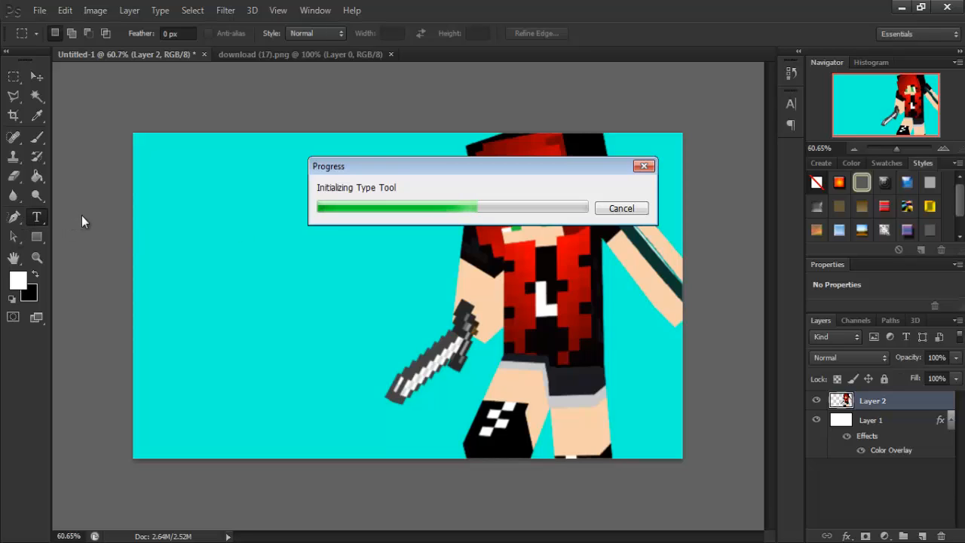
left_click(36, 217)
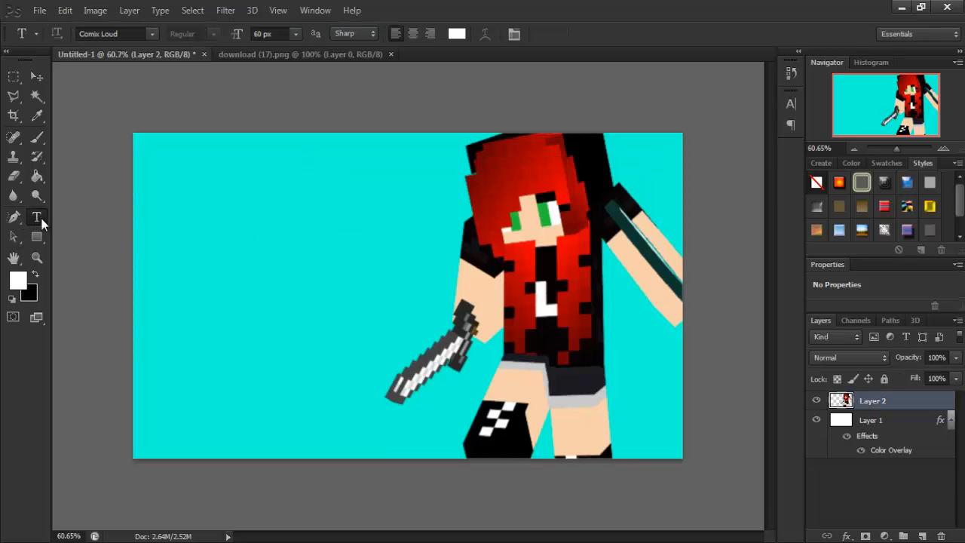
mouse_move(164, 199)
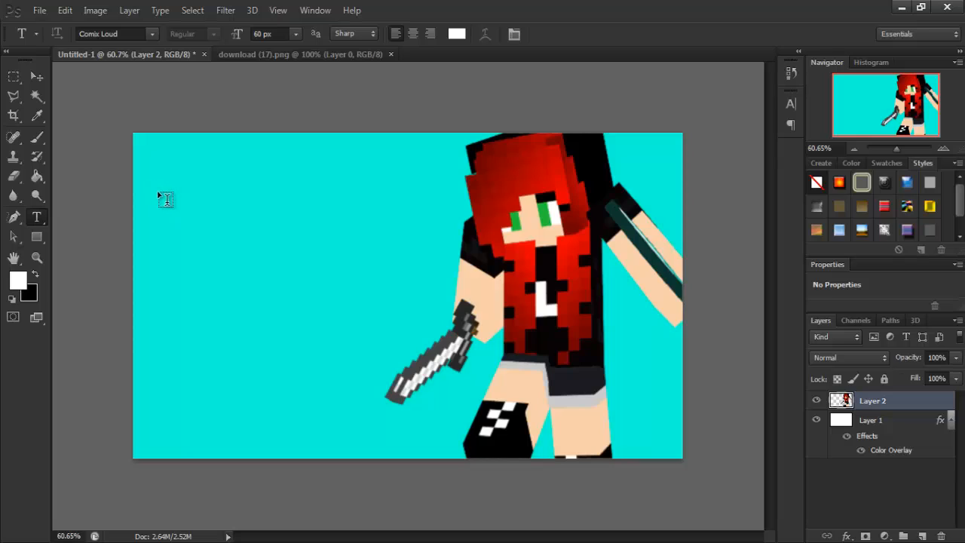
left_click(157, 187)
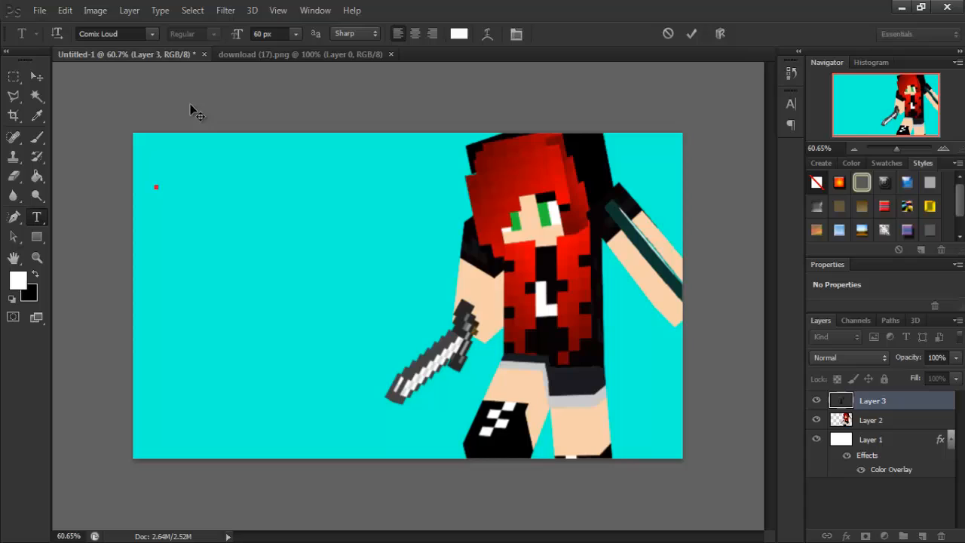
mouse_move(151, 45)
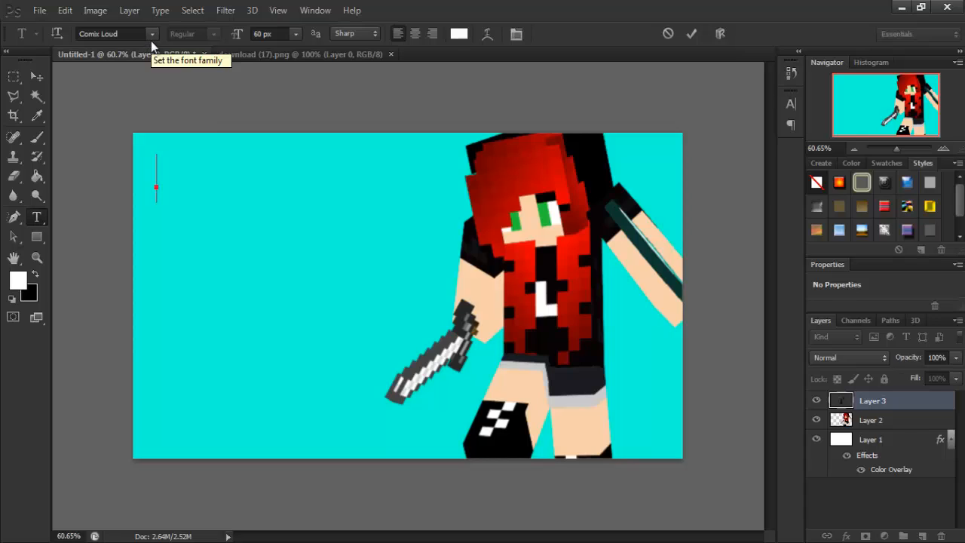
mouse_move(89, 47)
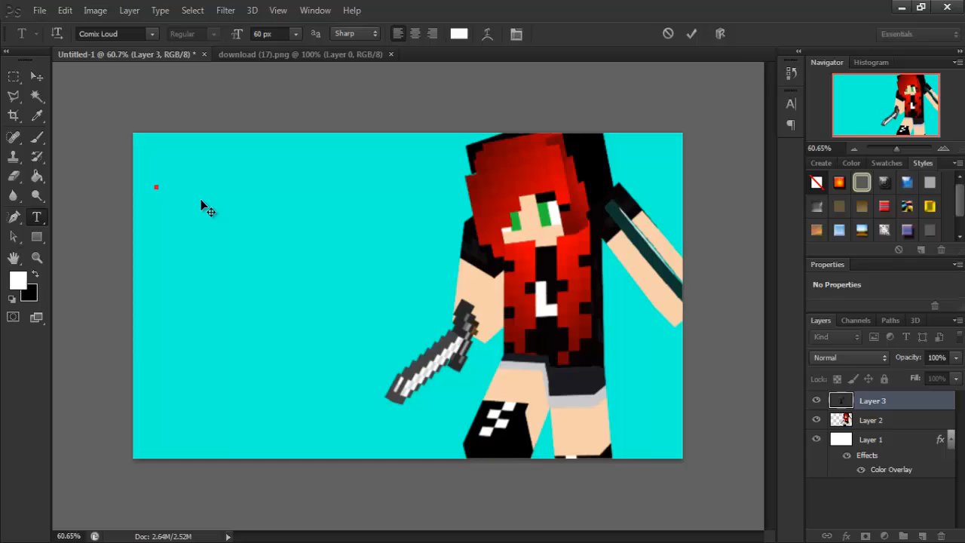
type("HUNGER")
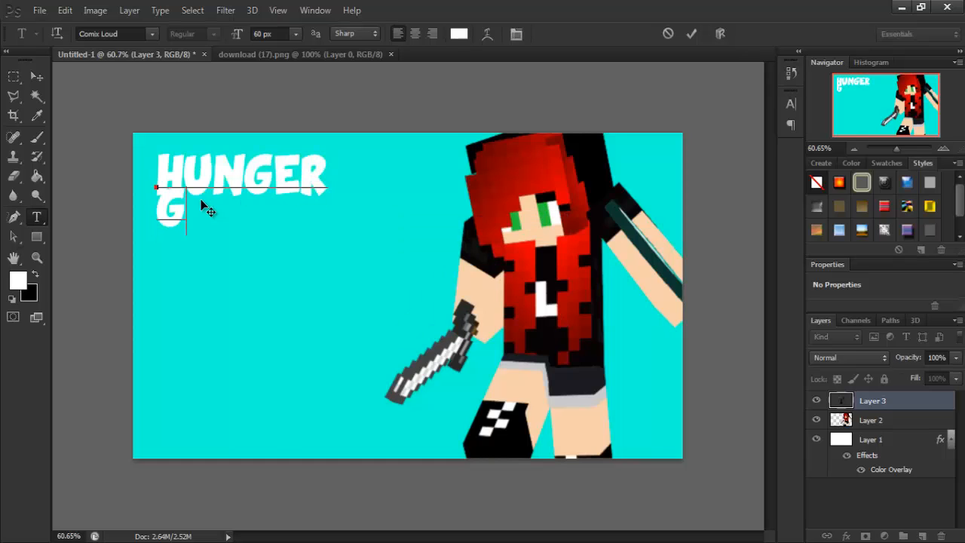
type("AMES")
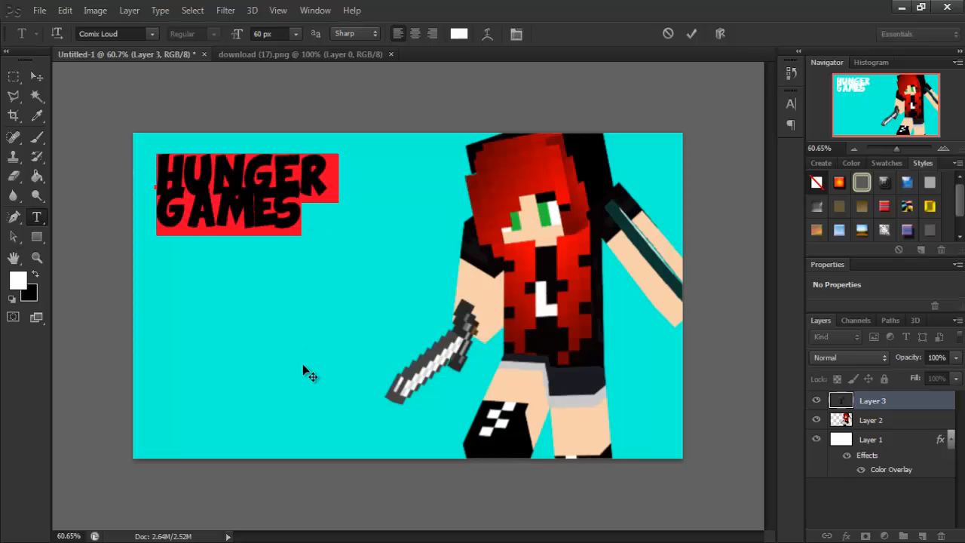
mouse_move(49, 279)
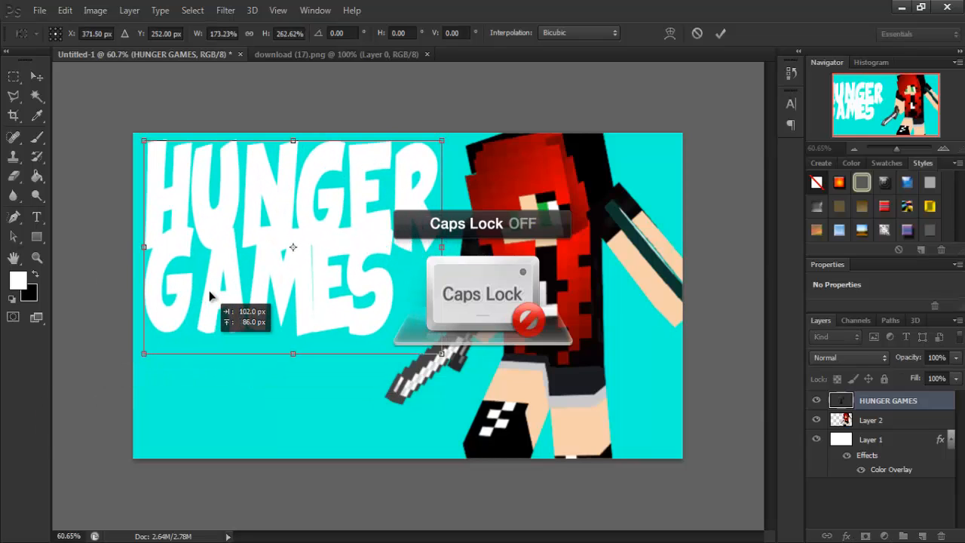
- Commit the enlarged HUNGER GAMES title on the left half and select Layer 2, the skin render
key("capslock")
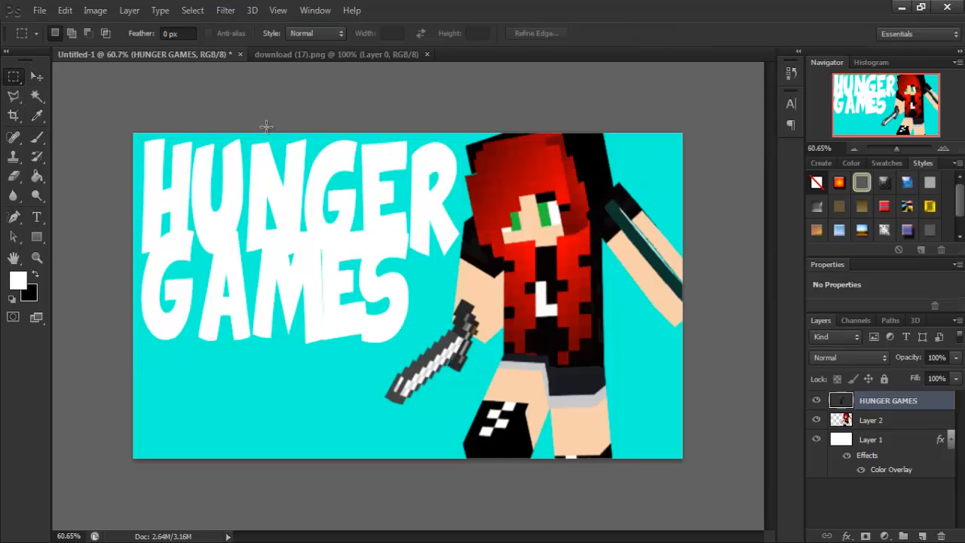
mouse_move(272, 383)
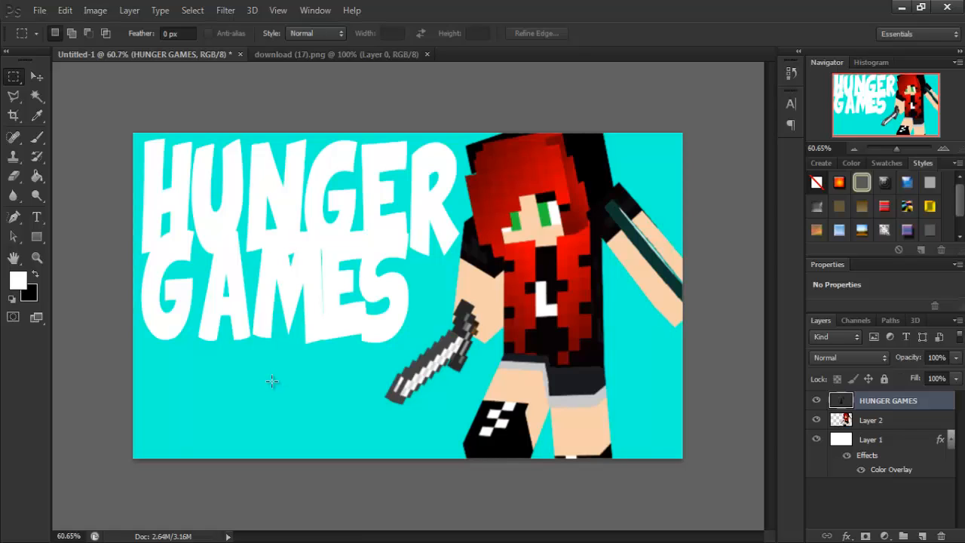
mouse_move(475, 199)
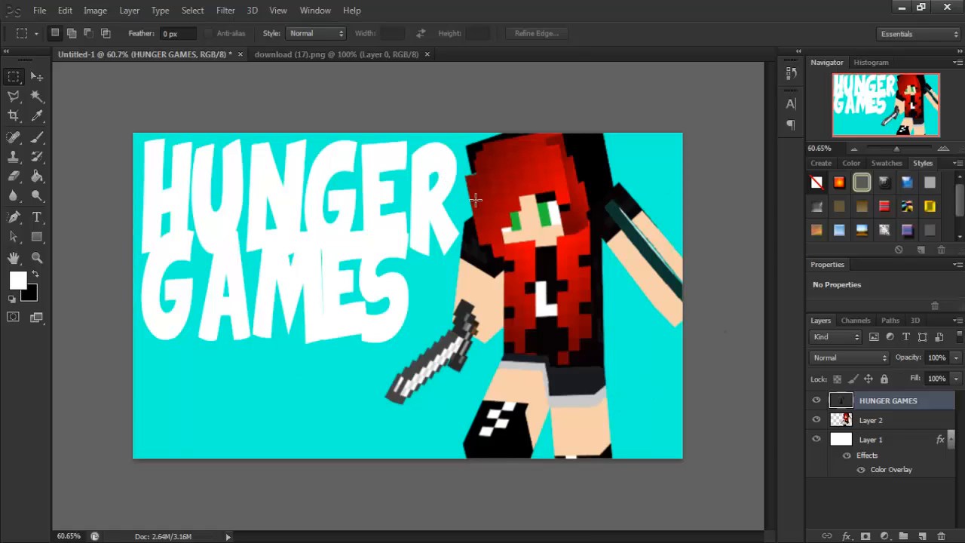
left_click(872, 419)
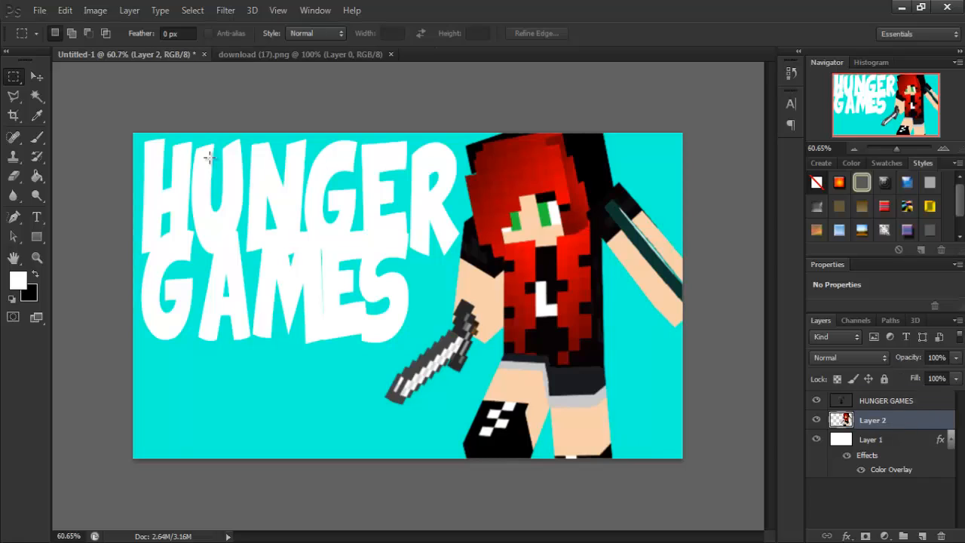
mouse_move(33, 132)
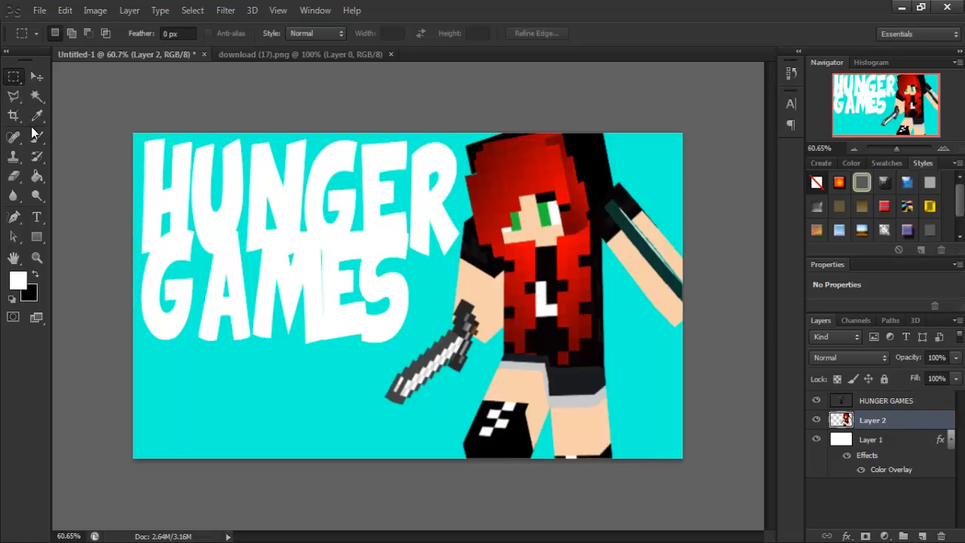
mouse_move(931, 429)
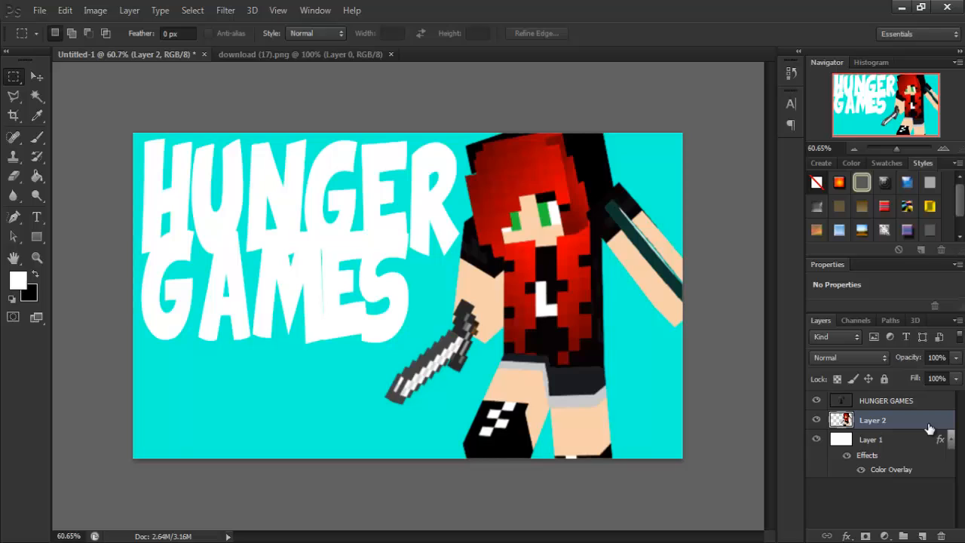
- Give Layer 2, the skin render, a white Stroke outline in the Layer Style dialog
double_click(872, 420)
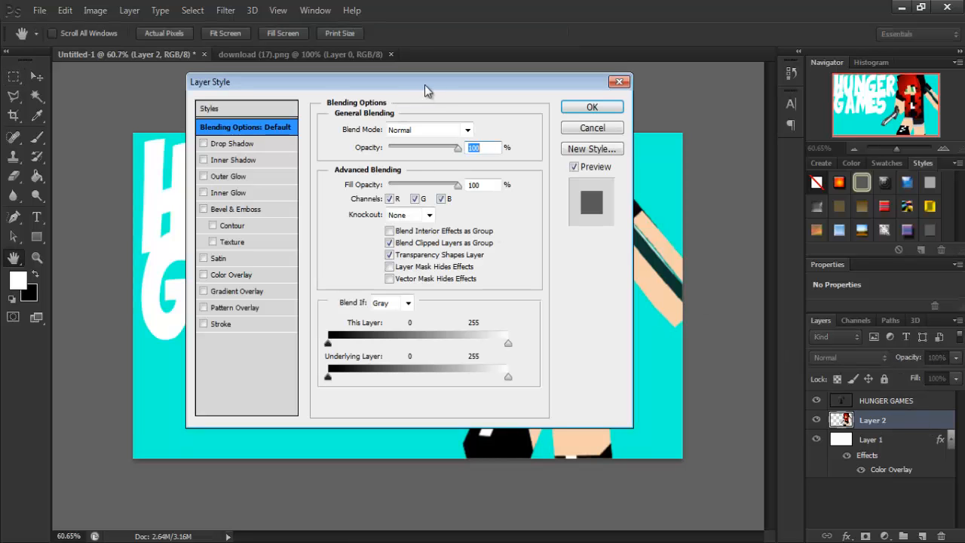
left_click_drag(426, 82, 247, 101)
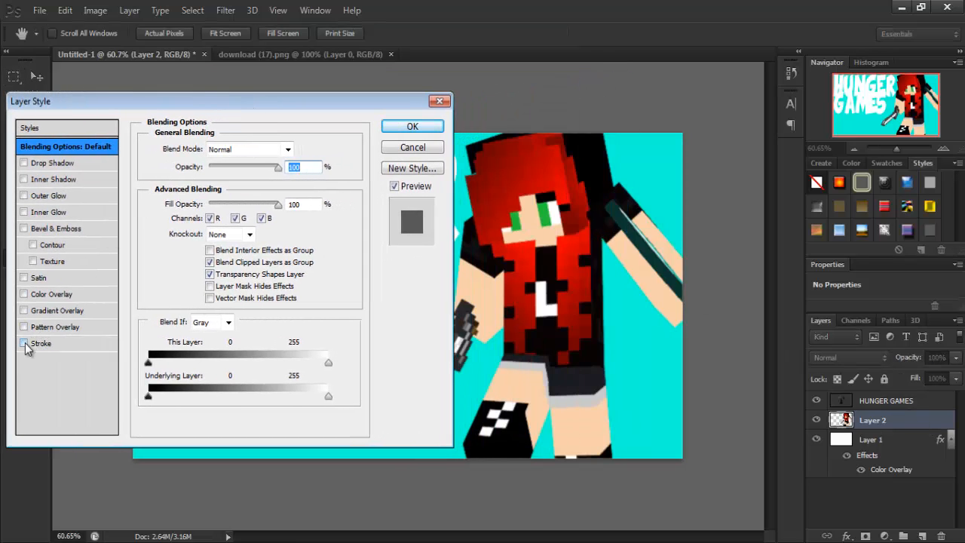
left_click(24, 344)
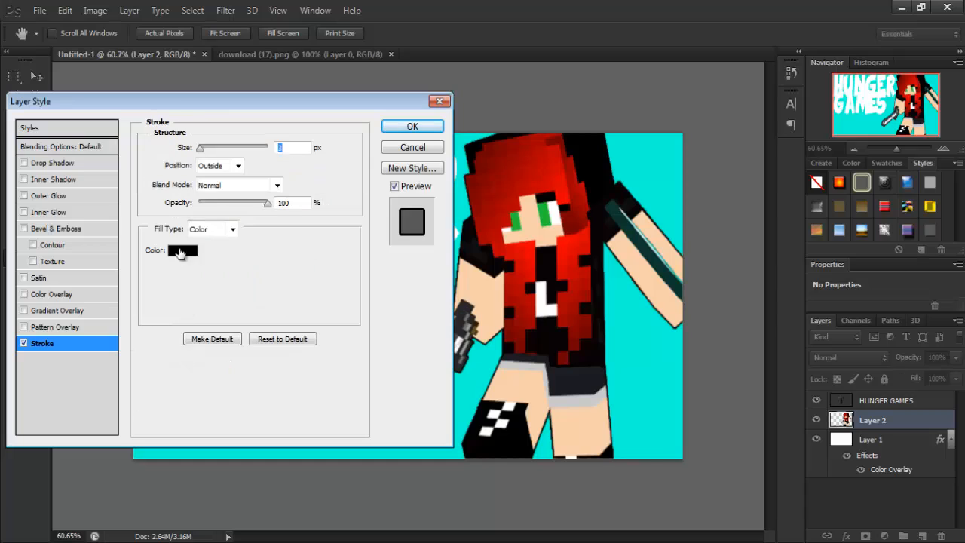
left_click(183, 250)
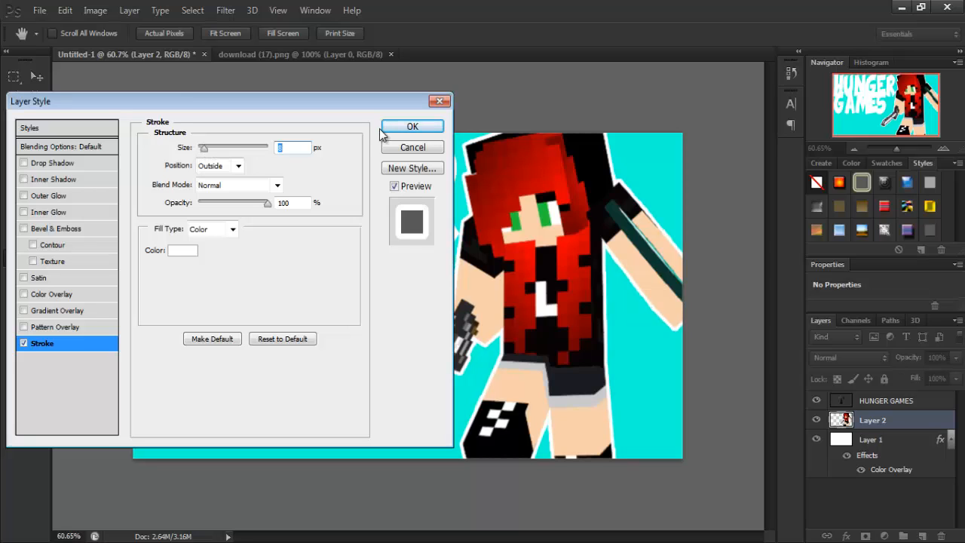
left_click(414, 127)
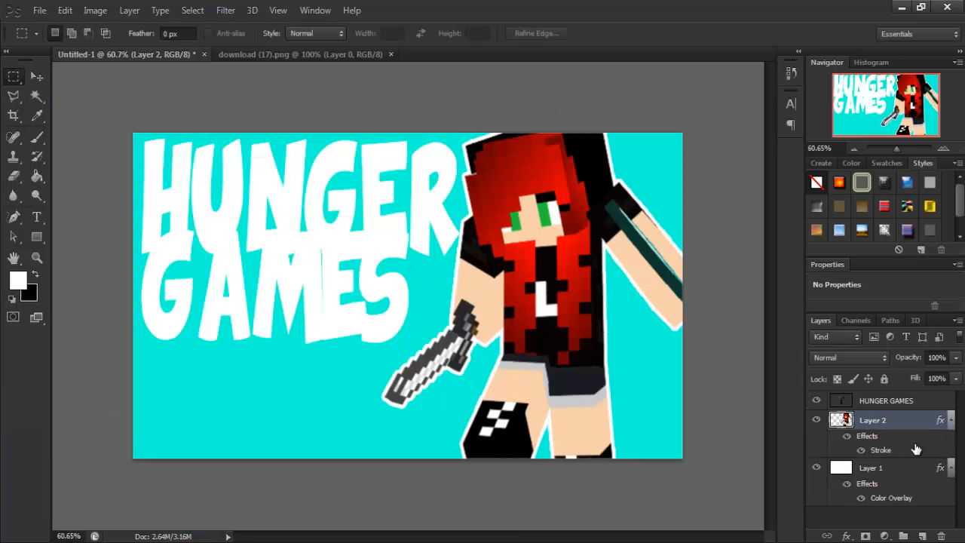
- Give the HUNGER GAMES text layer a 9 px black Stroke outline
left_click(887, 401)
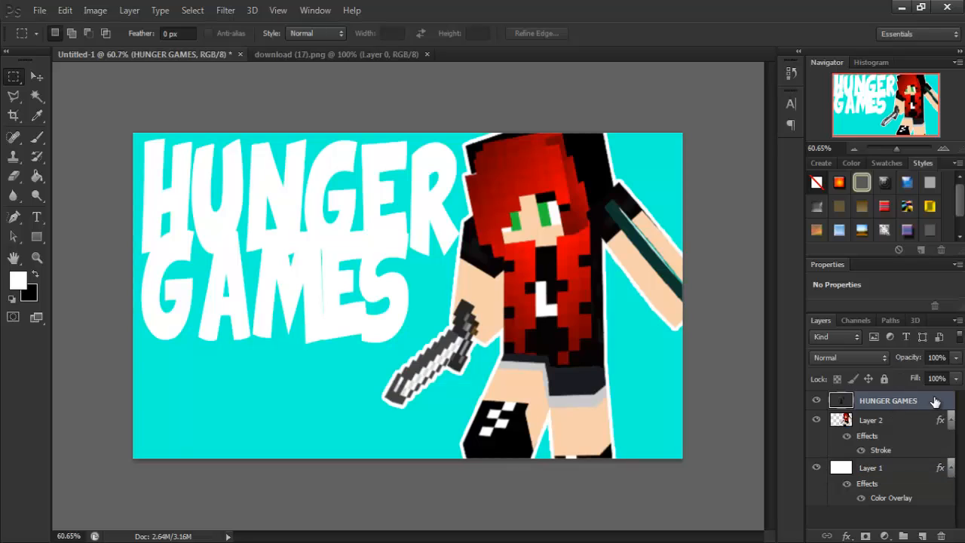
double_click(887, 401)
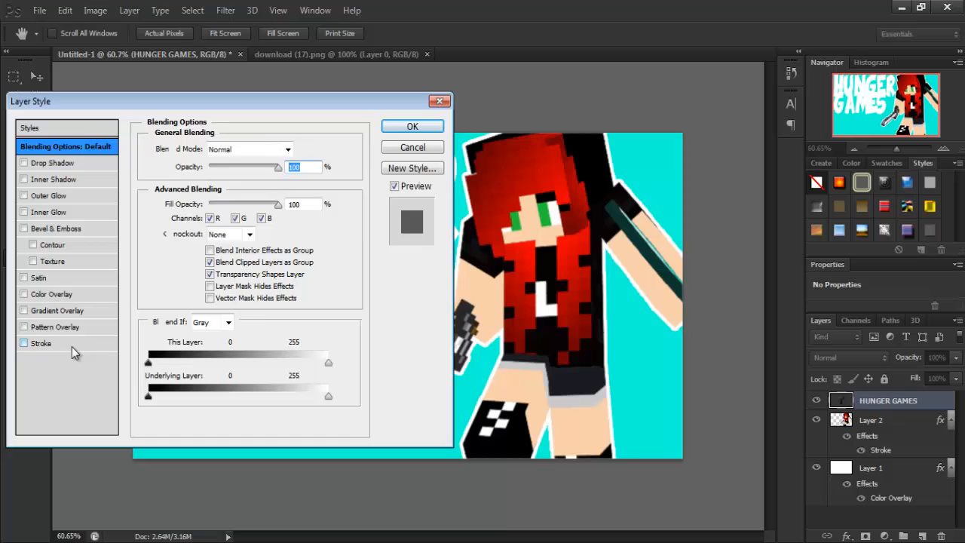
left_click(42, 344)
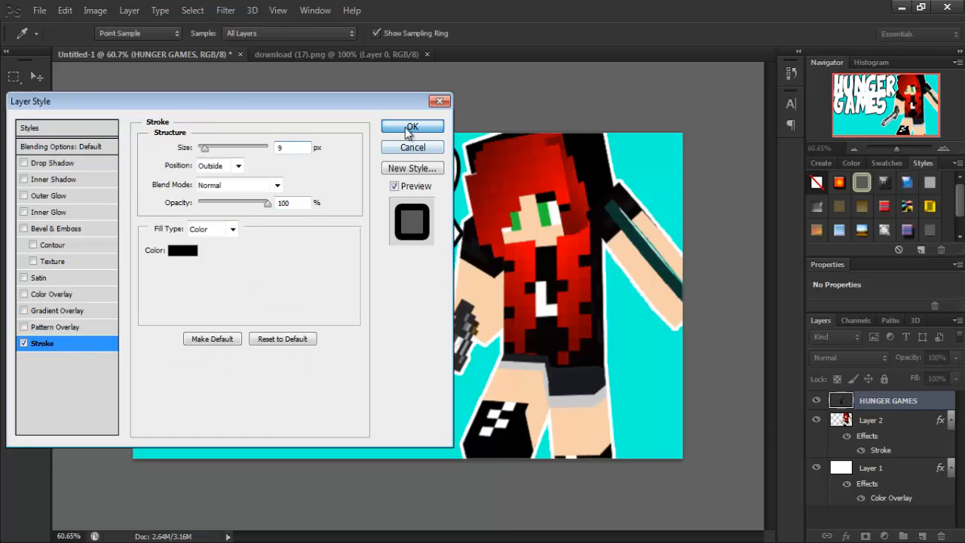
left_click(413, 126)
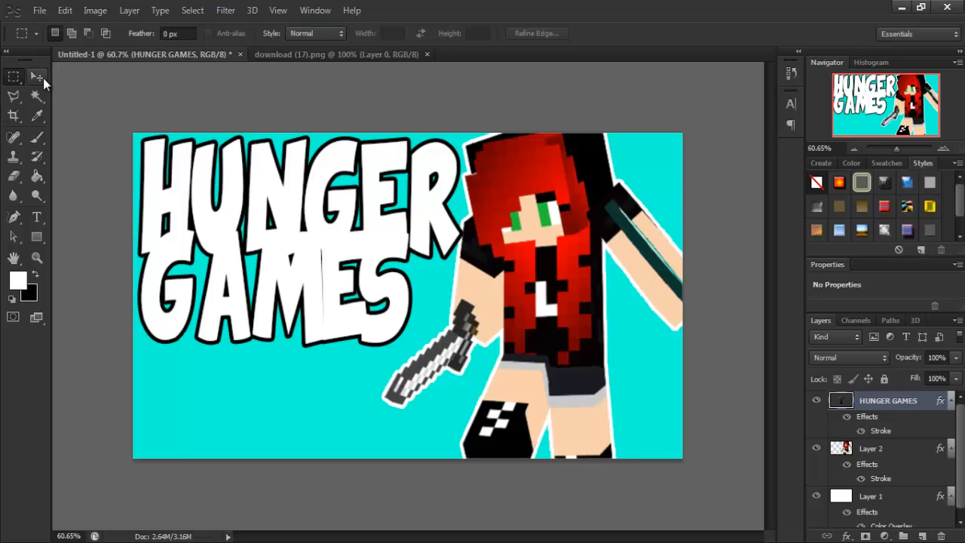
mouse_move(736, 401)
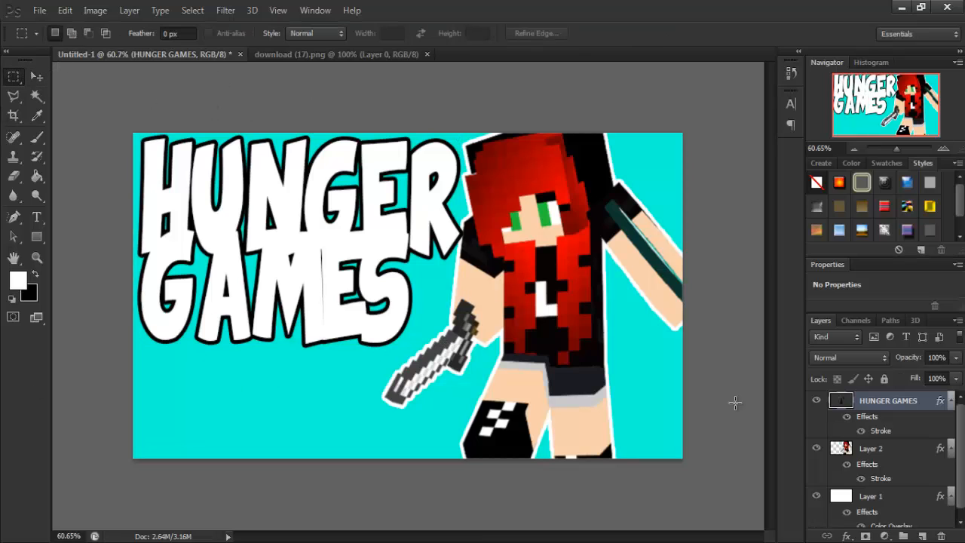
mouse_move(516, 325)
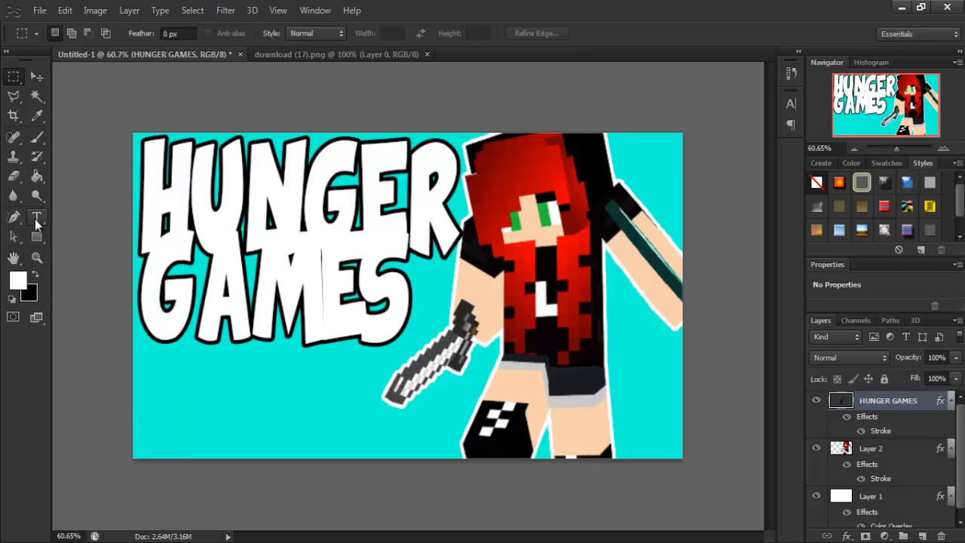
- Add white #1 text at 72 px, then enlarge it and place it beneath the HUNGER GAMES title
left_click(36, 217)
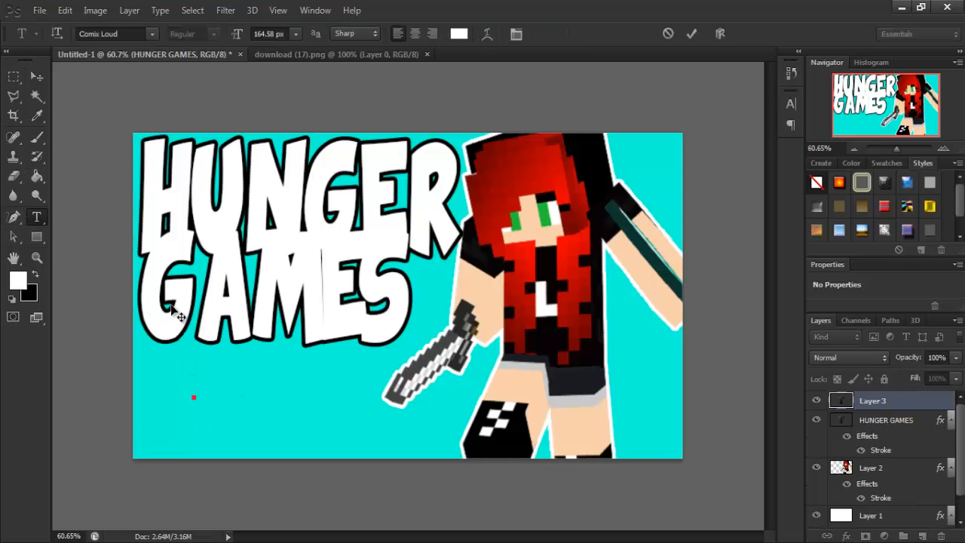
left_click(295, 33)
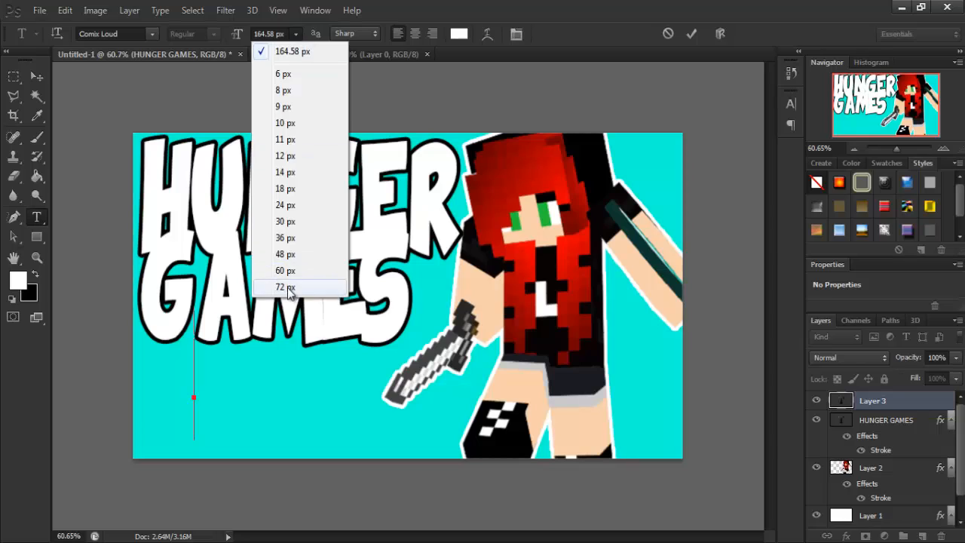
left_click(285, 287)
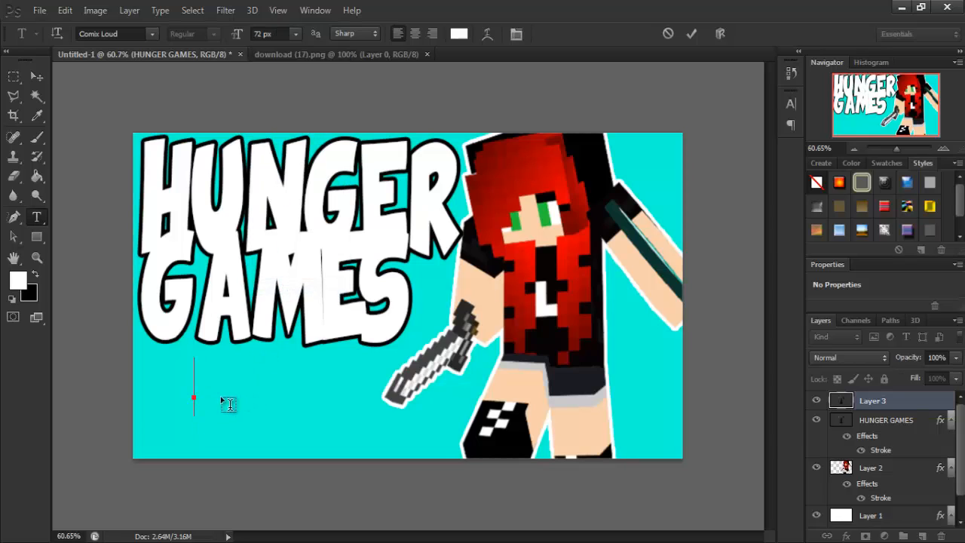
type("#1")
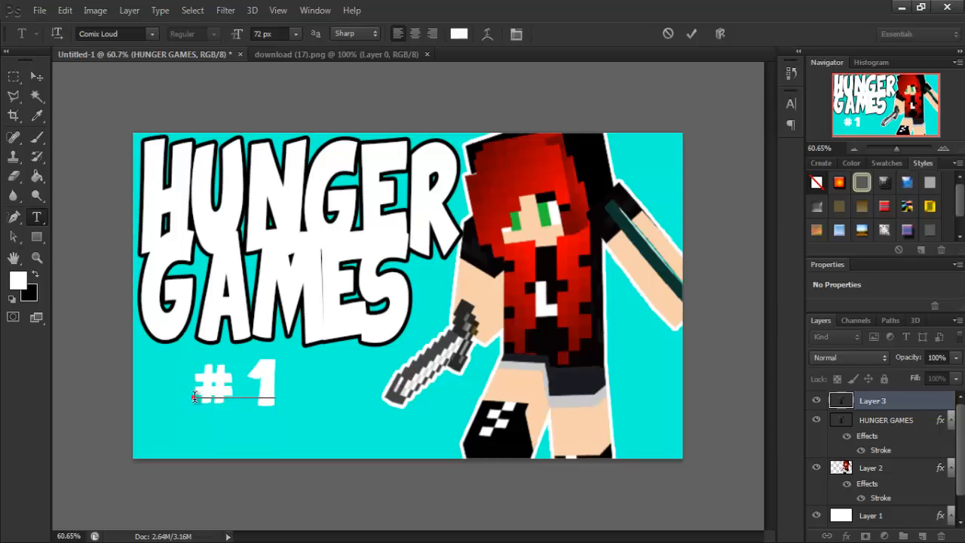
left_click_drag(233, 385, 264, 414)
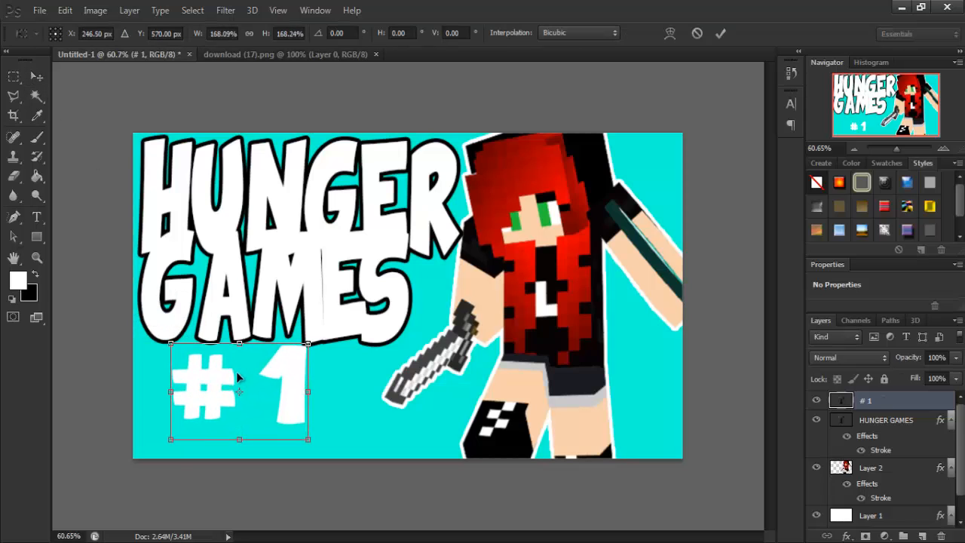
left_click_drag(238, 392, 254, 401)
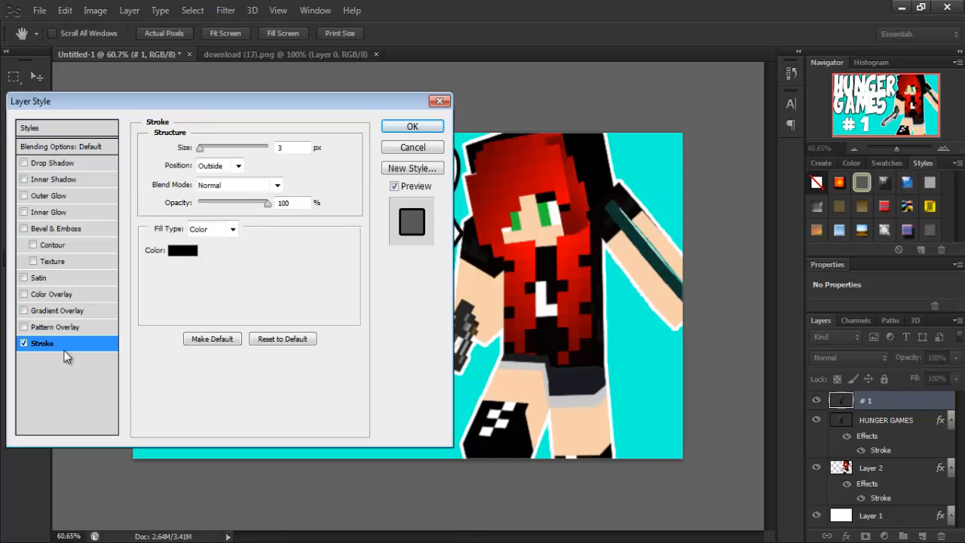
- Apply the black Stroke outline to the #1 text, then switch to the Chrome window
triple_click(293, 148)
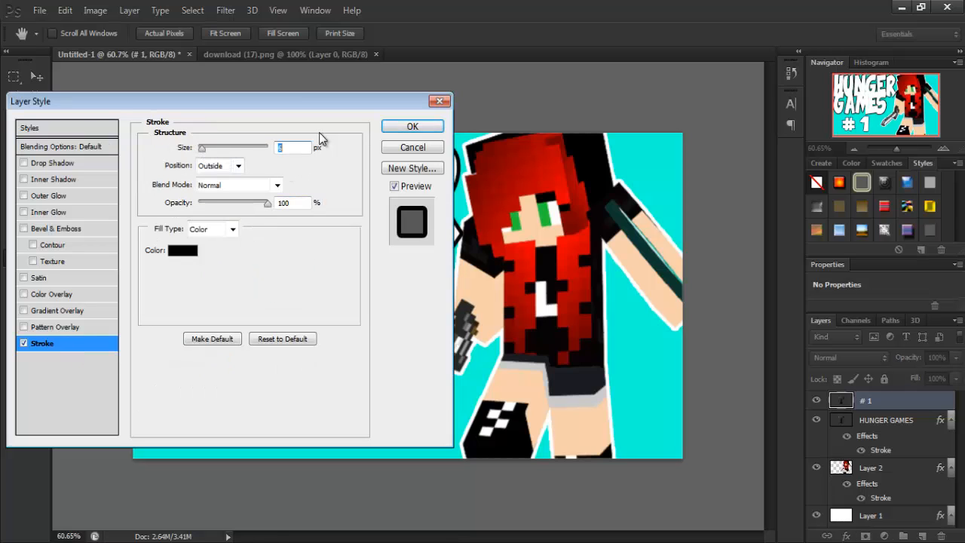
left_click(413, 127)
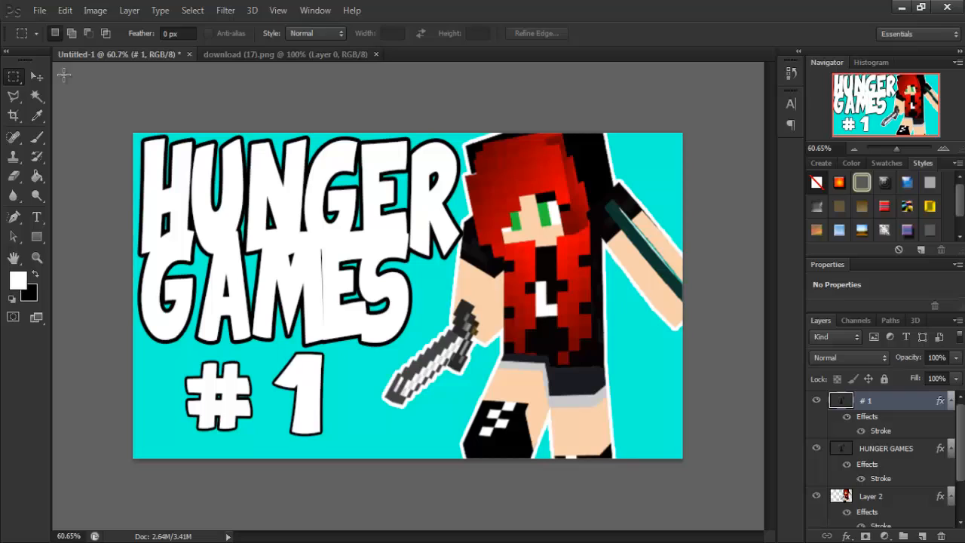
left_click(36, 75)
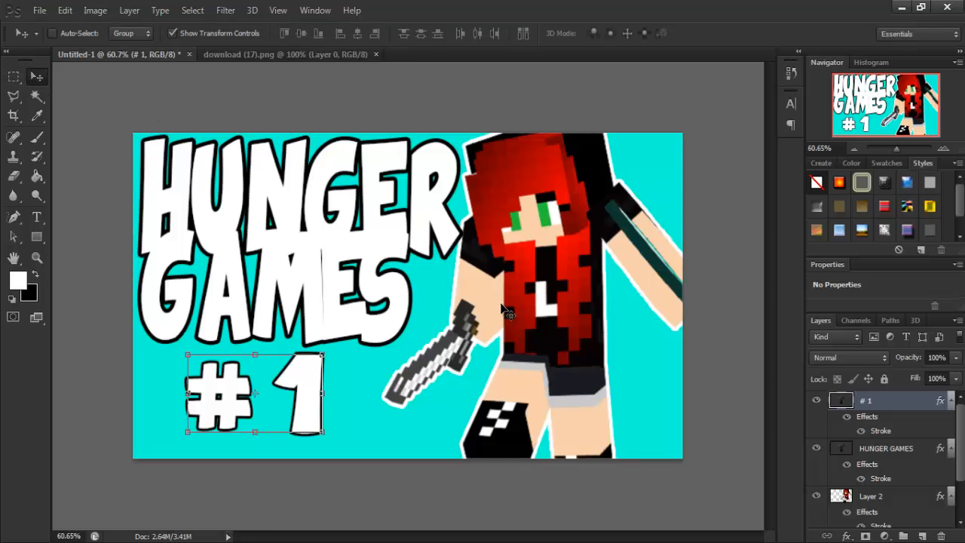
mouse_move(362, 168)
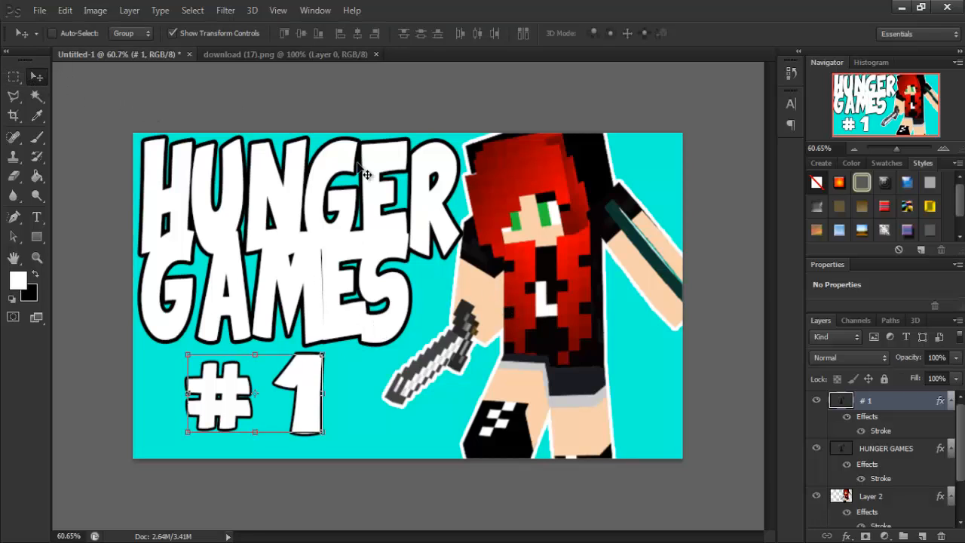
mouse_move(425, 441)
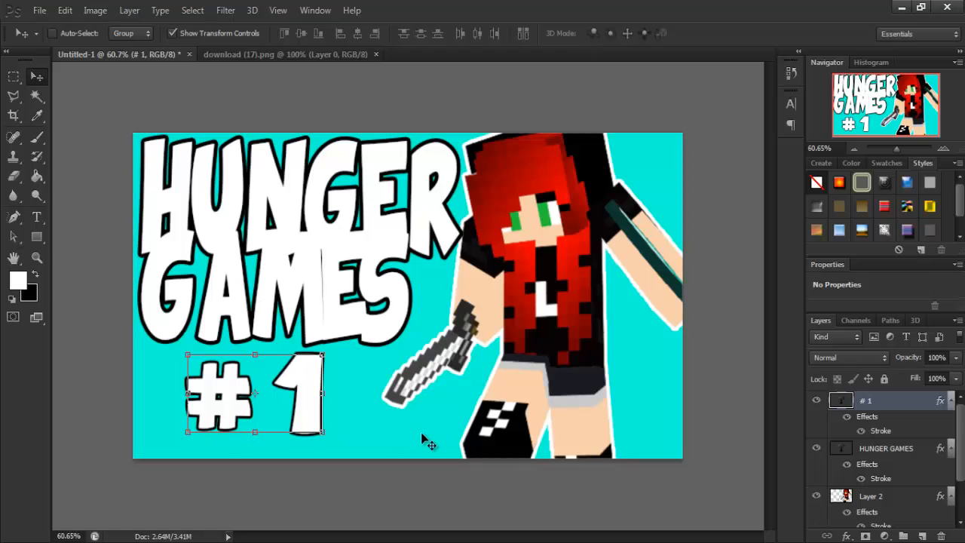
mouse_move(229, 313)
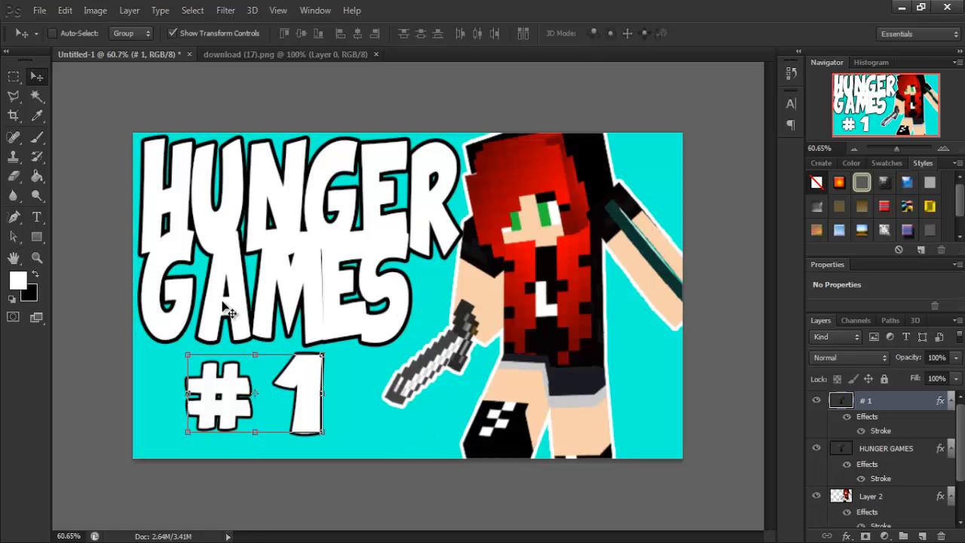
mouse_move(339, 271)
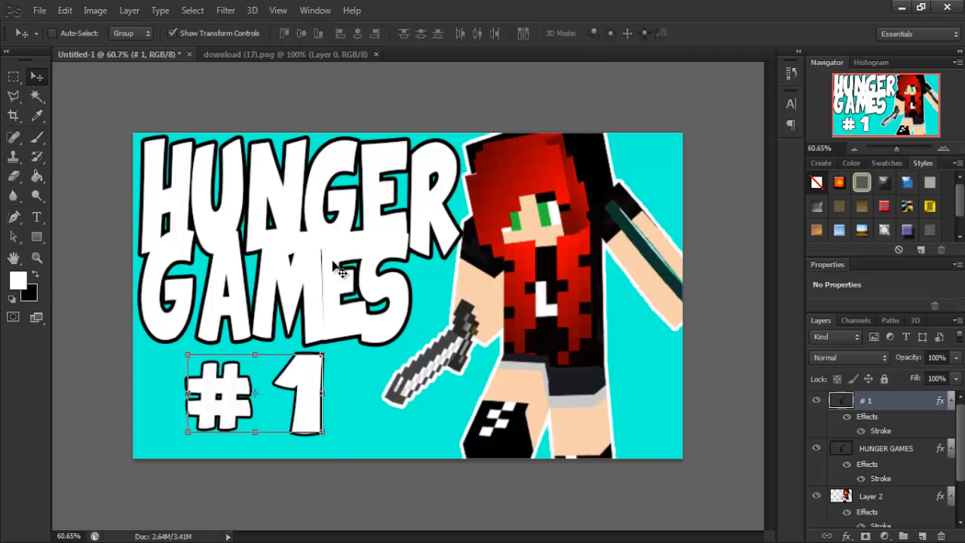
left_click(13, 75)
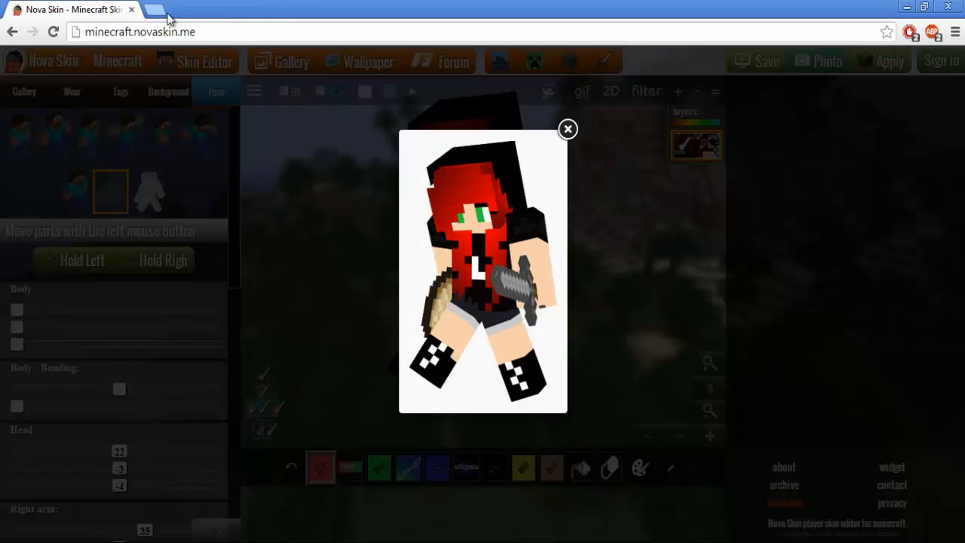
- Search Google Images for 'Minecraft items' in a new tab and open the Ender Pearl result
left_click(154, 9)
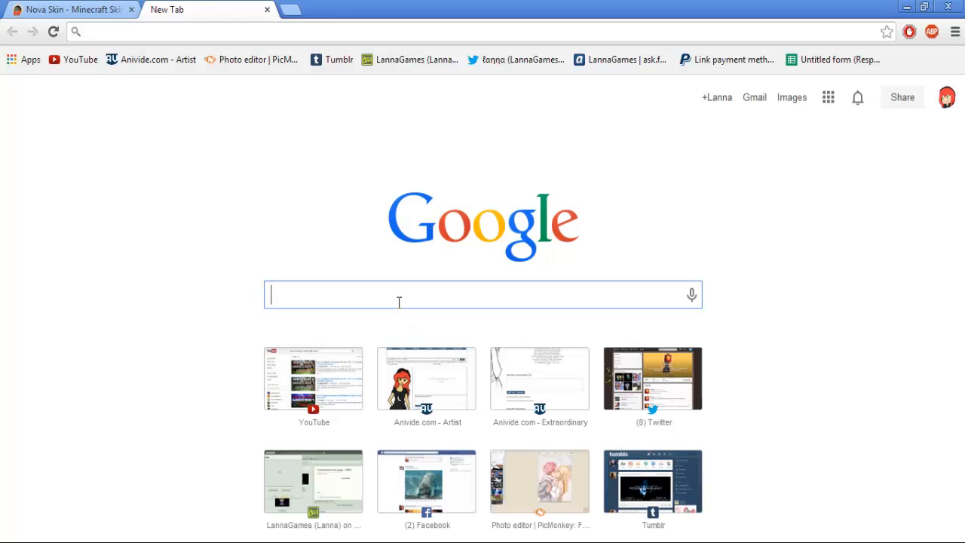
type("MINEC")
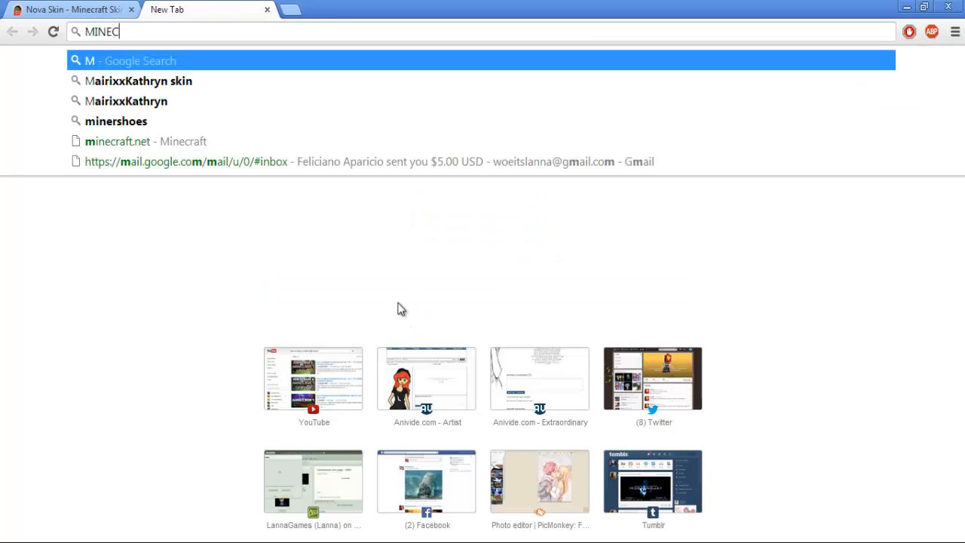
key("Backspace")
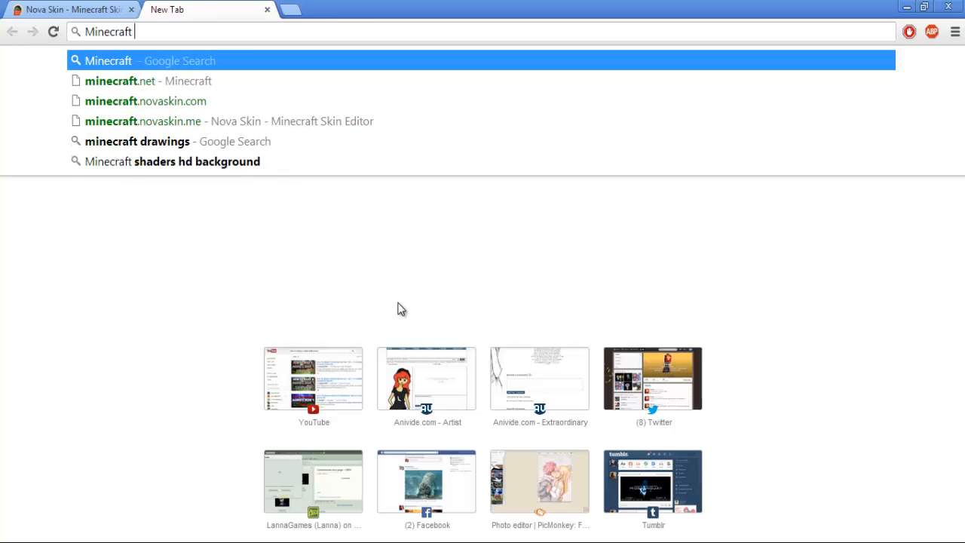
type("item")
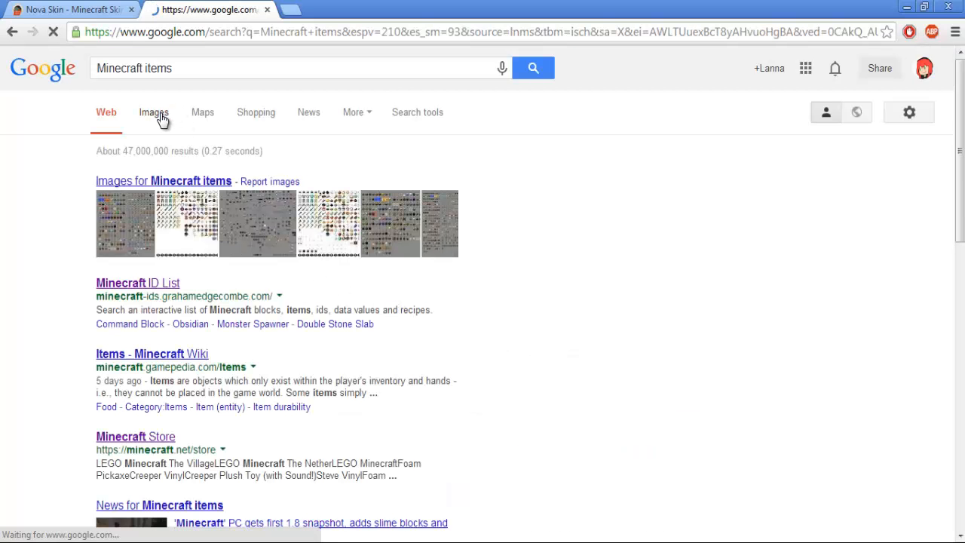
left_click(154, 112)
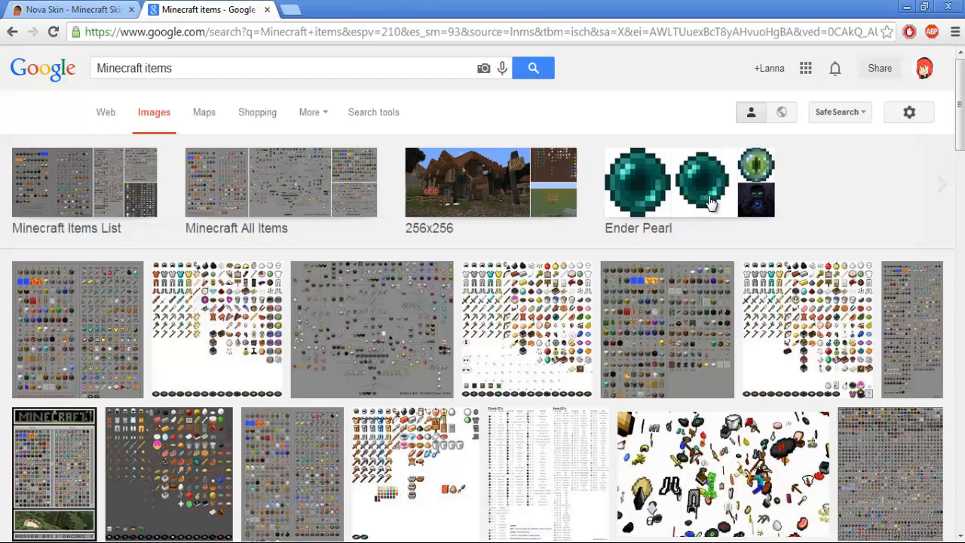
left_click(701, 181)
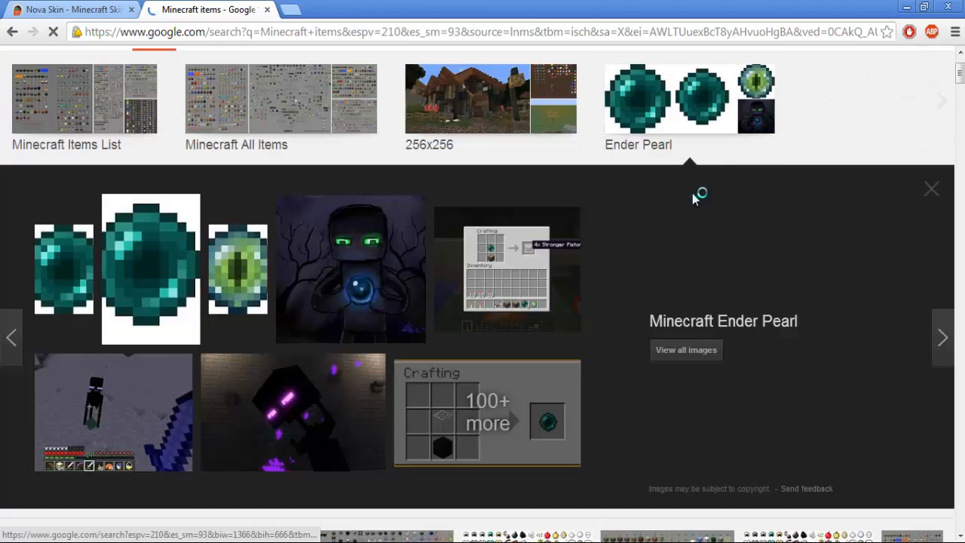
mouse_move(57, 274)
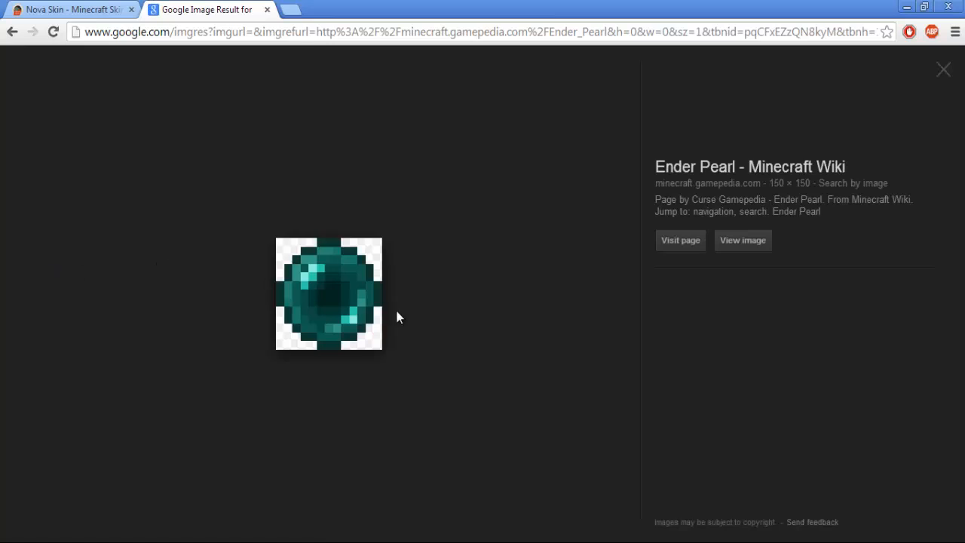
- Copy the Ender Pearl image itself from its right-click menu
right_click(329, 294)
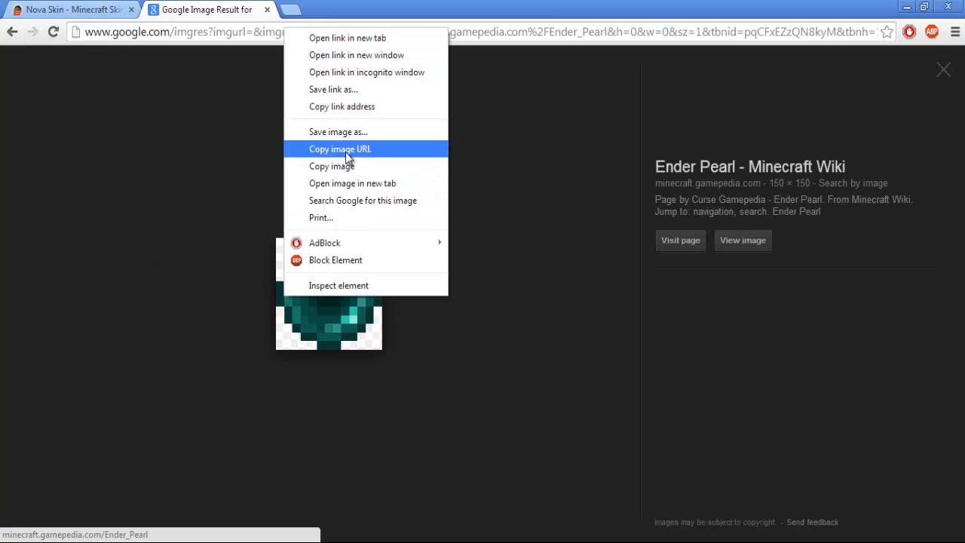
left_click(341, 149)
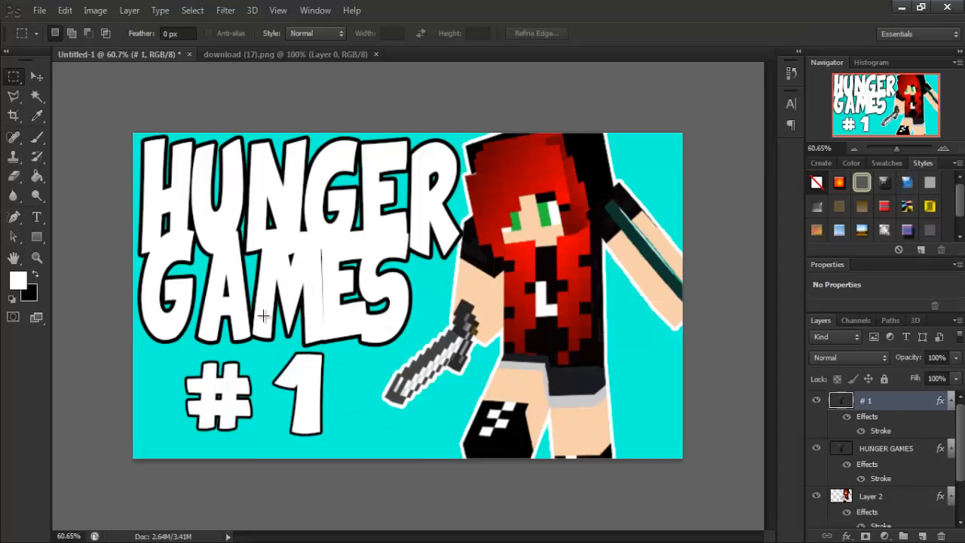
mouse_move(154, 372)
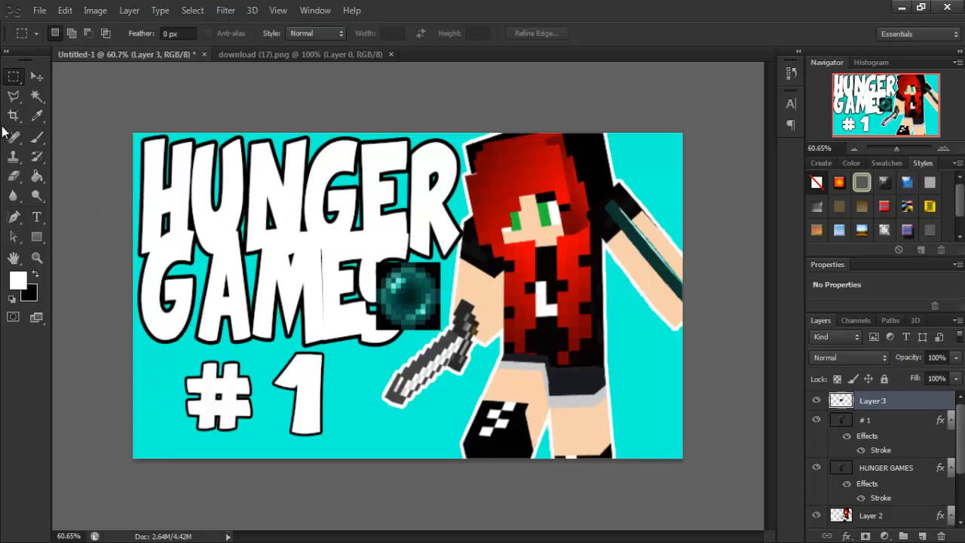
- Select the Magic Wand tool to remove the white around the pasted ender pearl
left_click(36, 97)
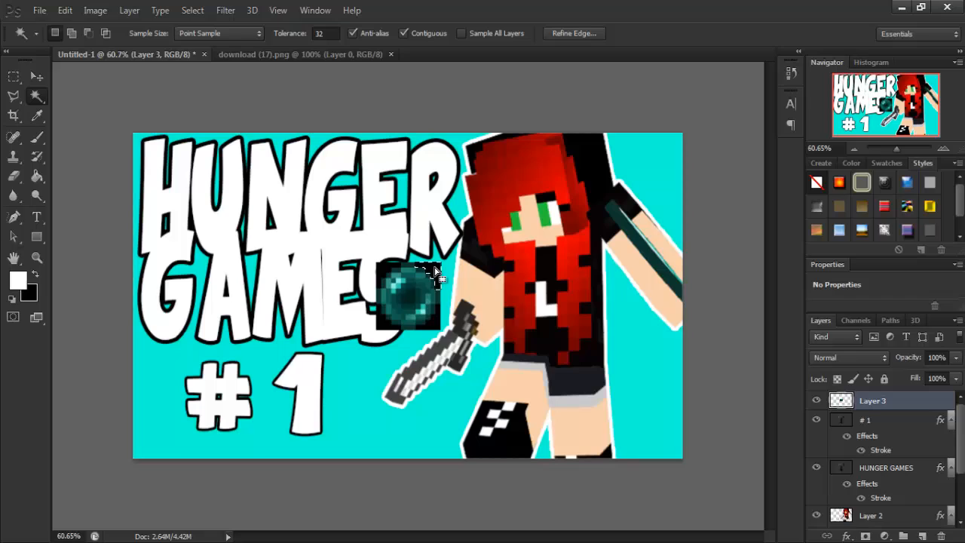
mouse_move(445, 290)
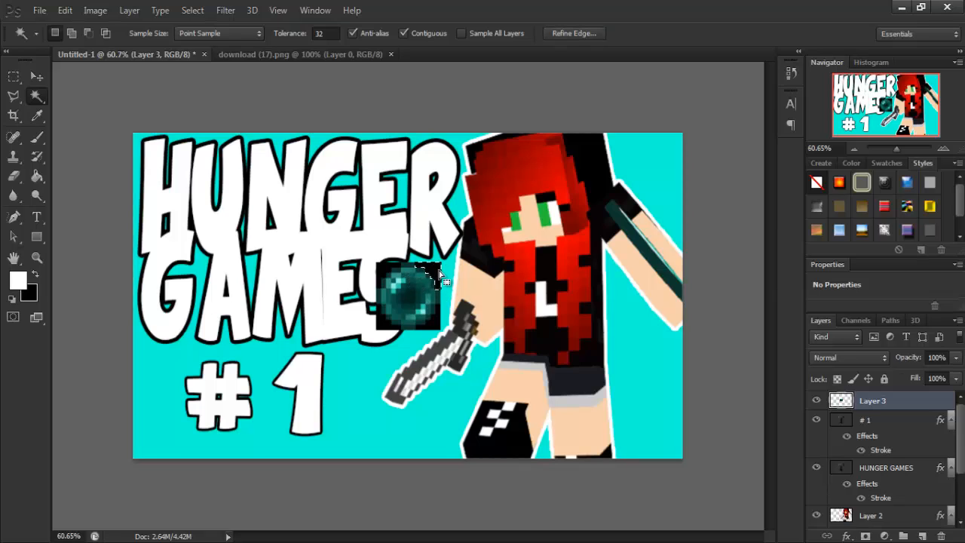
mouse_move(395, 273)
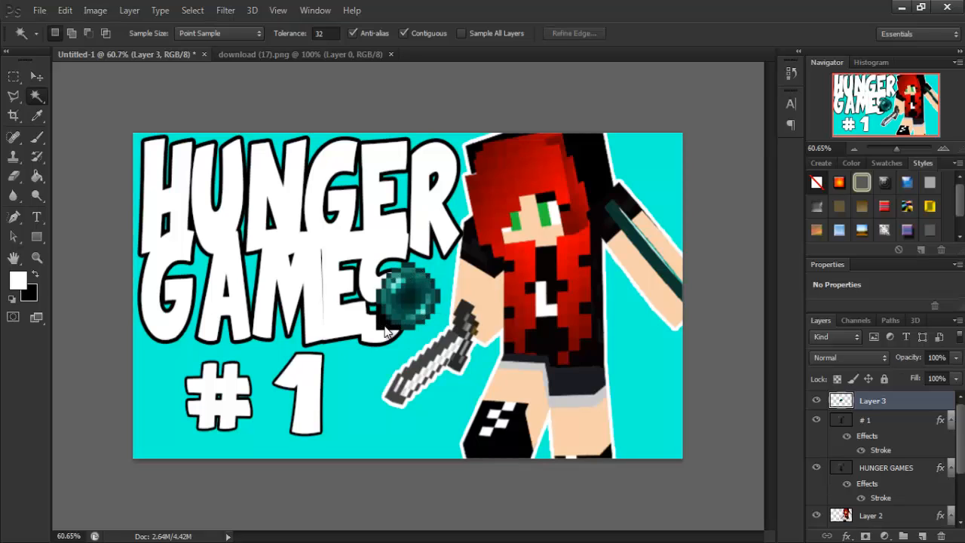
mouse_move(425, 350)
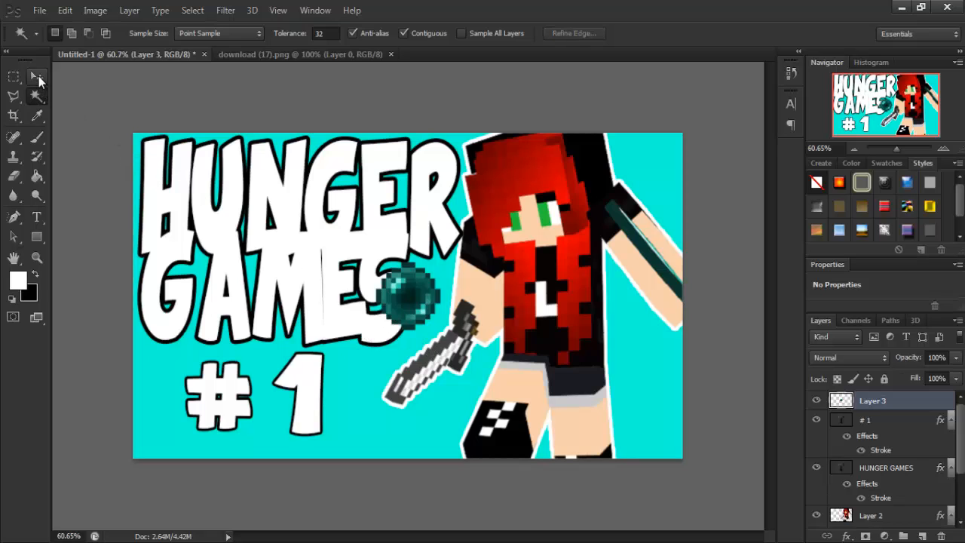
- Move the ender pearl around and settle it at the lower right beside the character's legs
left_click_drag(410, 294, 370, 385)
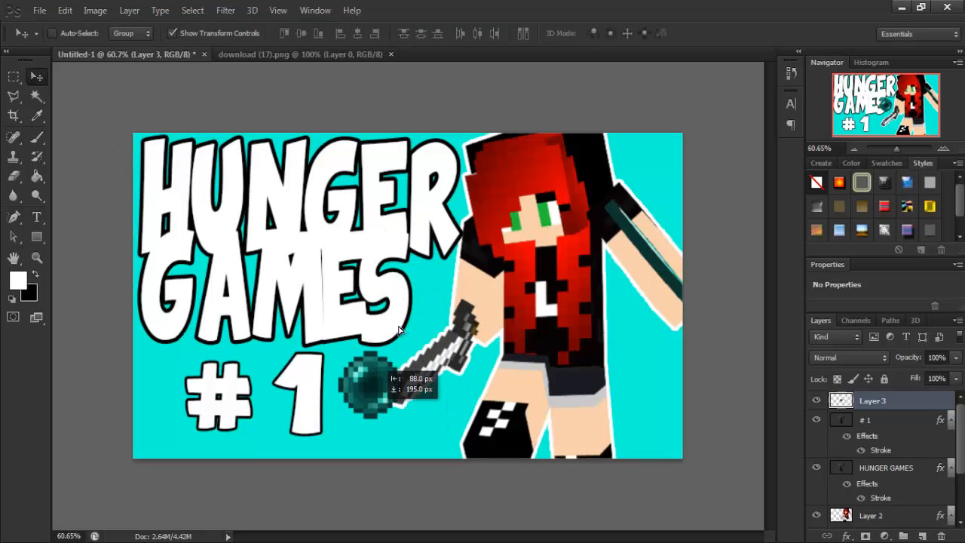
left_click_drag(370, 384, 395, 241)
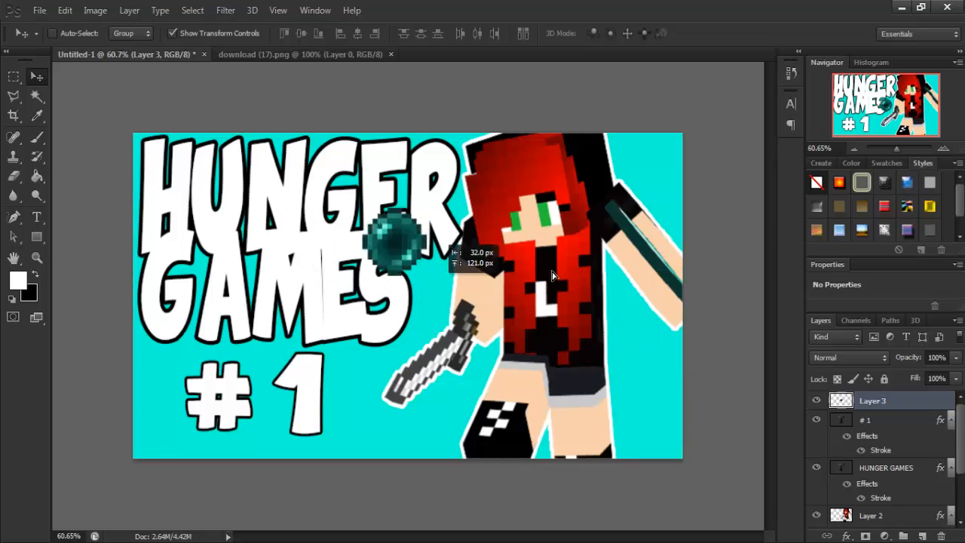
left_click_drag(393, 248, 650, 377)
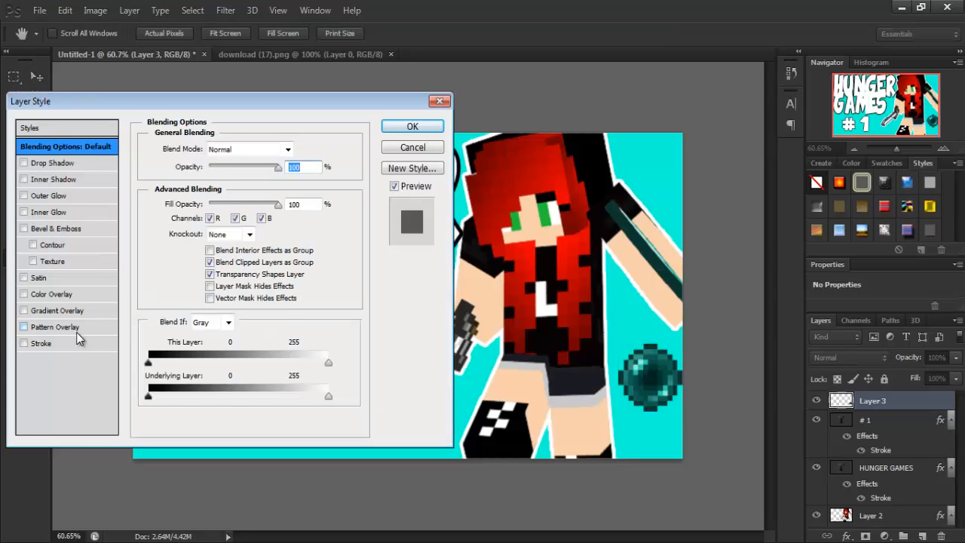
- Give the ender pearl a 6 px outside black stroke and apply it
left_click(42, 344)
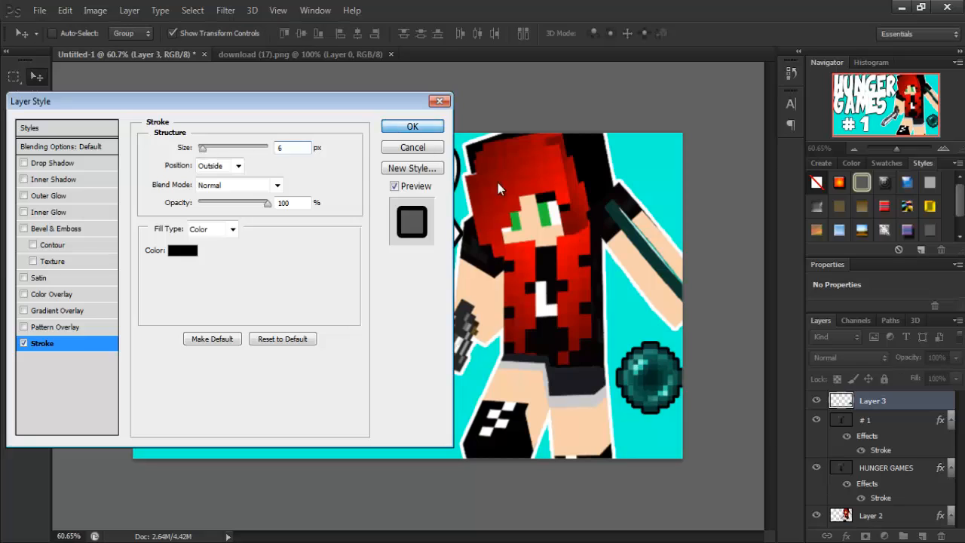
left_click(413, 126)
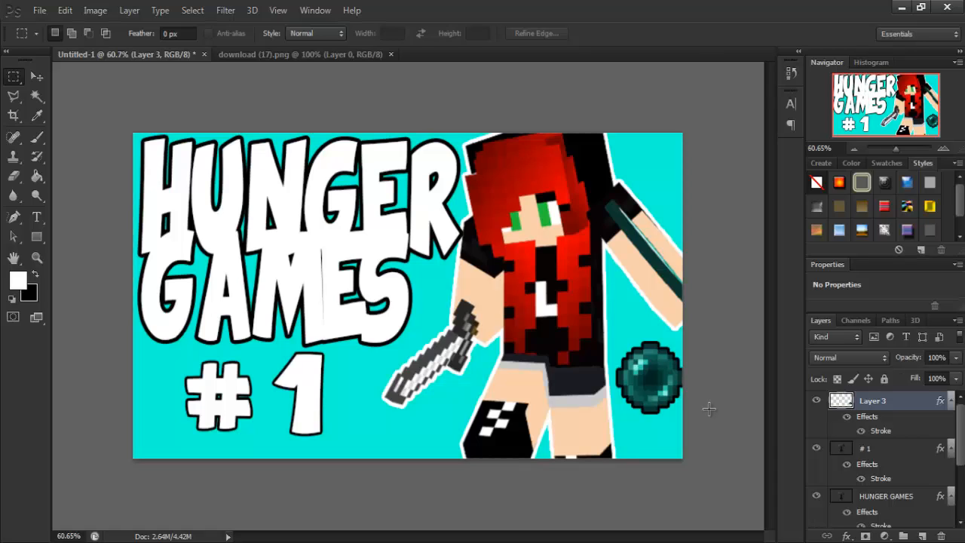
mouse_move(703, 413)
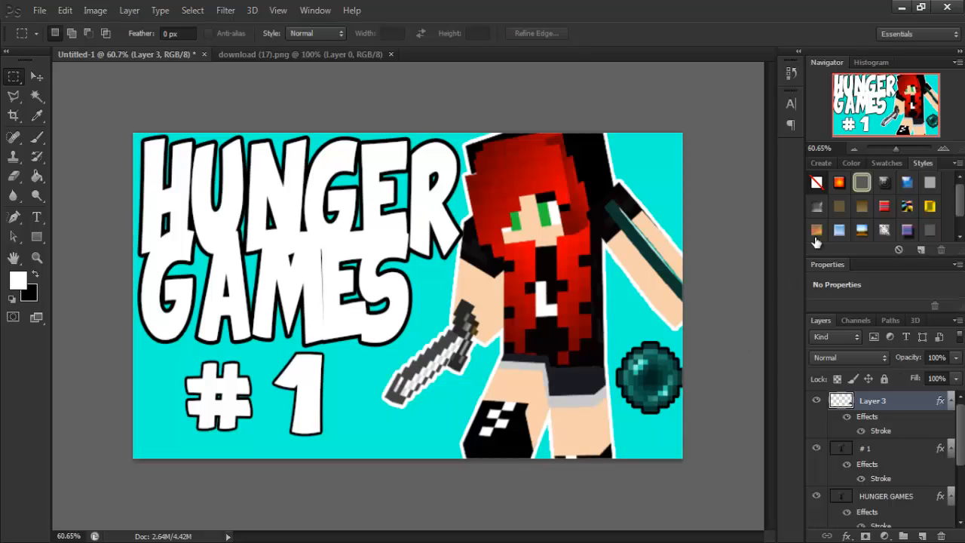
mouse_move(286, 104)
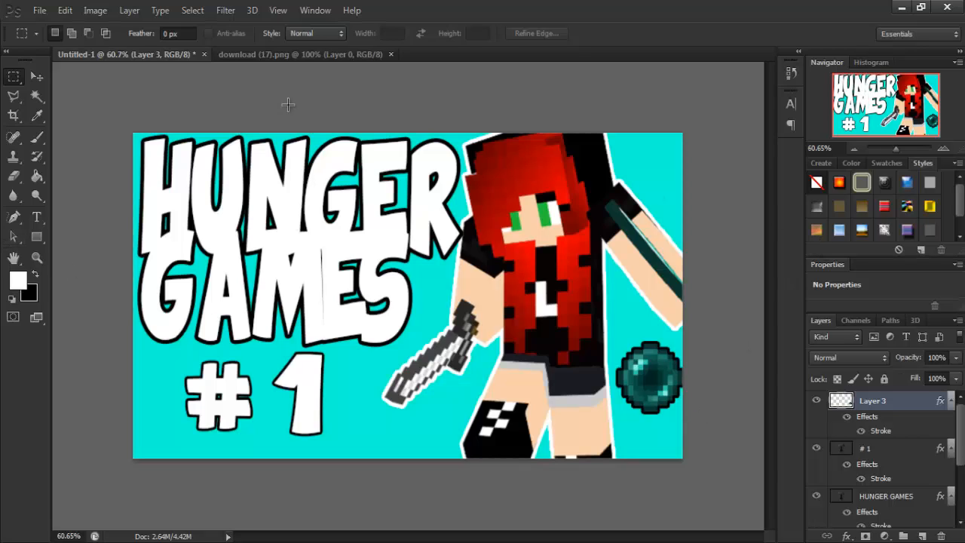